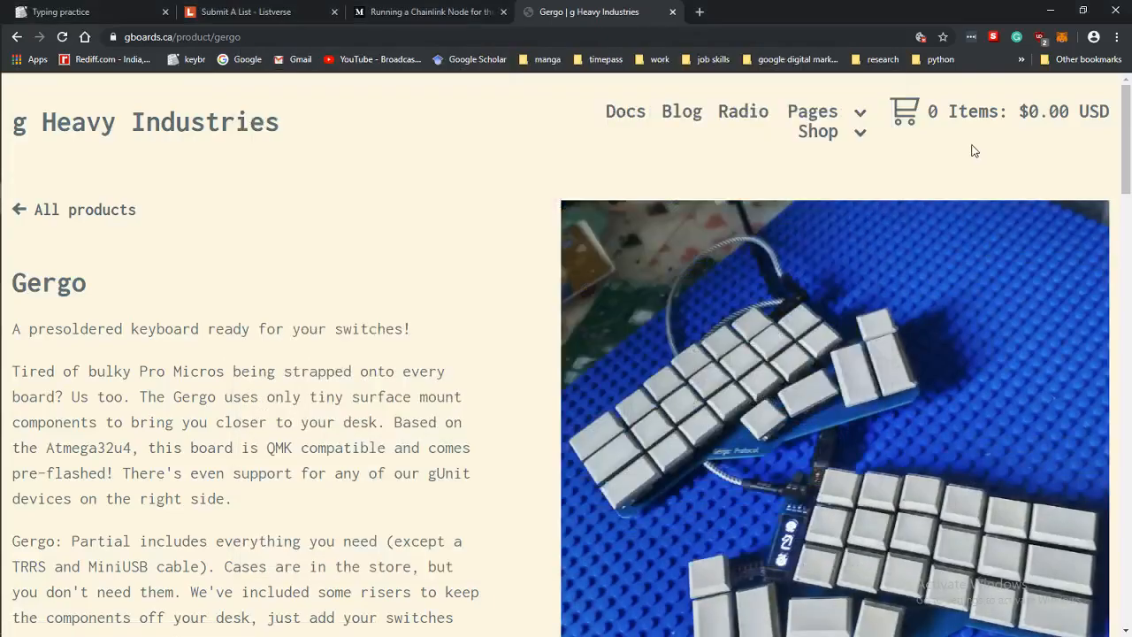
mouse_move(658, 367)
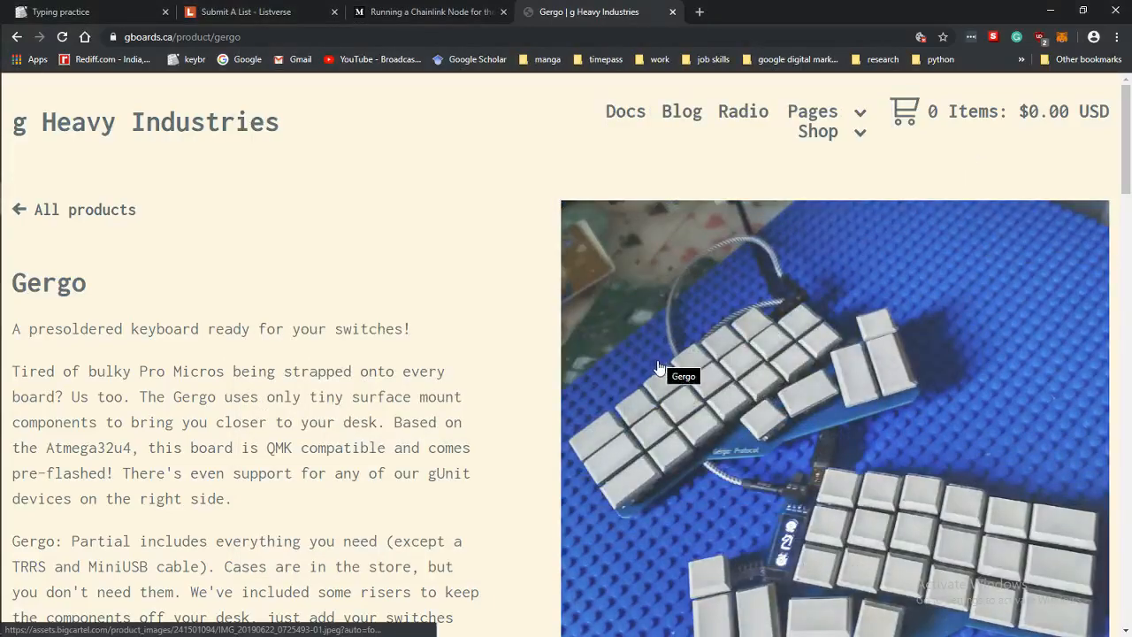
Step: Scroll up and down the keyboard kit page to read through its options
scroll("down", 3)
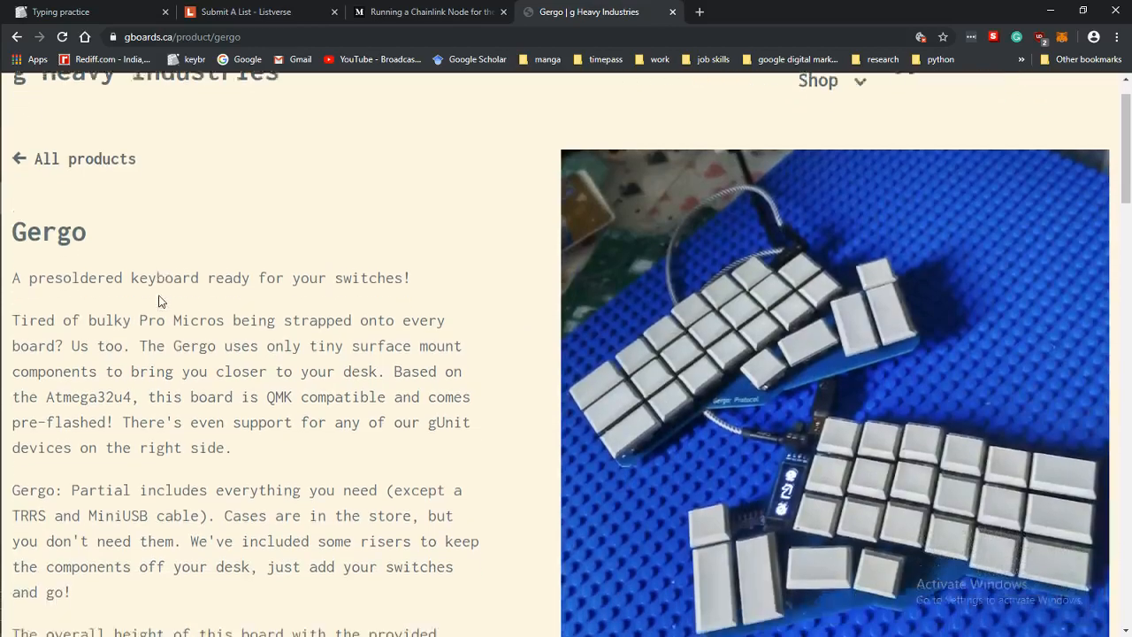
scroll("down", 3)
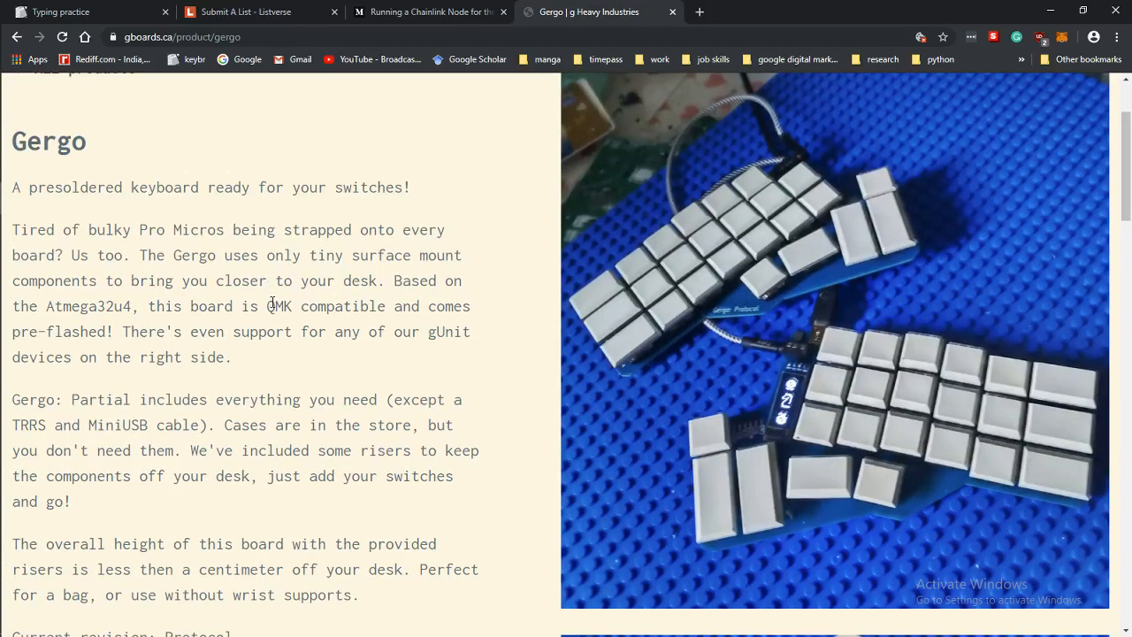
scroll("down", 3)
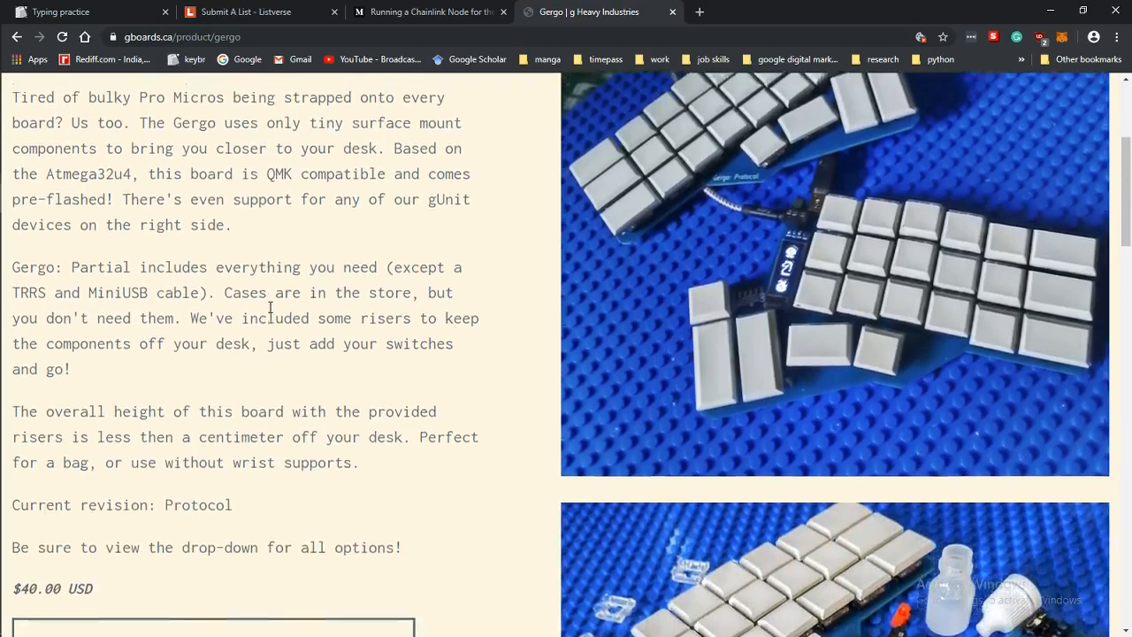
scroll("up", 3)
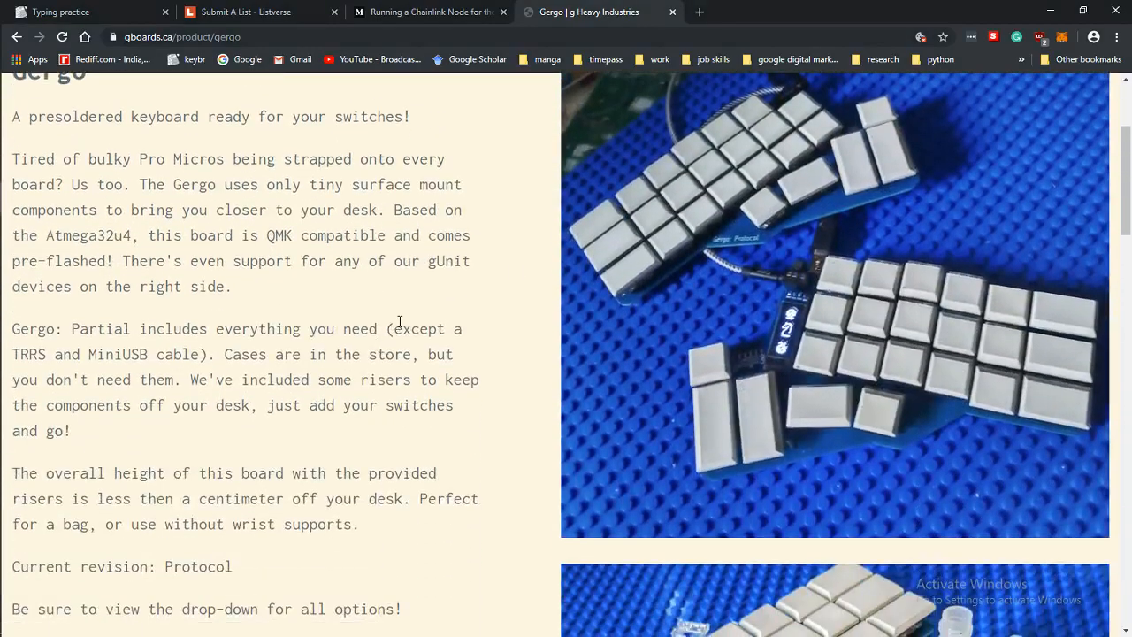
scroll("down", 3)
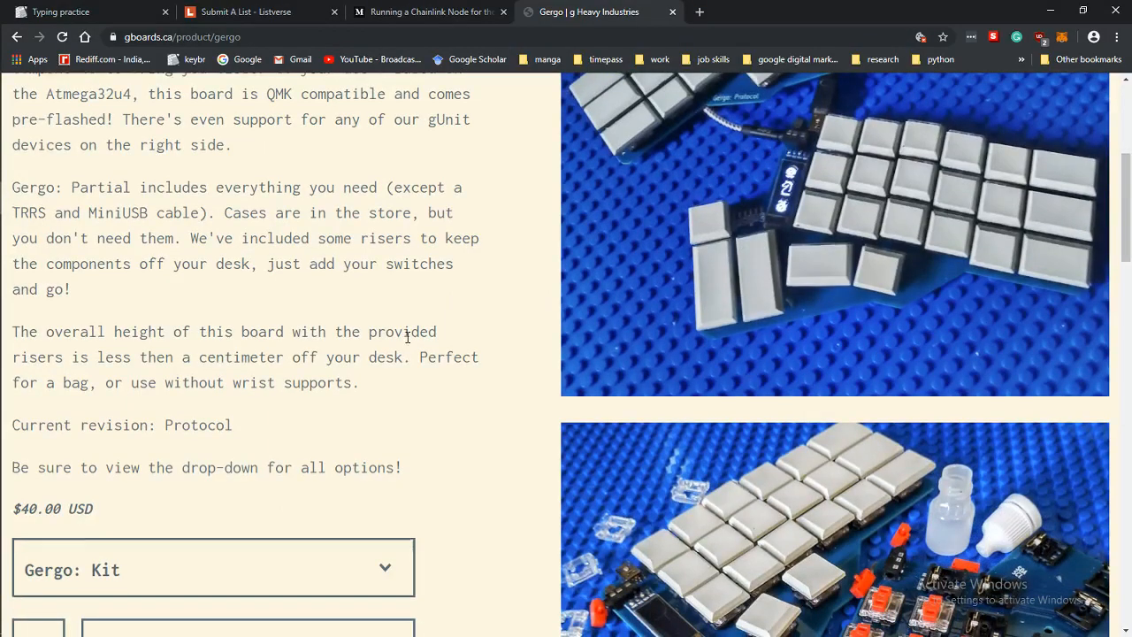
scroll("down", 3)
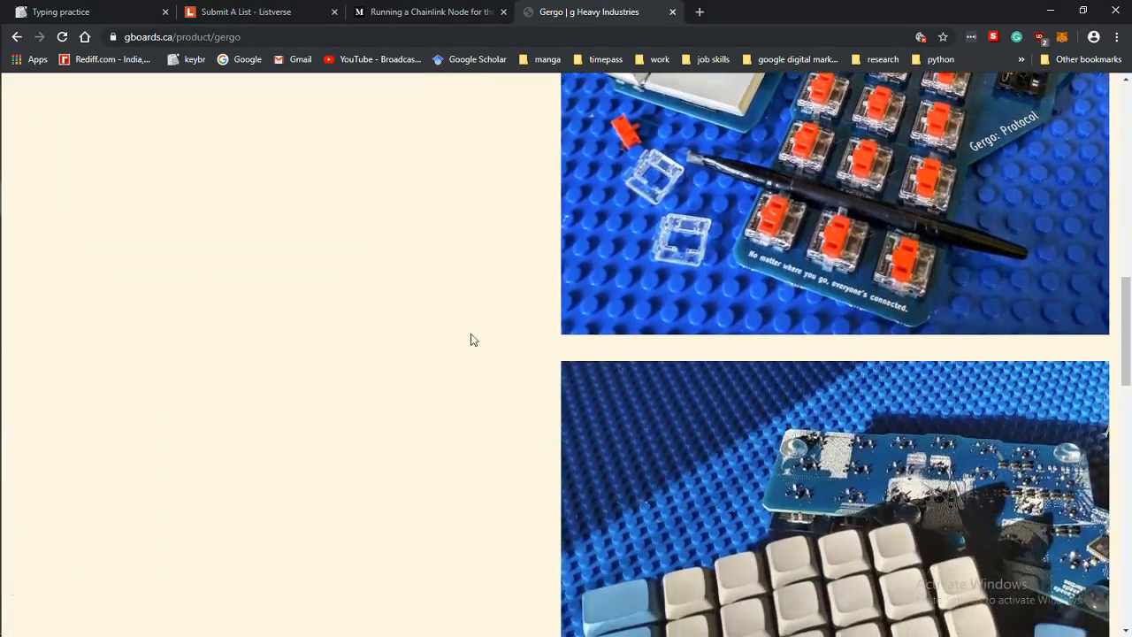
scroll("down", 3)
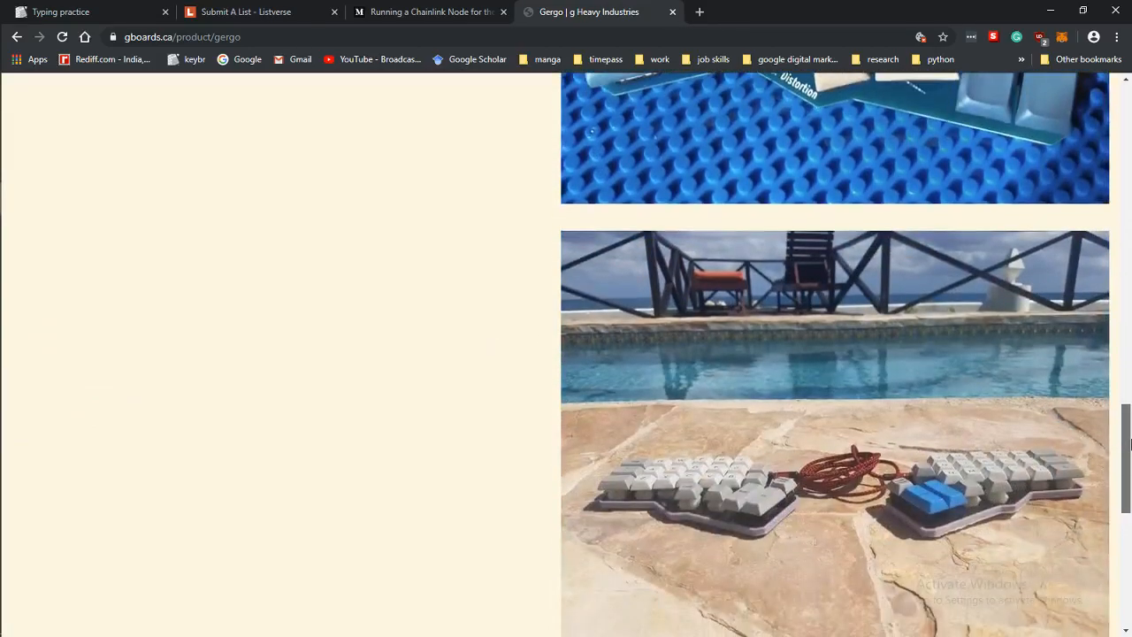
scroll("up", 3)
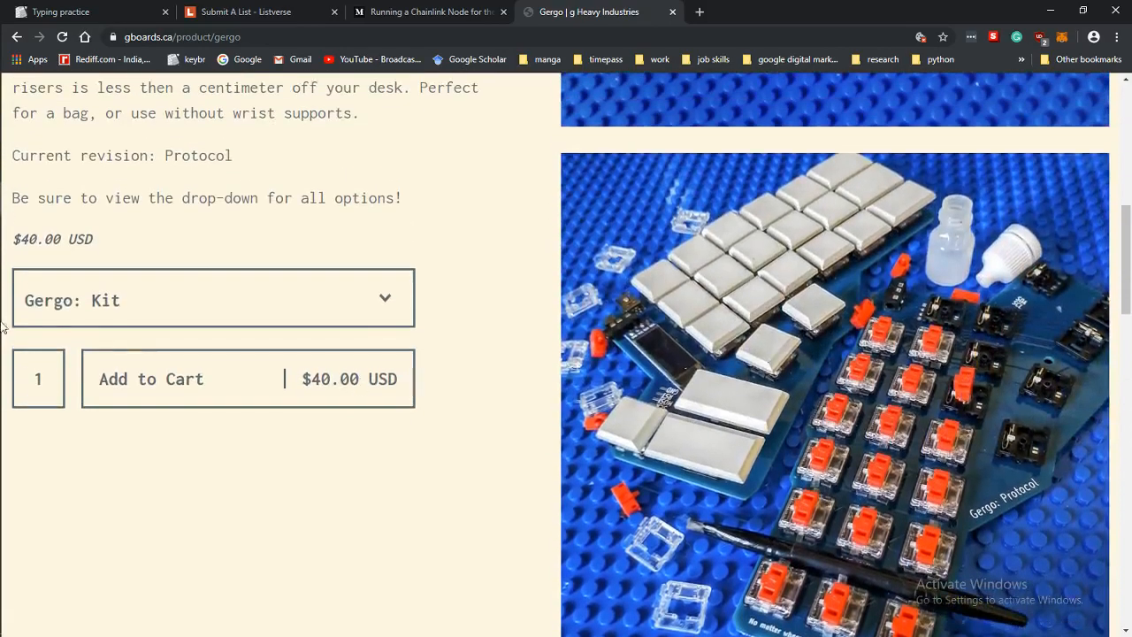
scroll("up", 3)
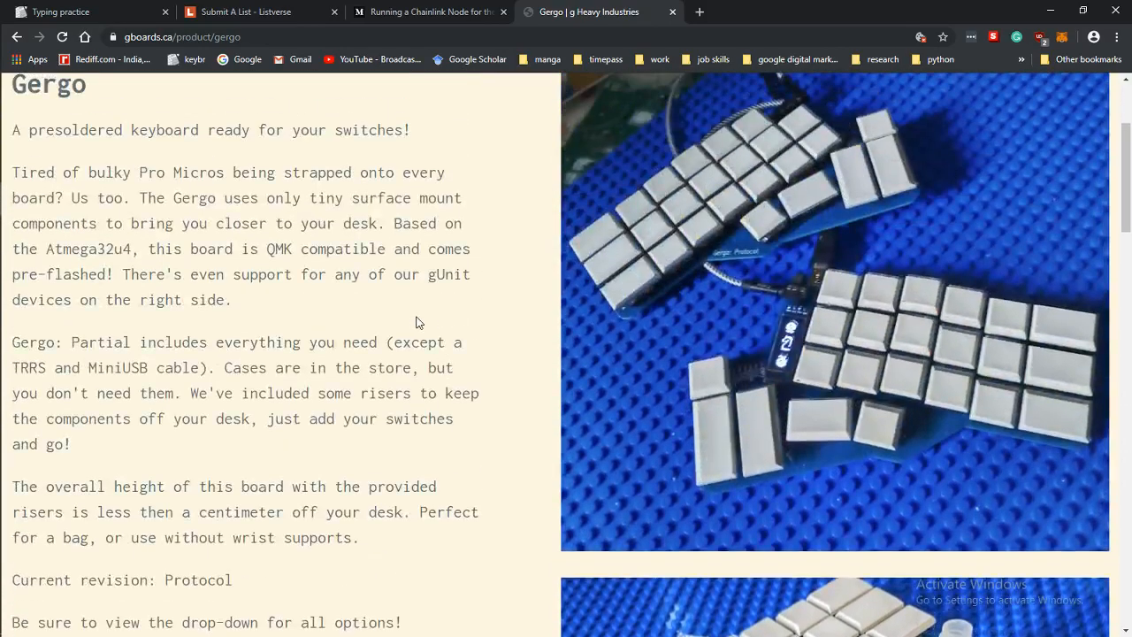
scroll("up", 3)
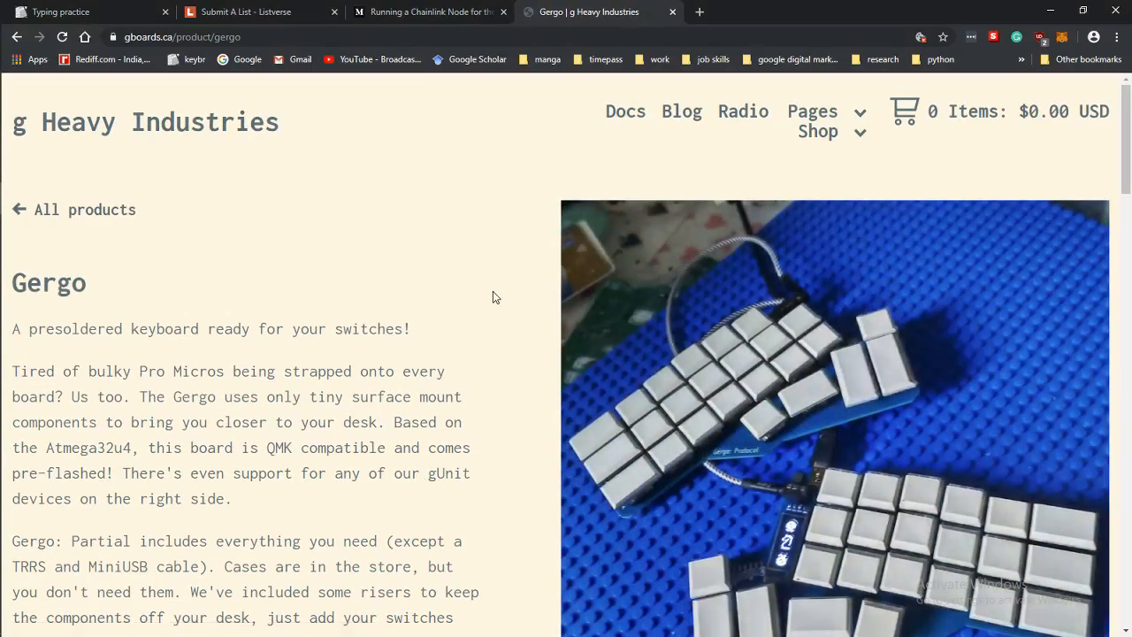
mouse_move(484, 257)
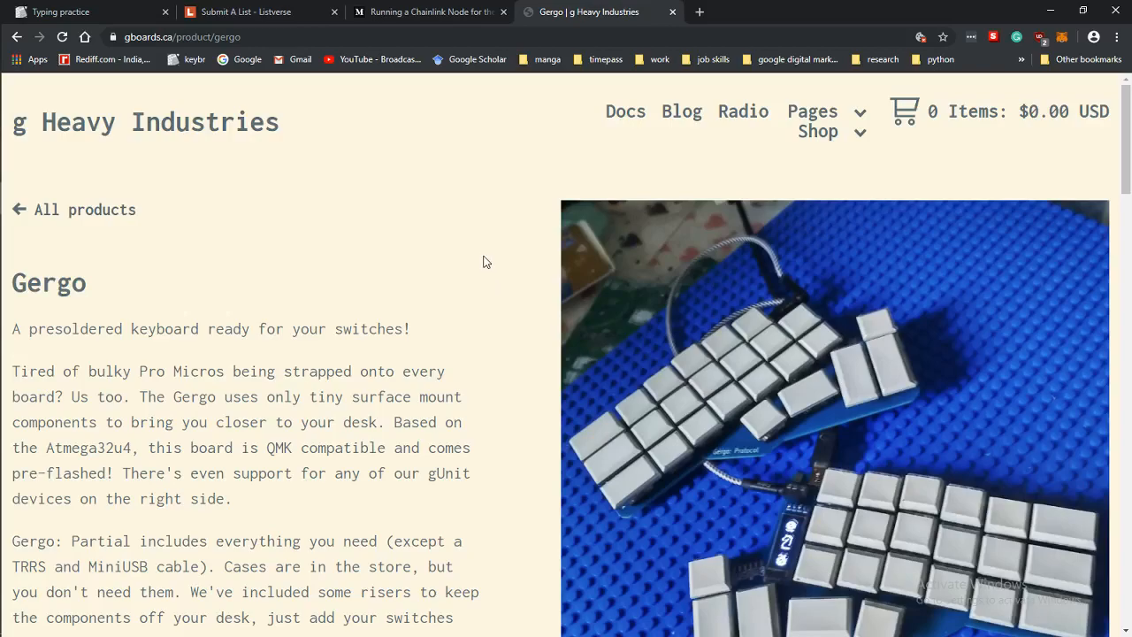
scroll("down", 3)
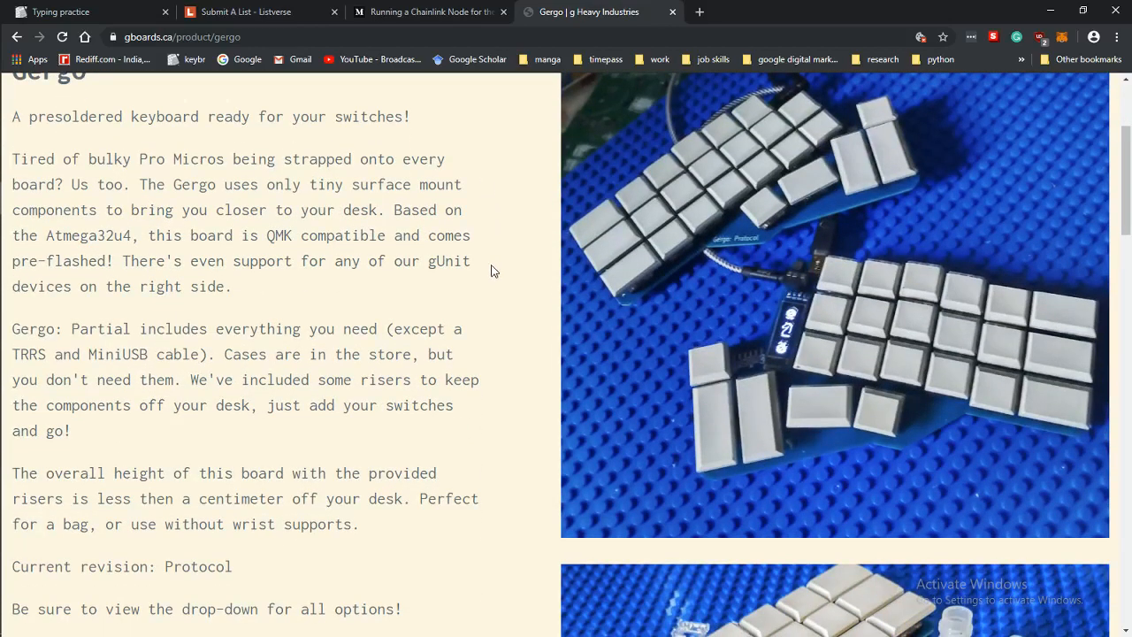
mouse_move(550, 323)
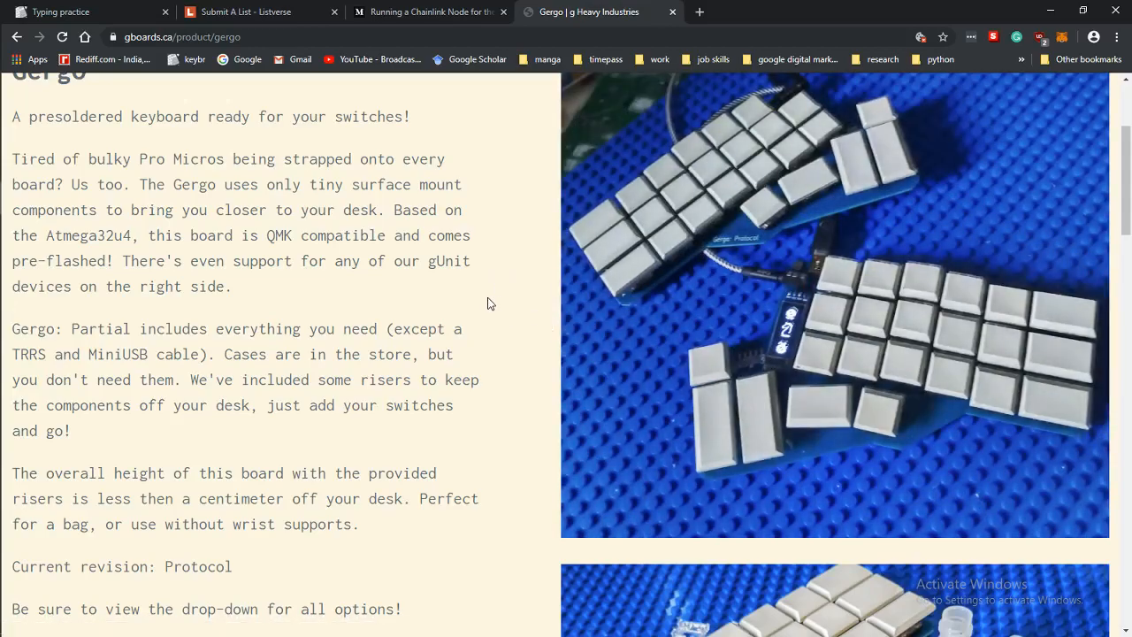
scroll("down", 3)
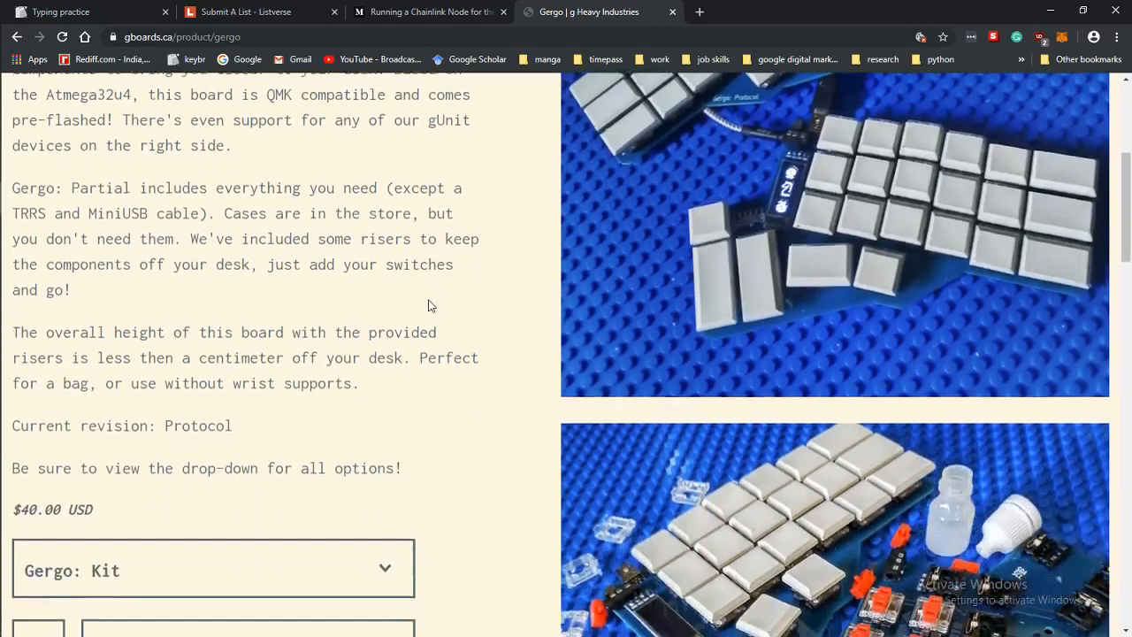
scroll("up", 3)
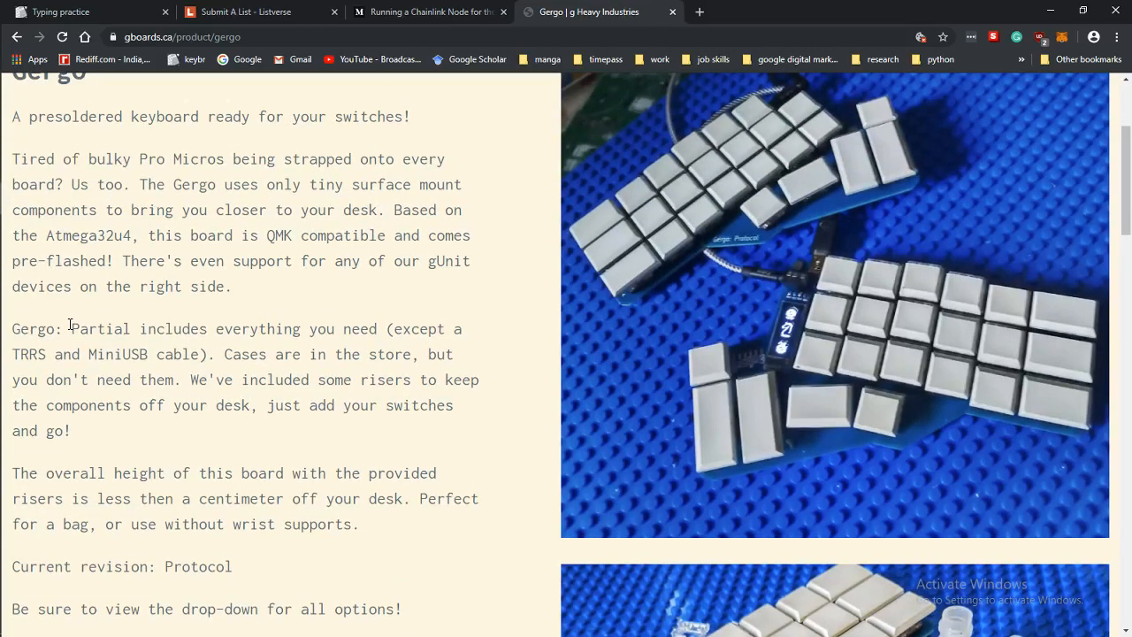
Step: Highlight the passages on what the Partial kit includes and on cases with included risers
double_click(101, 328)
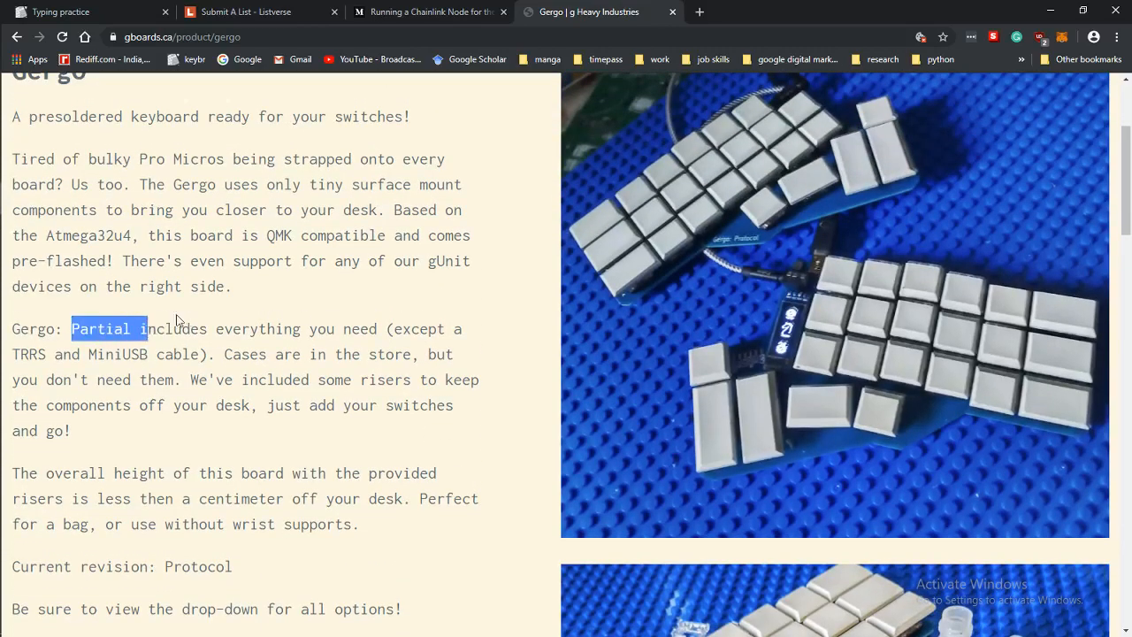
left_click_drag(72, 328, 358, 328)
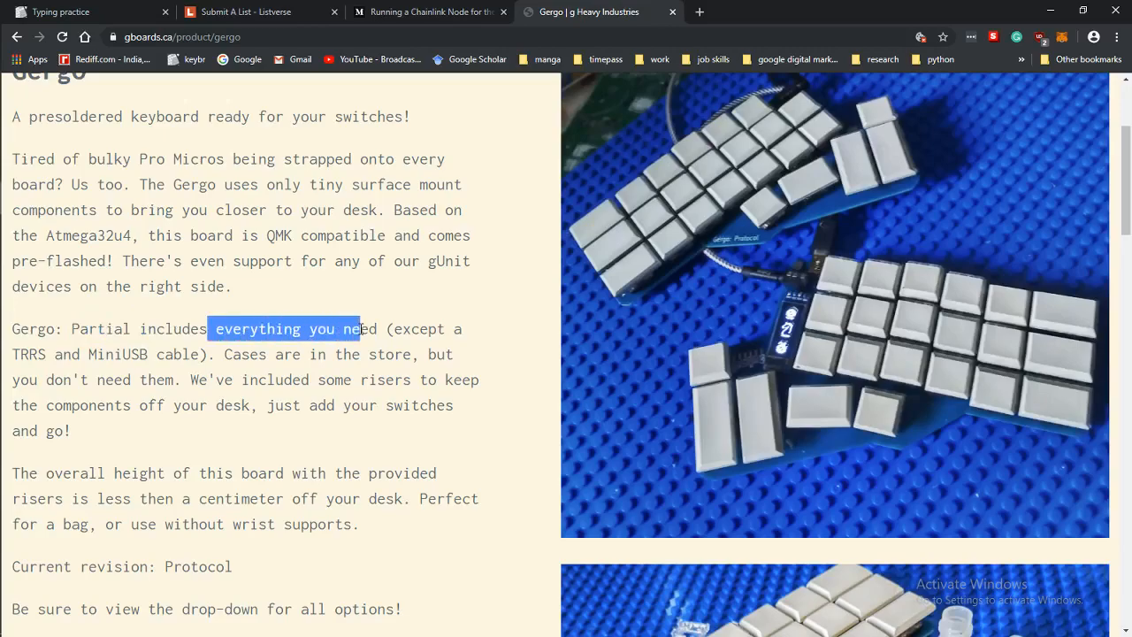
left_click(161, 349)
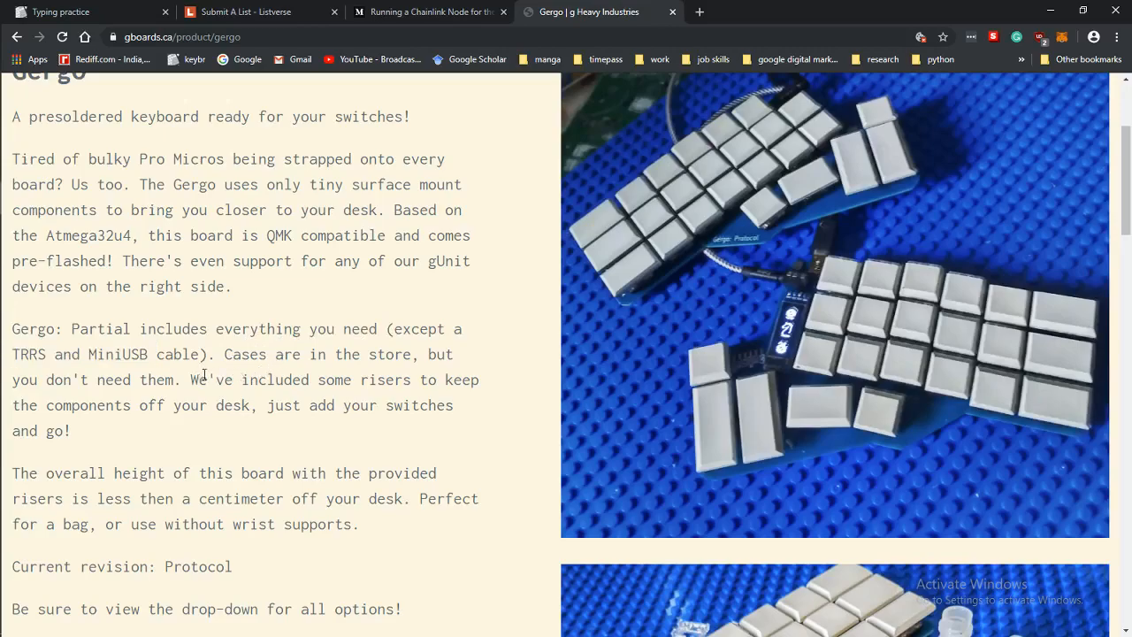
left_click_drag(314, 405, 414, 405)
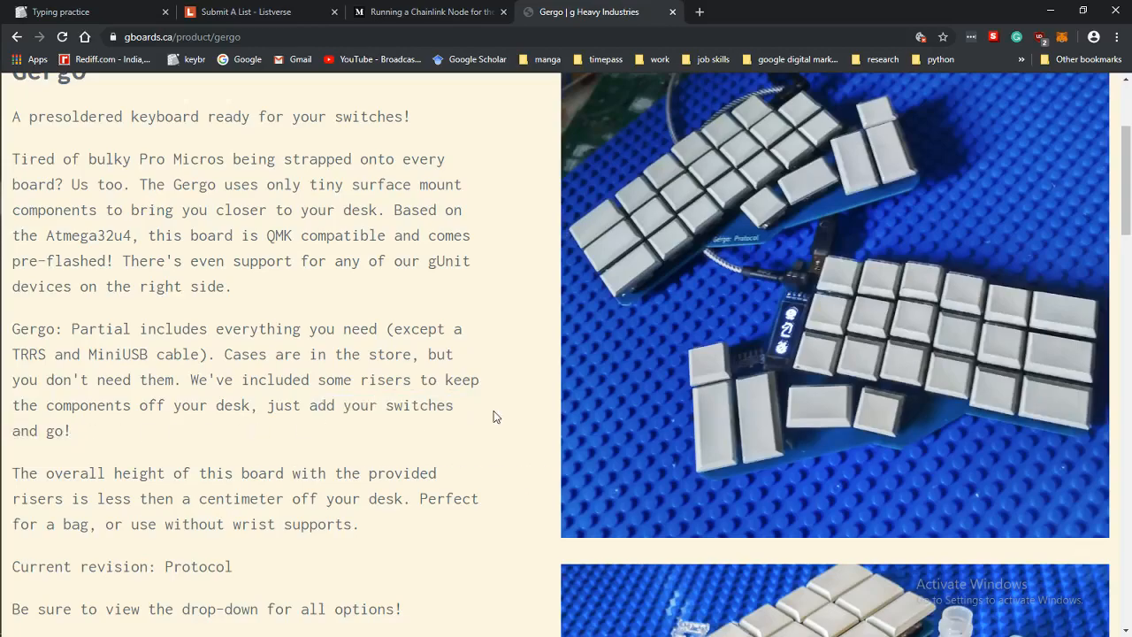
mouse_move(542, 419)
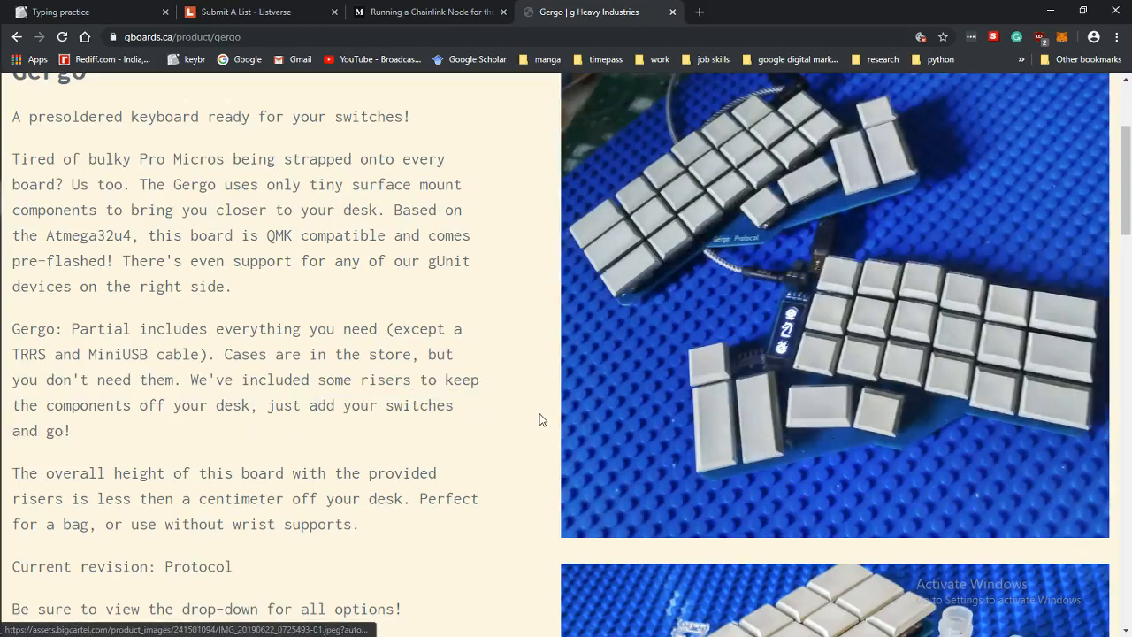
scroll("up", 3)
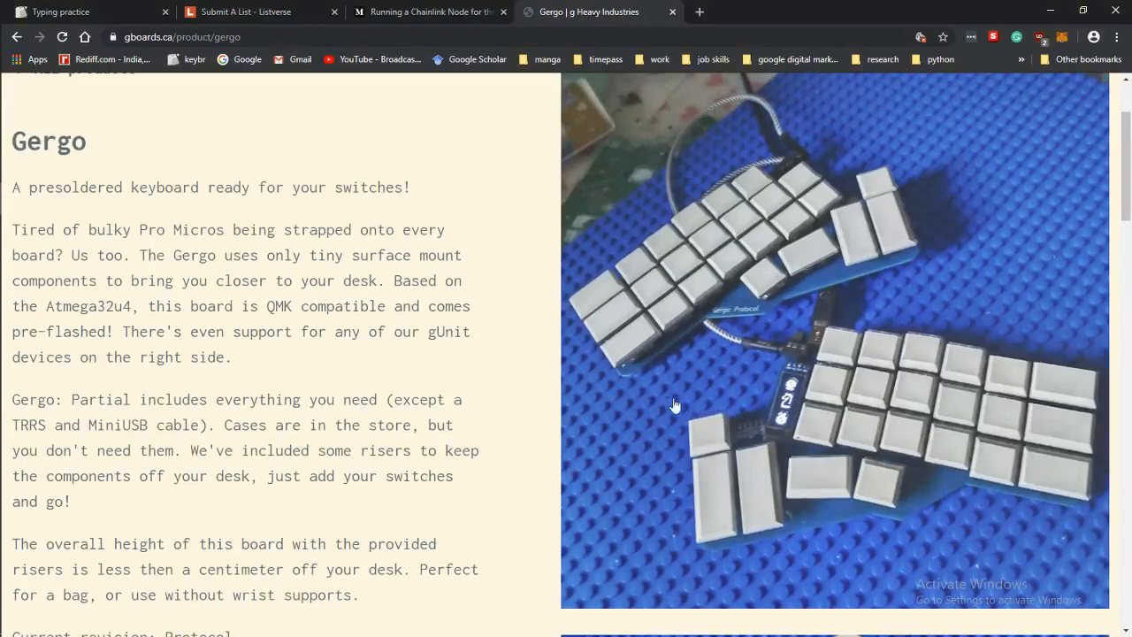
mouse_move(715, 339)
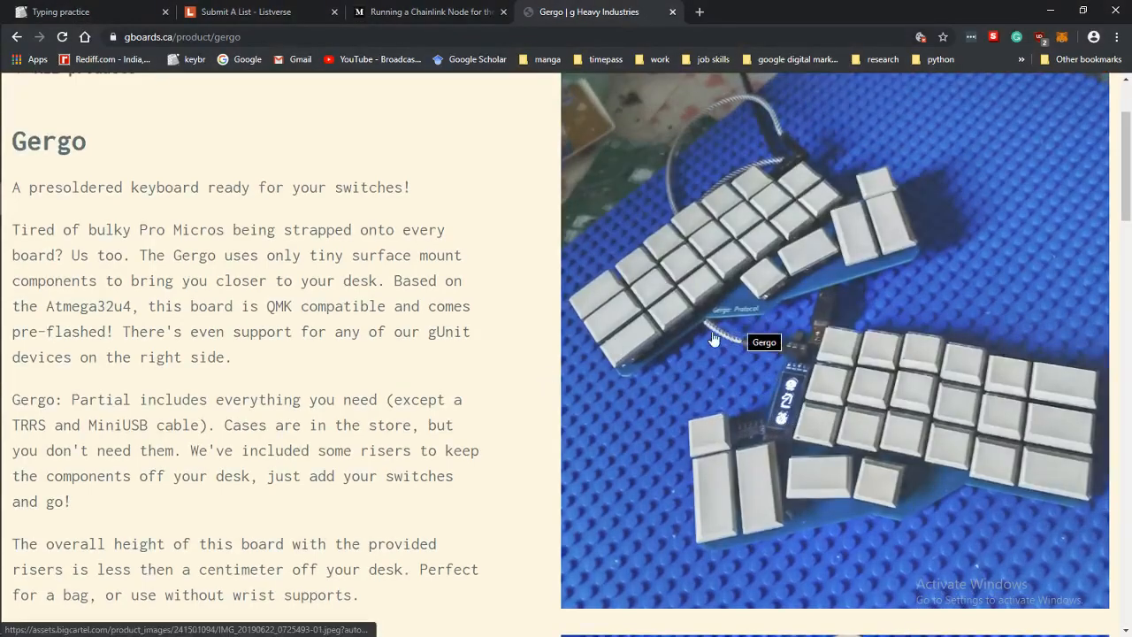
scroll("down", 3)
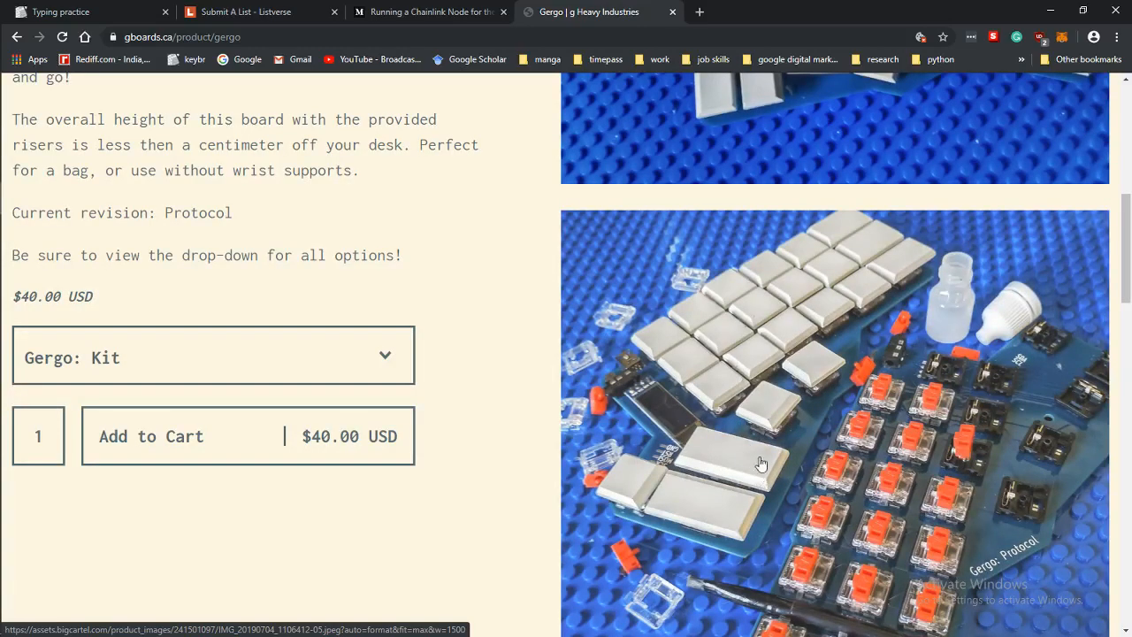
scroll("up", 3)
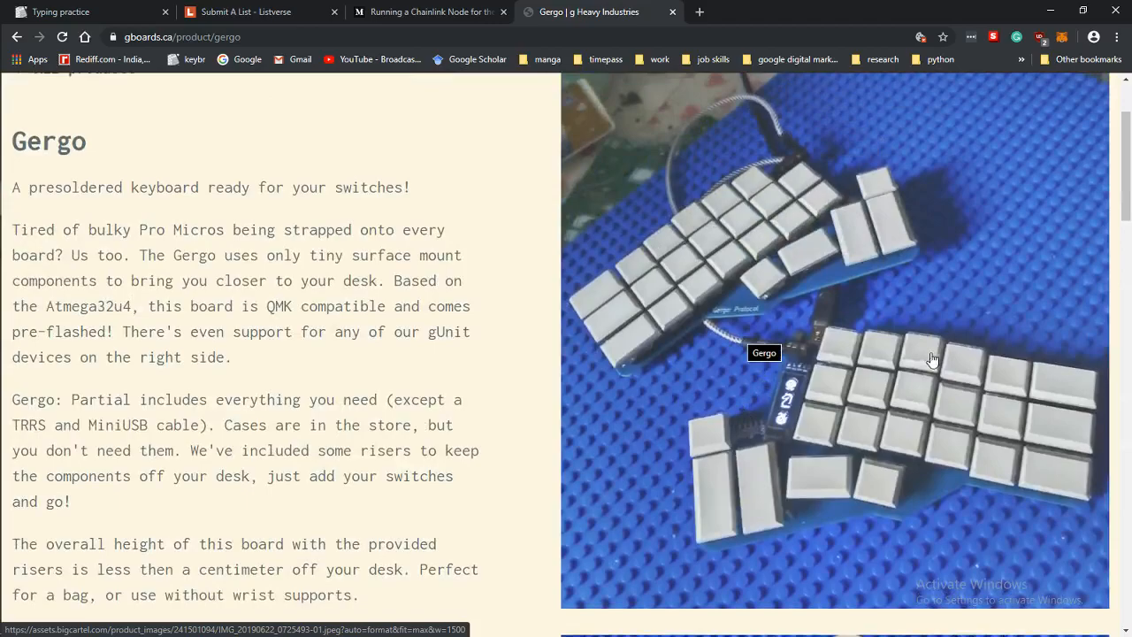
left_click_drag(260, 425, 413, 450)
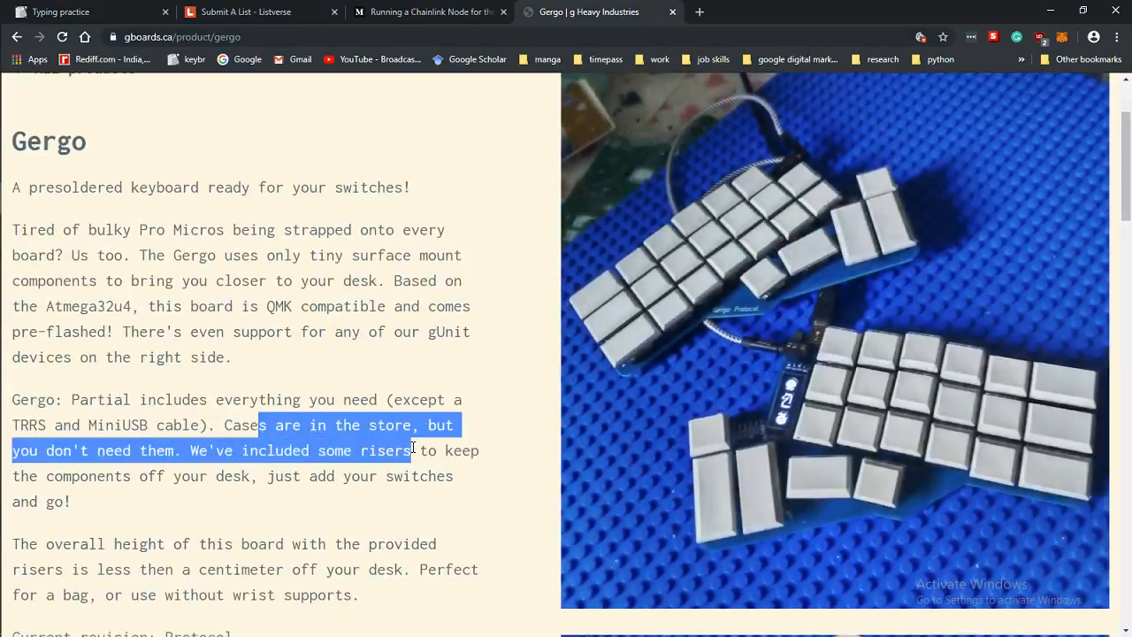
Step: Expand the list of Gergo variants and their prices
scroll("down", 3)
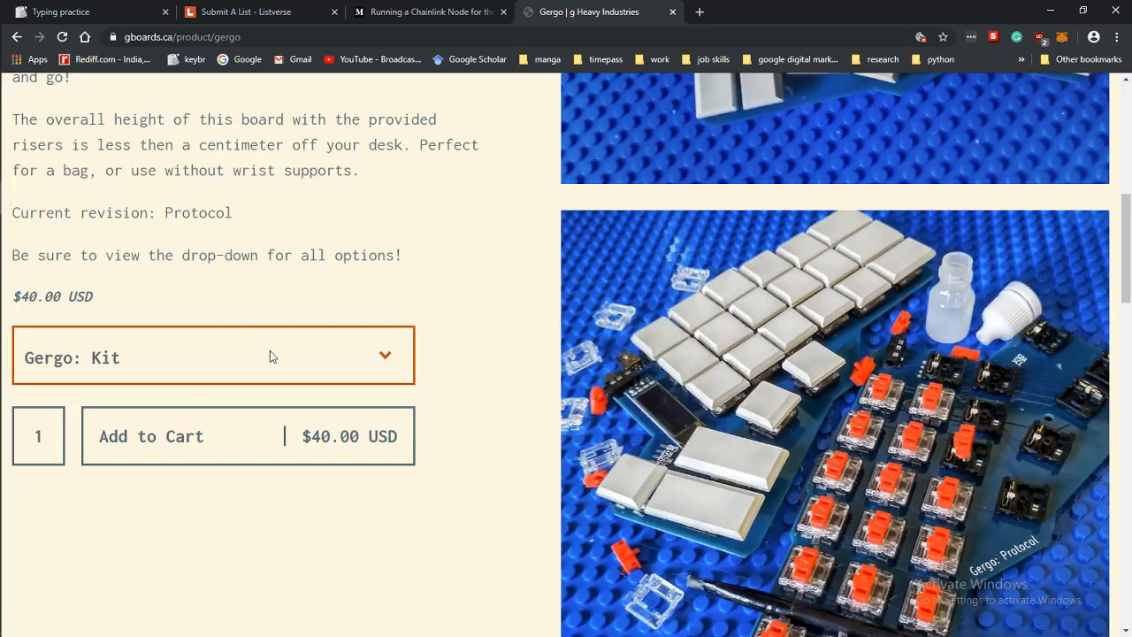
scroll("up", 3)
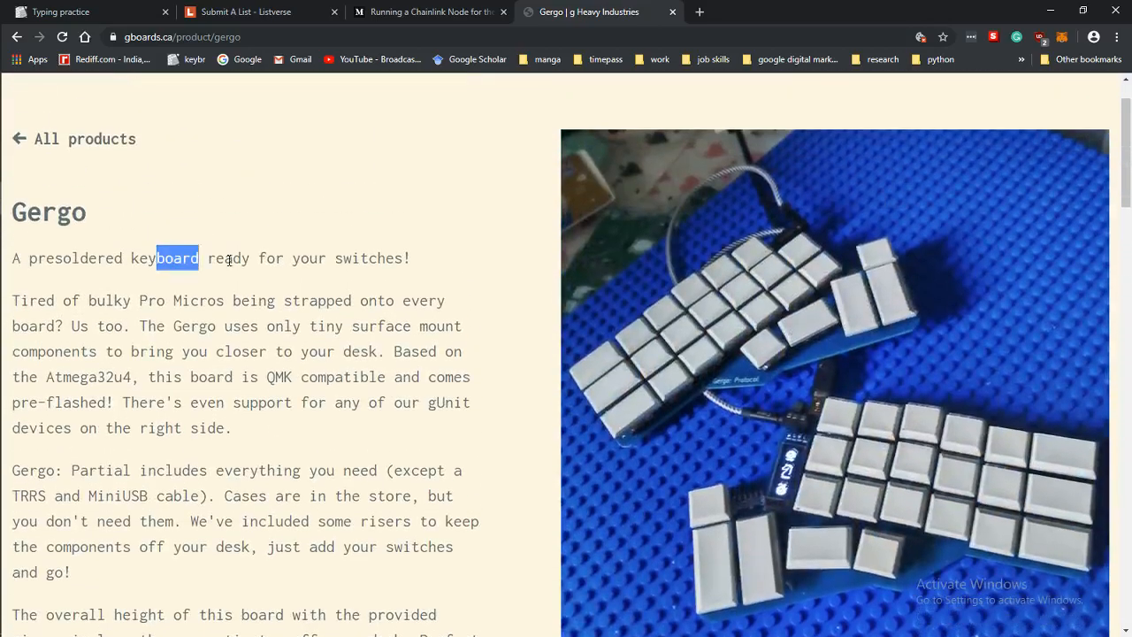
scroll("down", 3)
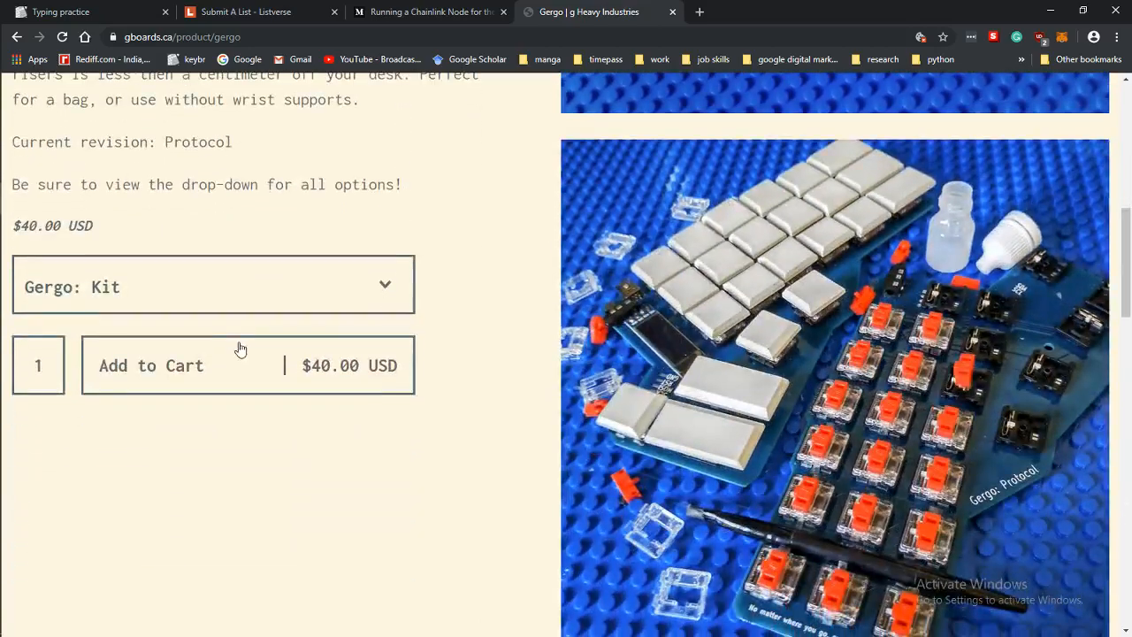
left_click(212, 286)
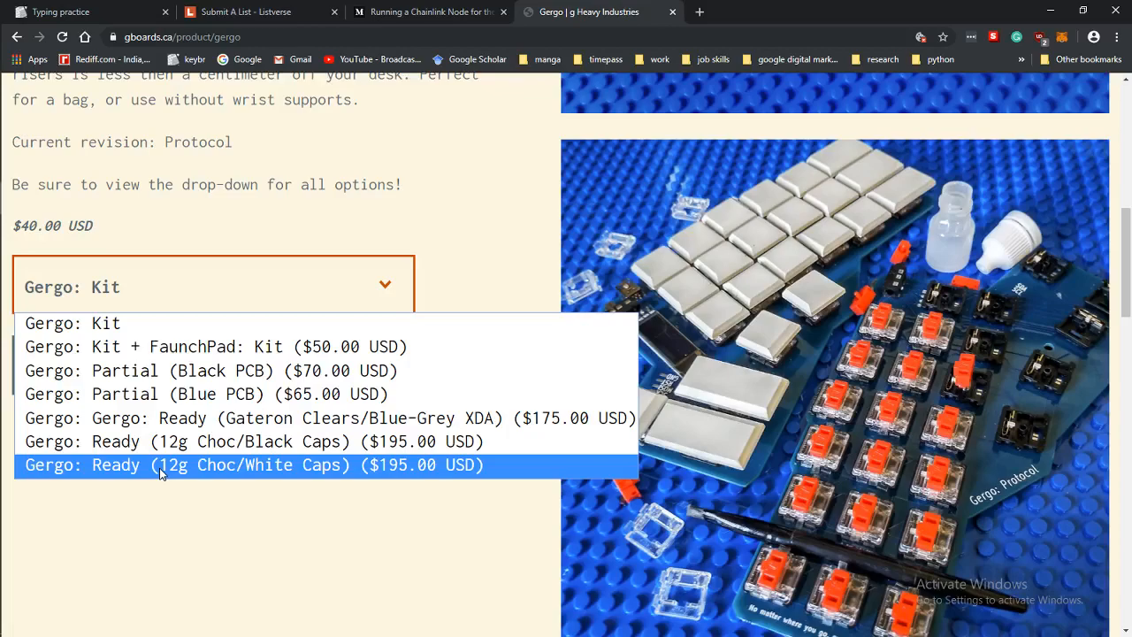
mouse_move(382, 471)
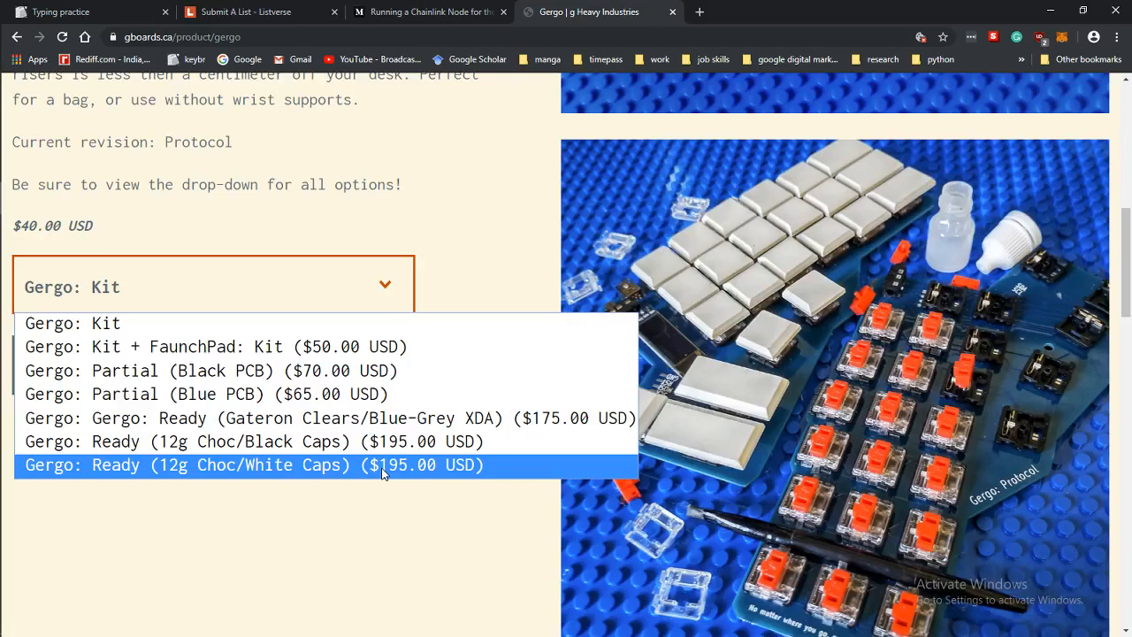
mouse_move(362, 473)
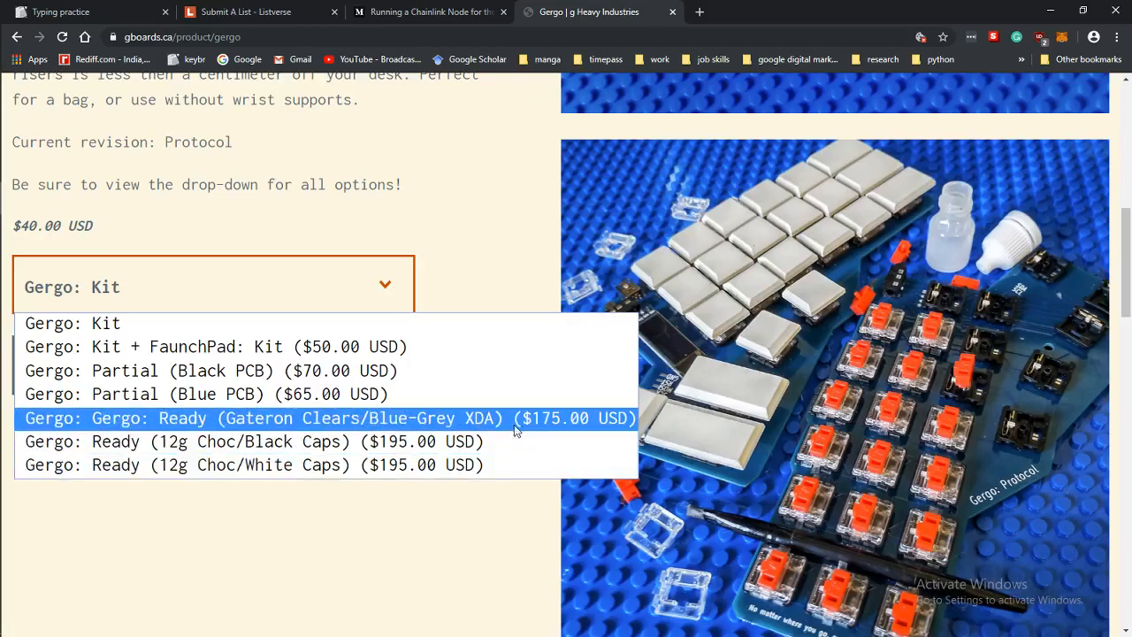
mouse_move(508, 441)
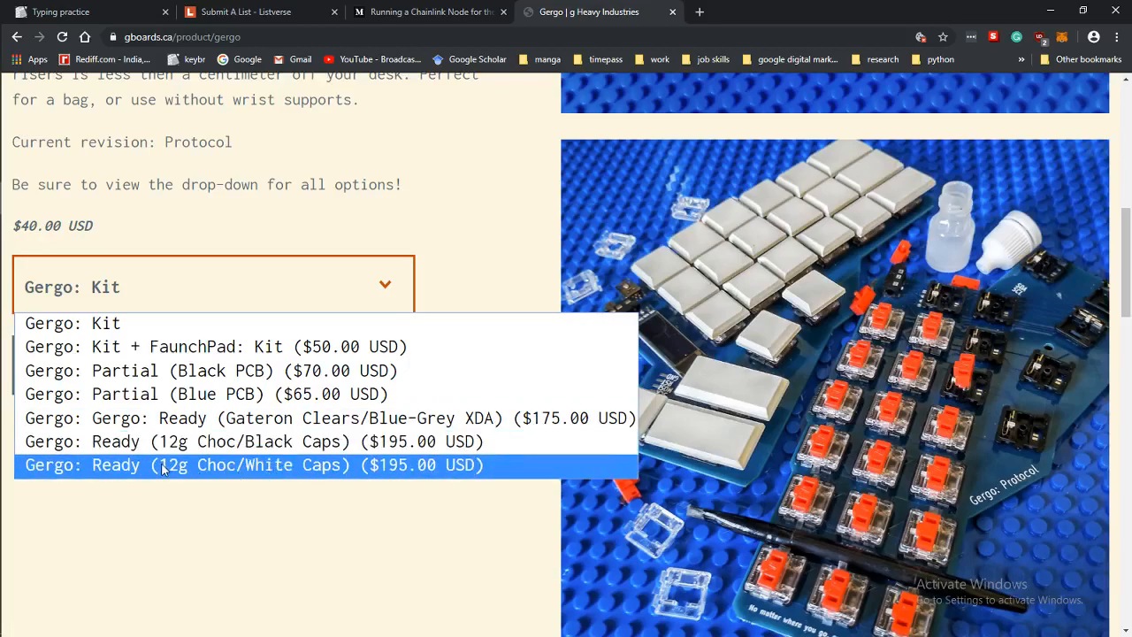
mouse_move(332, 467)
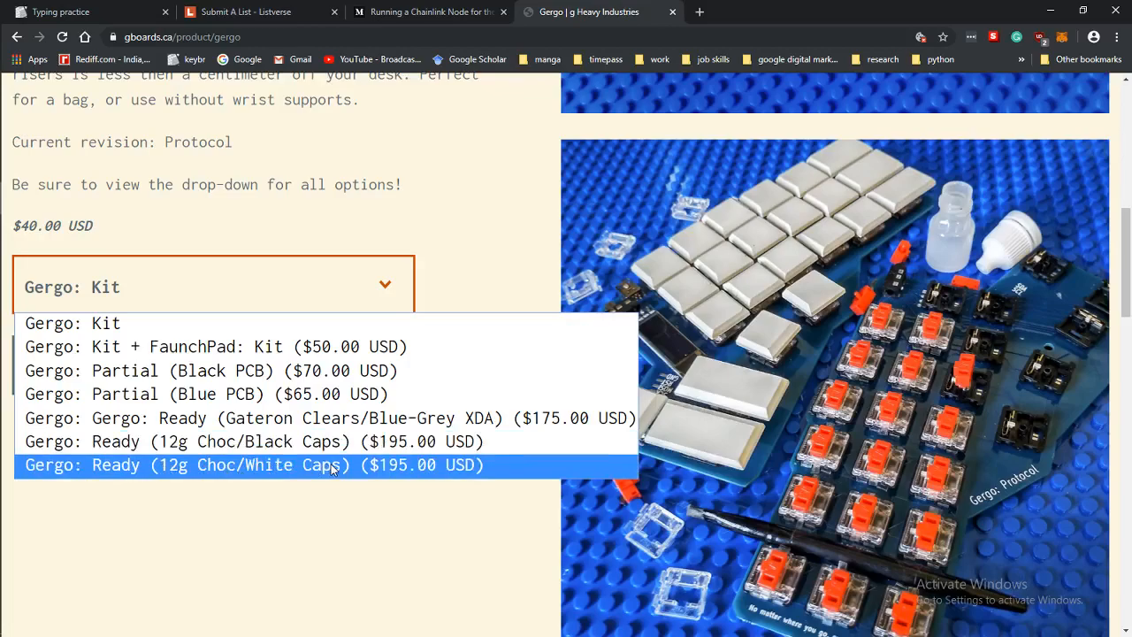
mouse_move(402, 470)
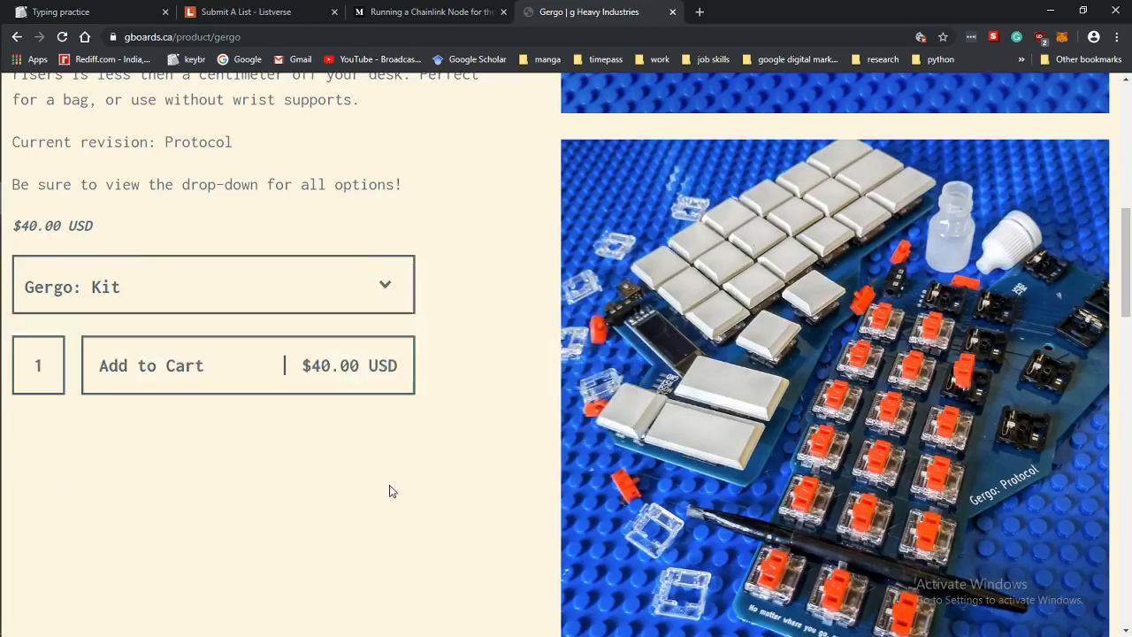
Step: Search Google for edgodox, accept the ergodox correction and open the ergodox-ez.com result
scroll("up", 3)
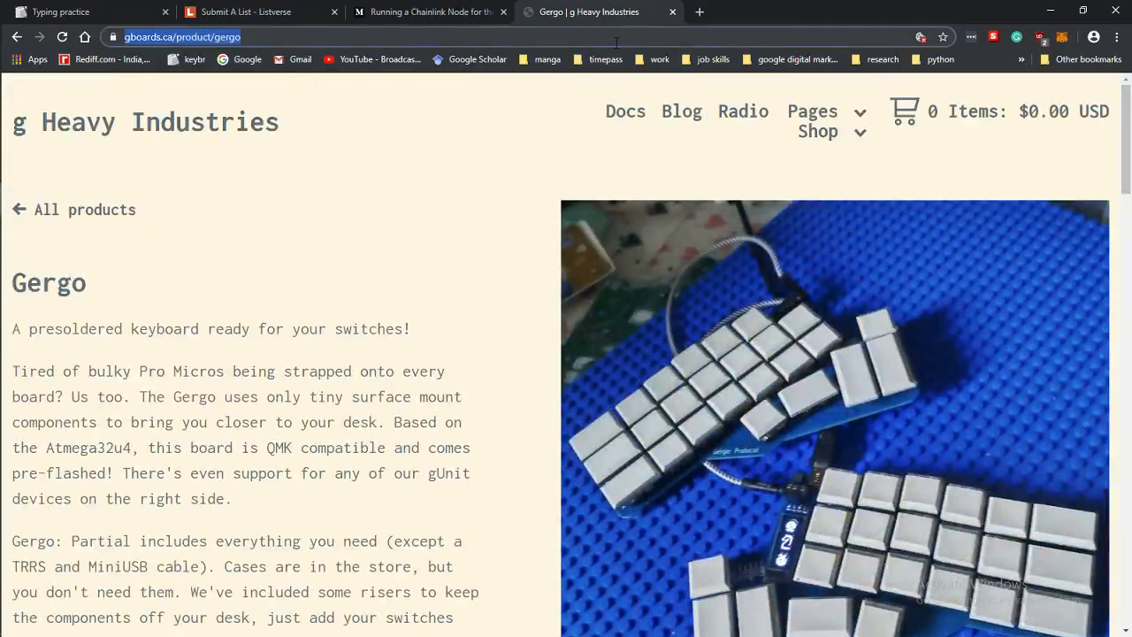
type("ergob")
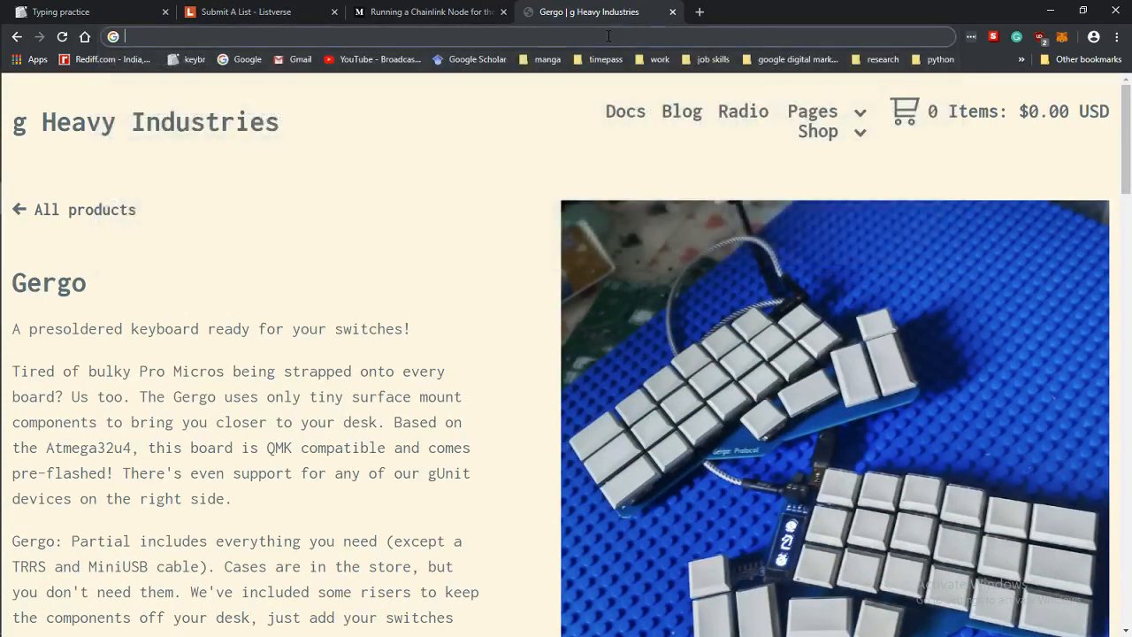
type("edgodox")
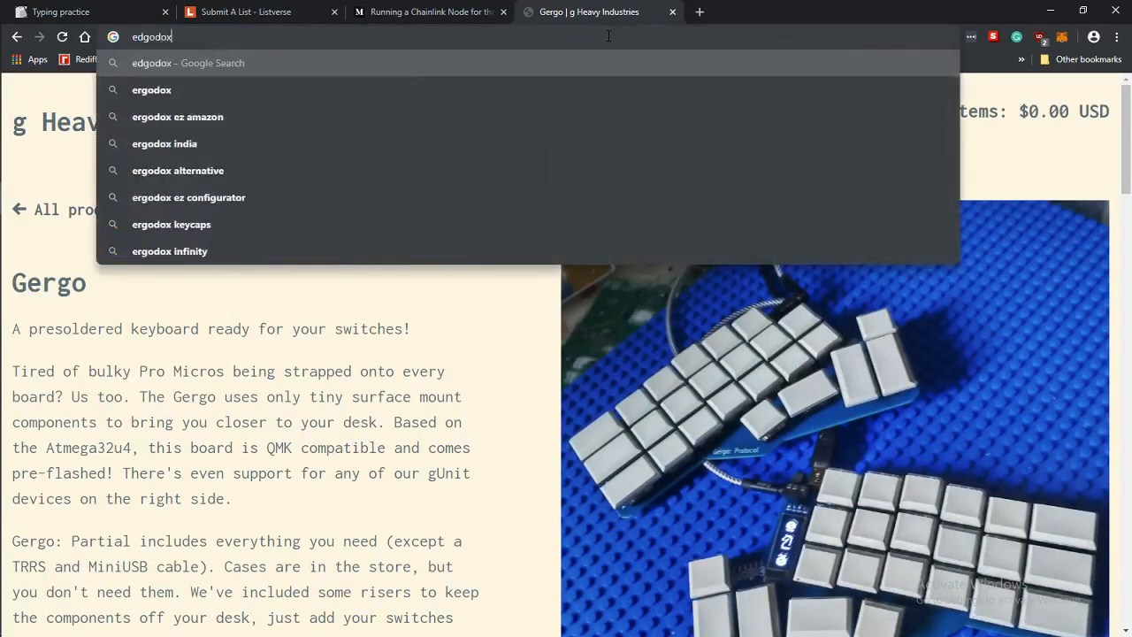
key("Return")
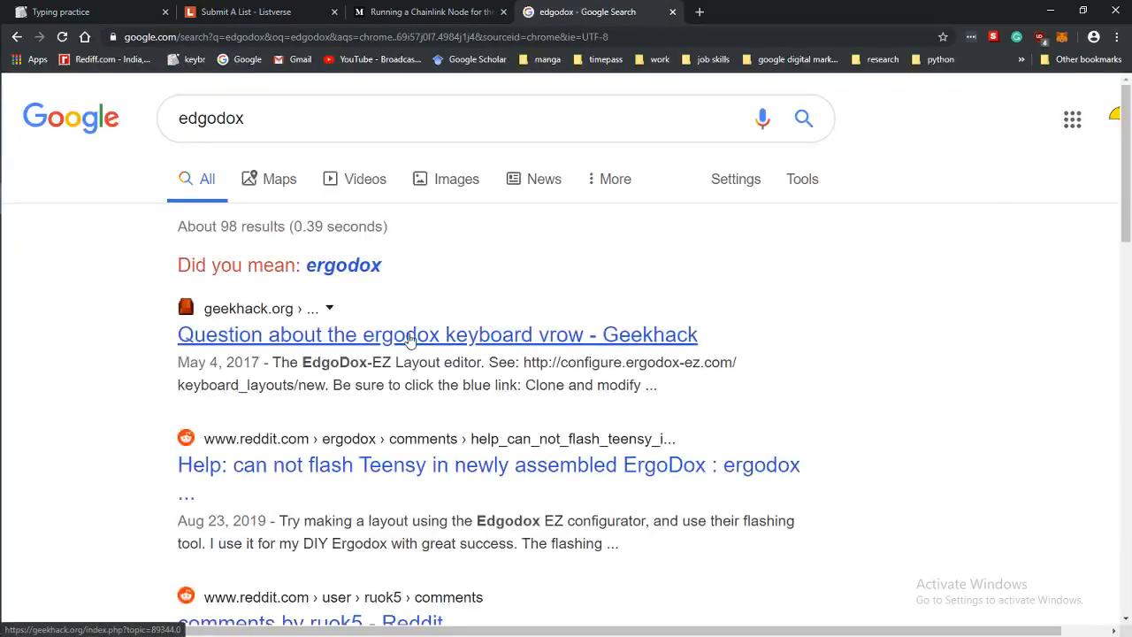
left_click(343, 265)
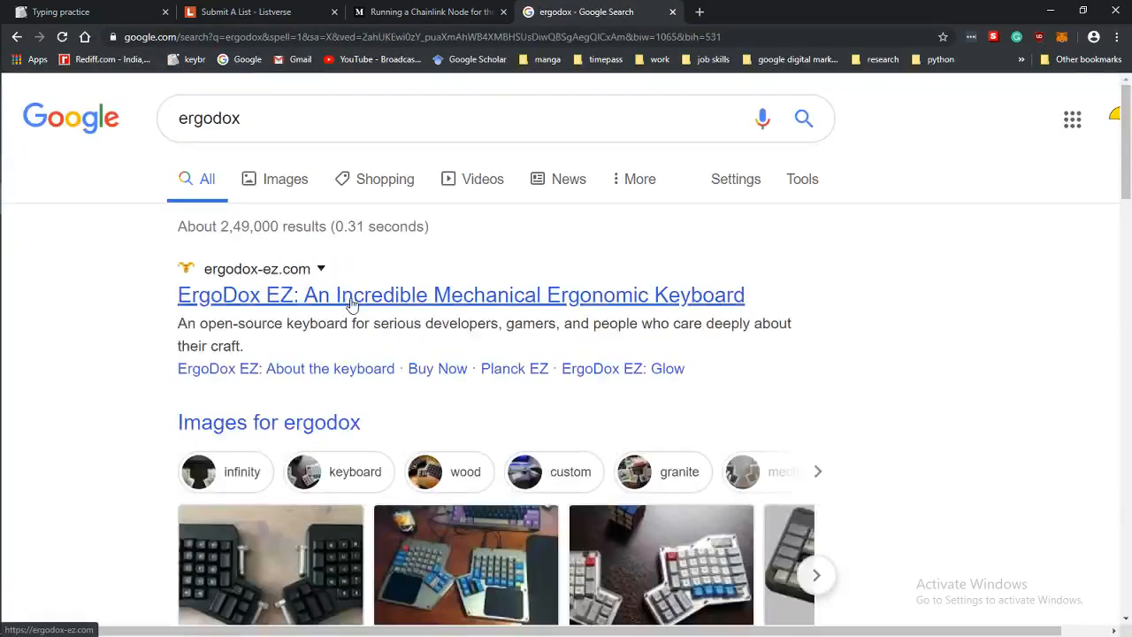
left_click(353, 304)
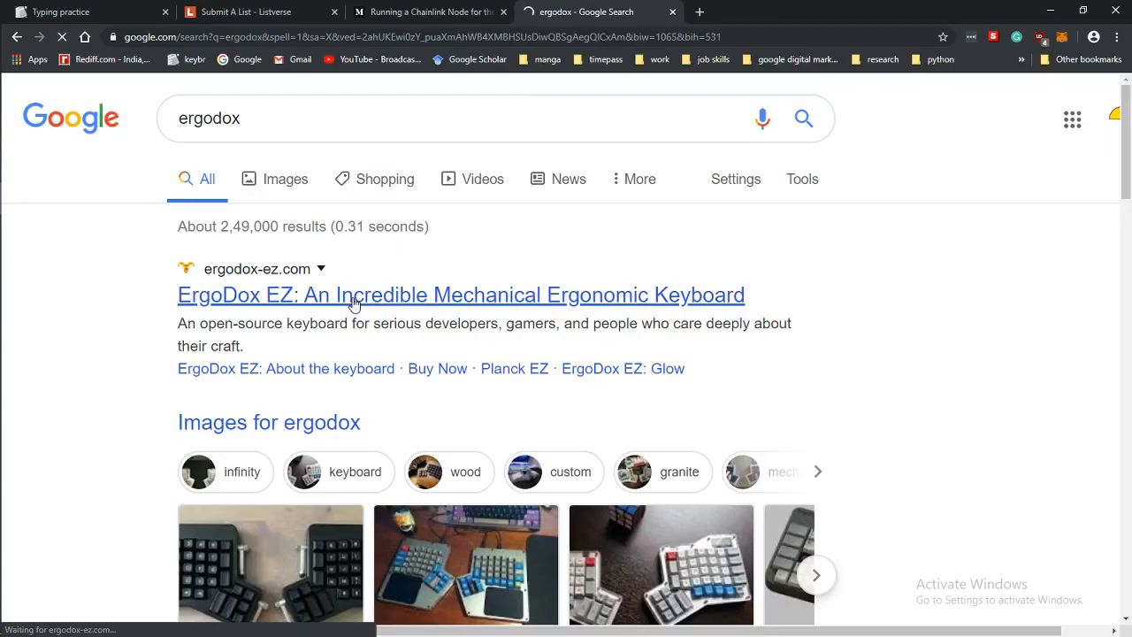
left_click(461, 295)
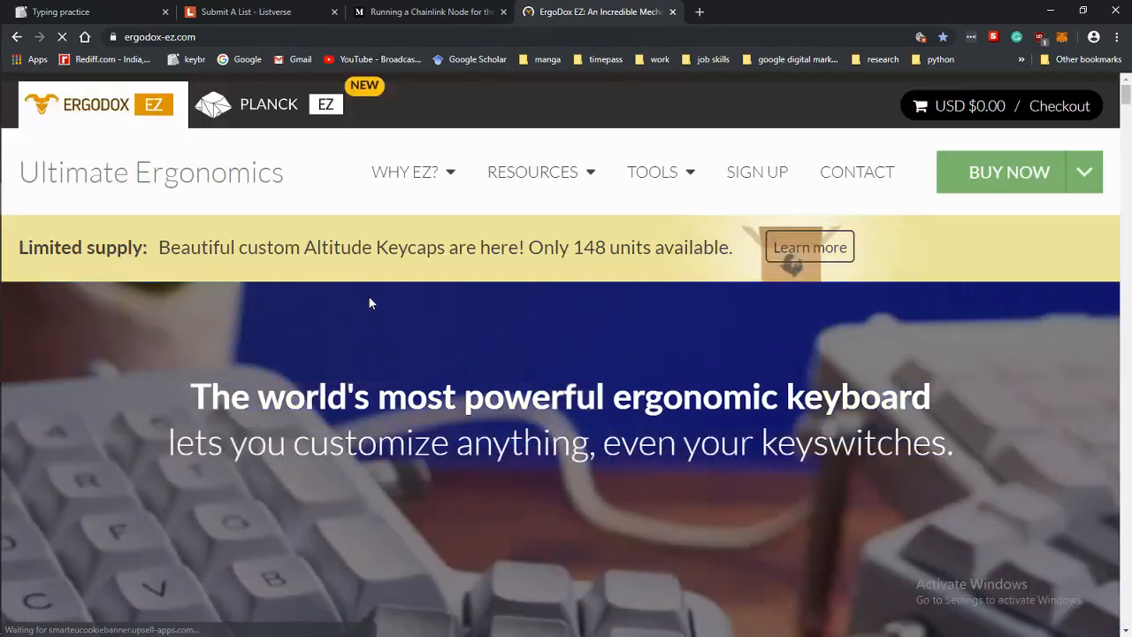
Step: Scroll the ErgoDox EZ homepage down to its Split Design and Ortholinear sections
scroll("down", 3)
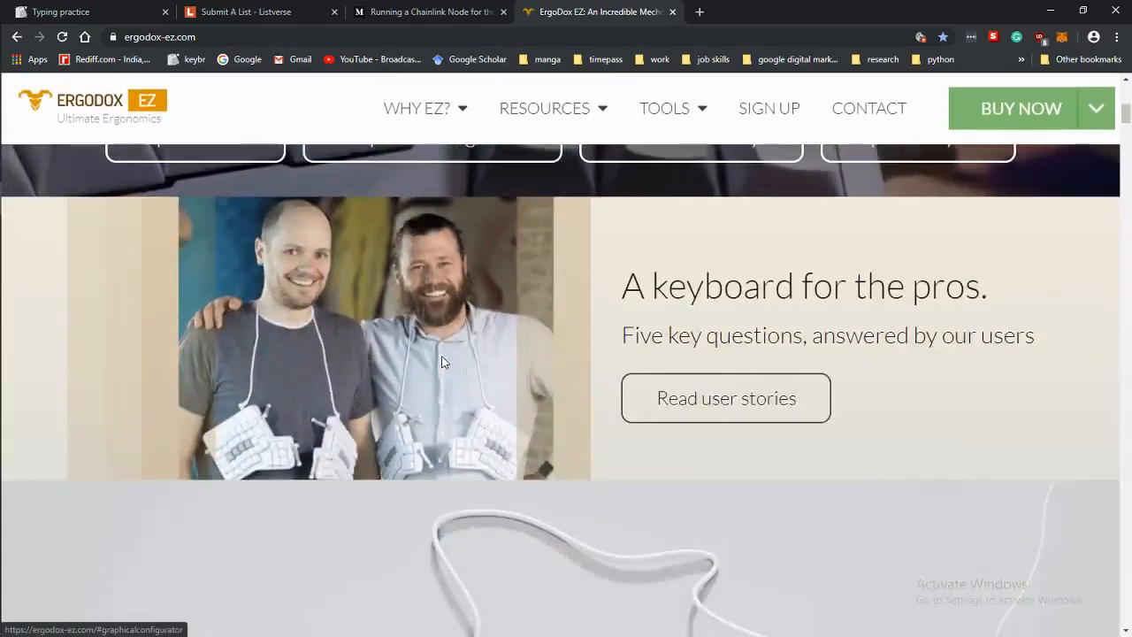
scroll("down", 3)
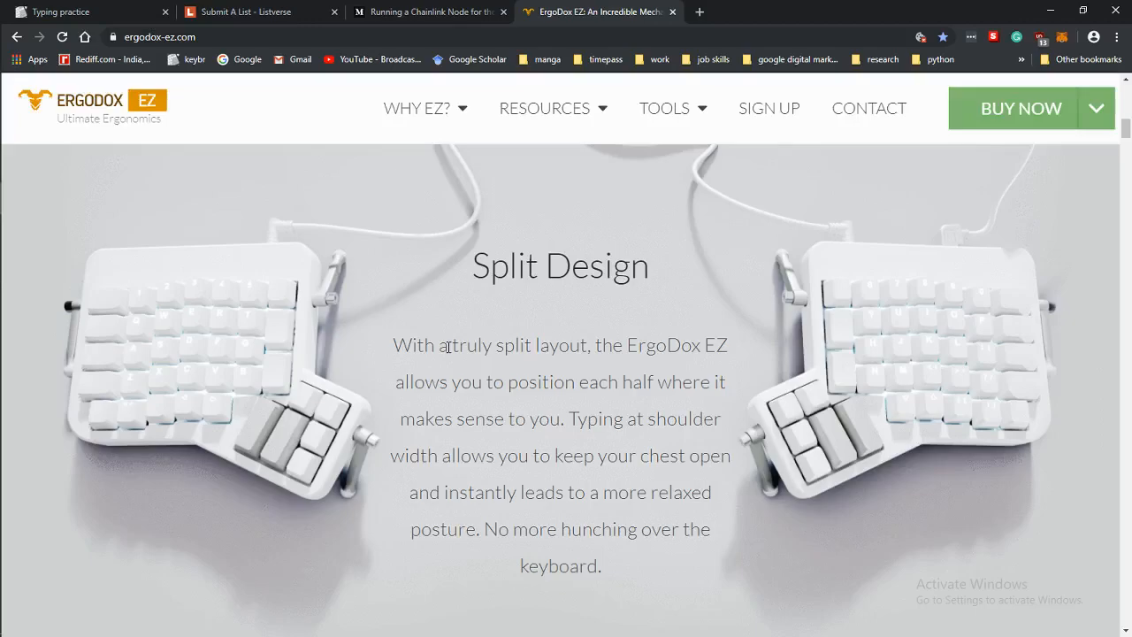
mouse_move(526, 294)
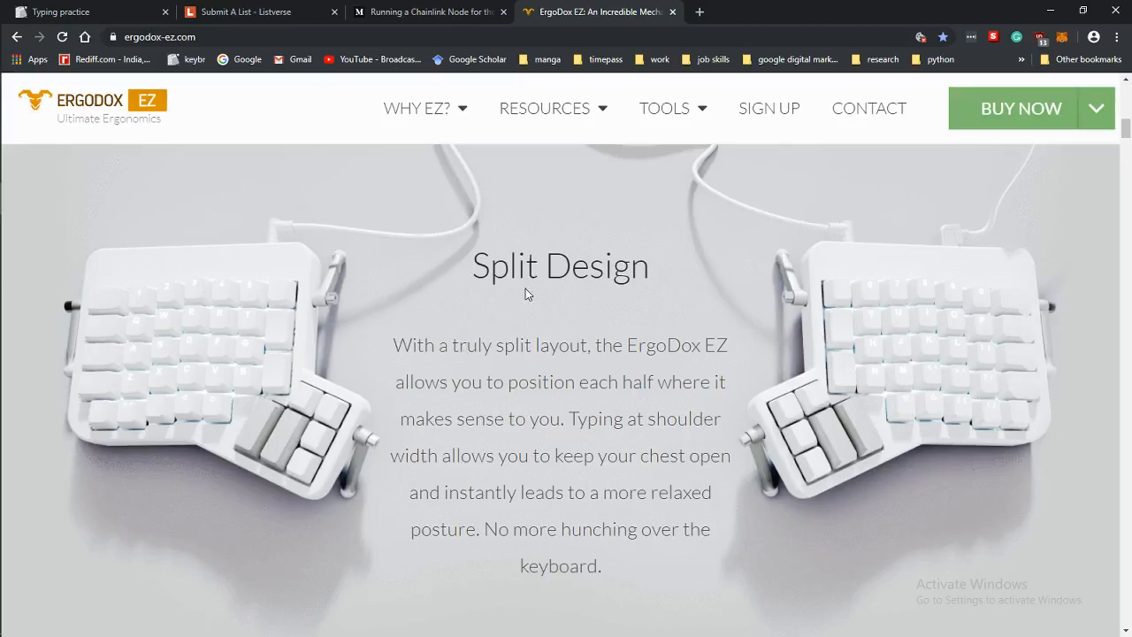
scroll("down", 3)
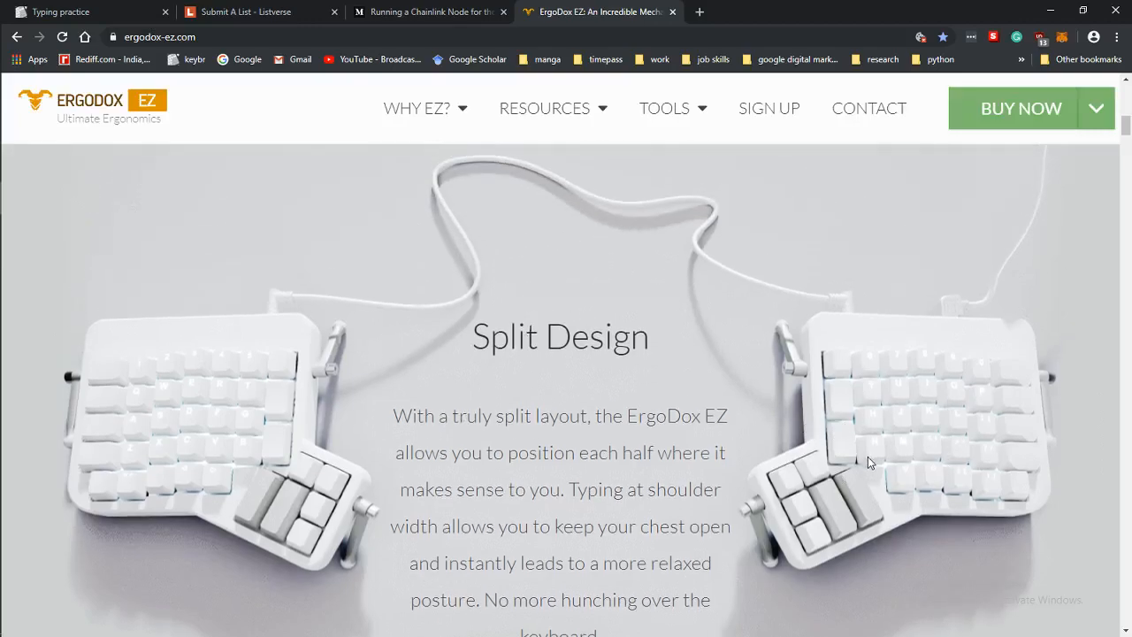
scroll("down", 3)
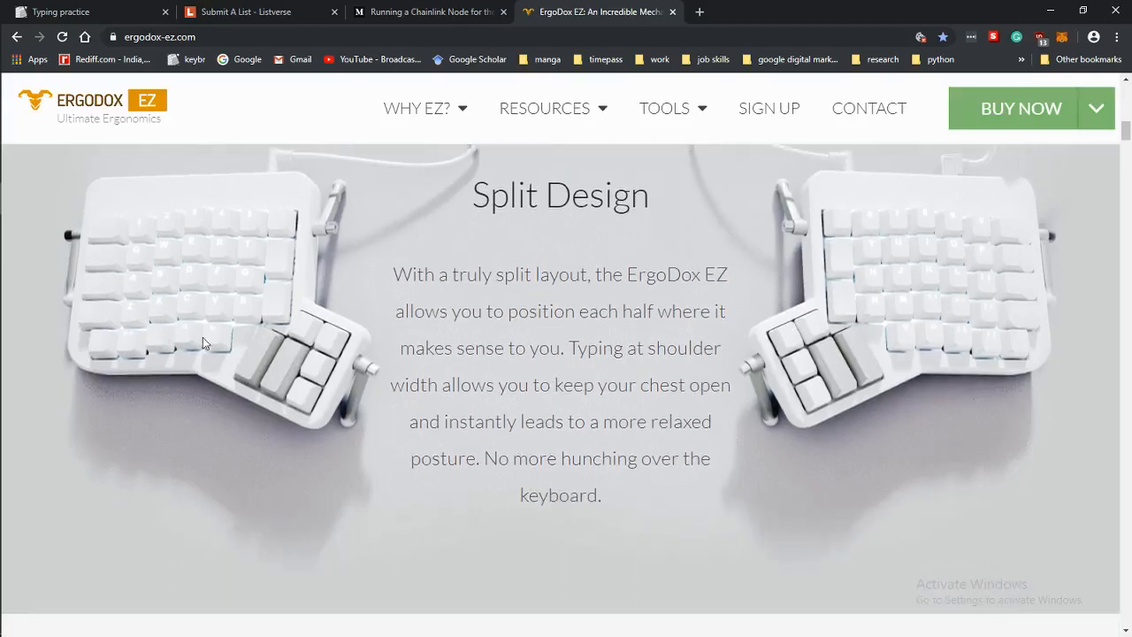
scroll("down", 3)
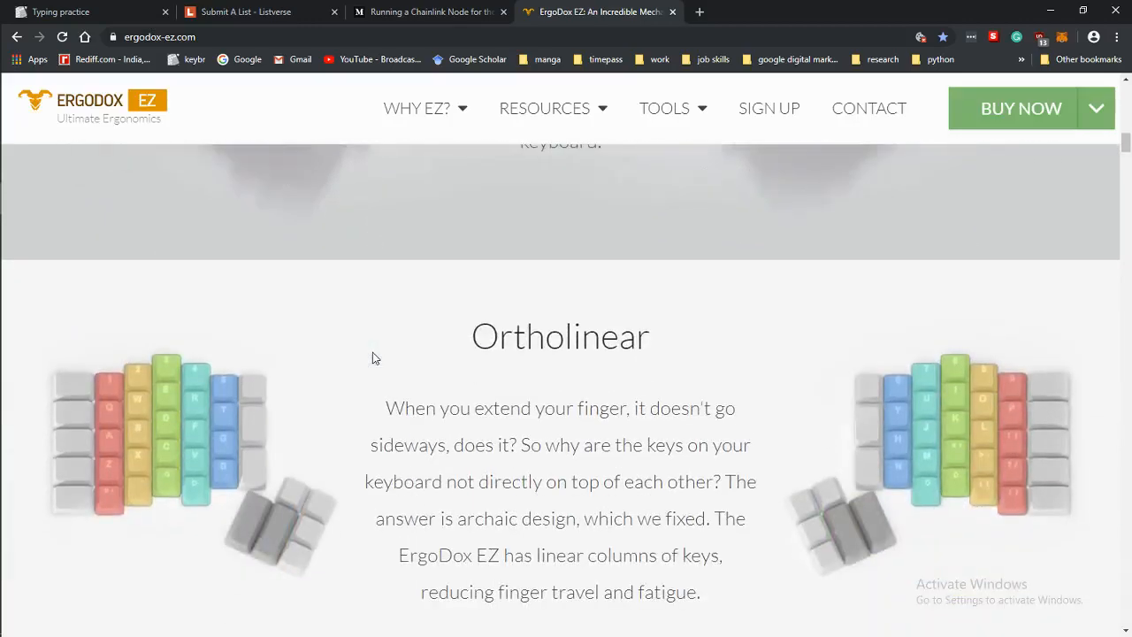
scroll("up", 3)
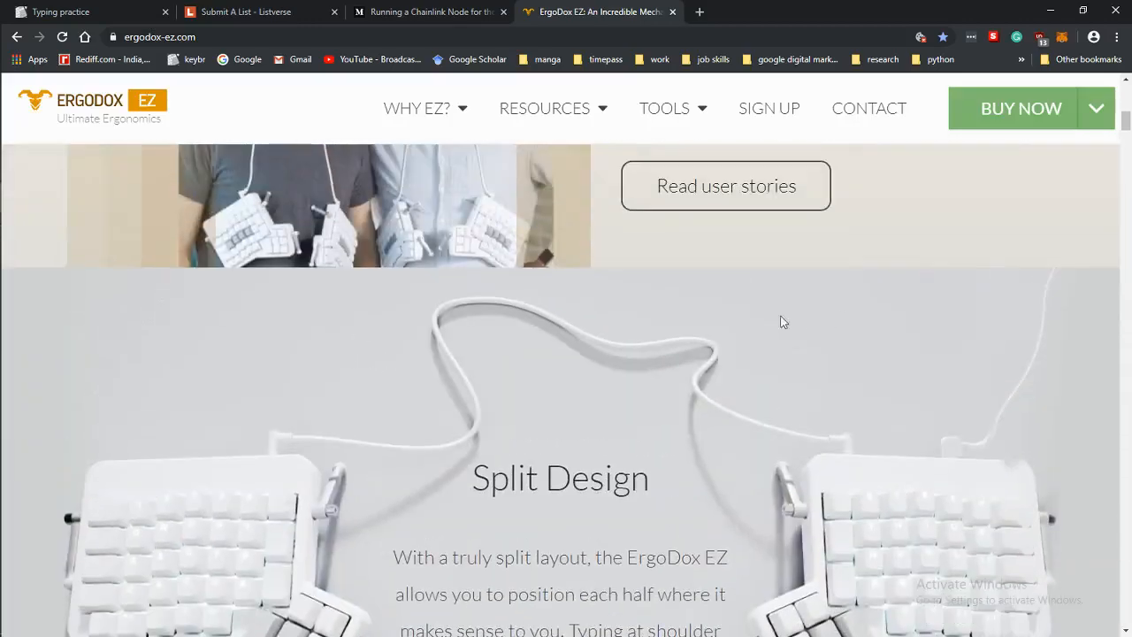
mouse_move(396, 365)
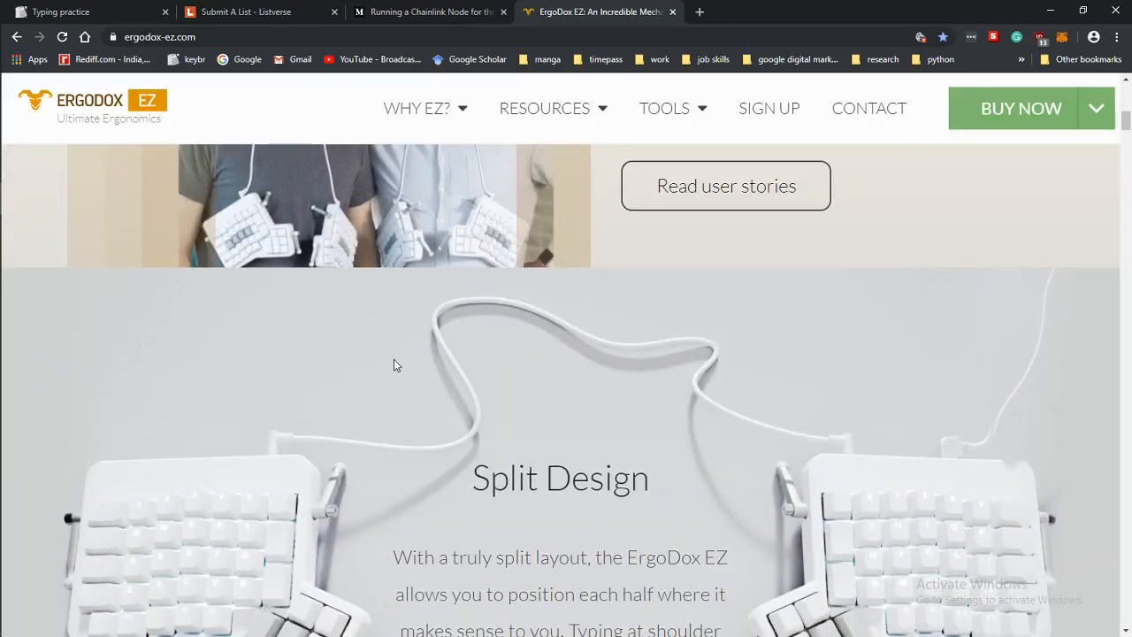
mouse_move(399, 343)
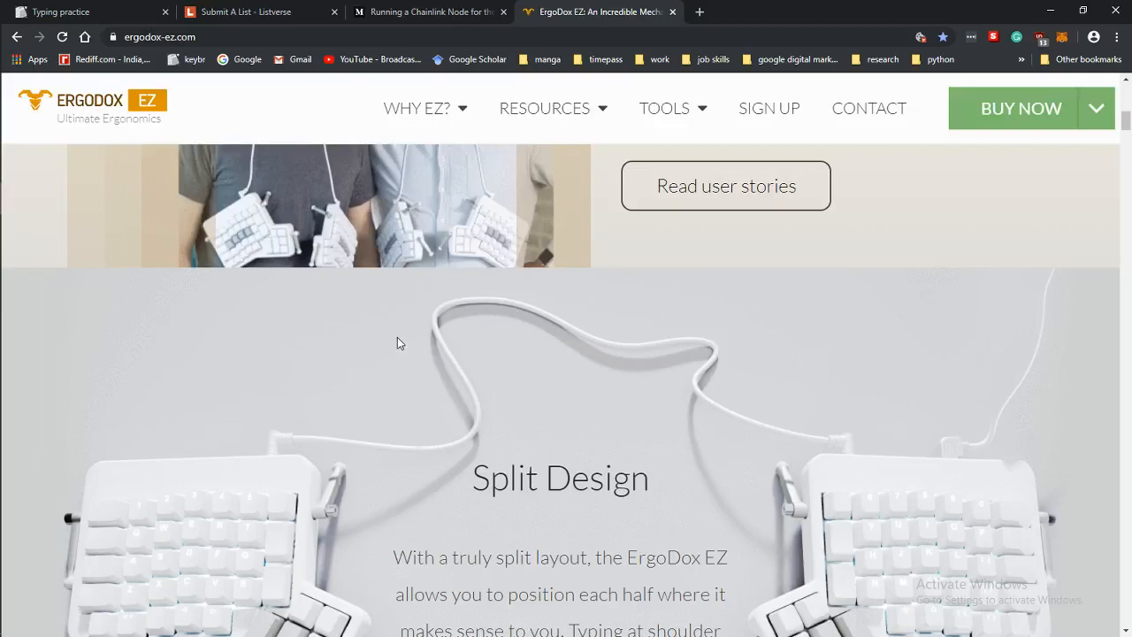
scroll("down", 3)
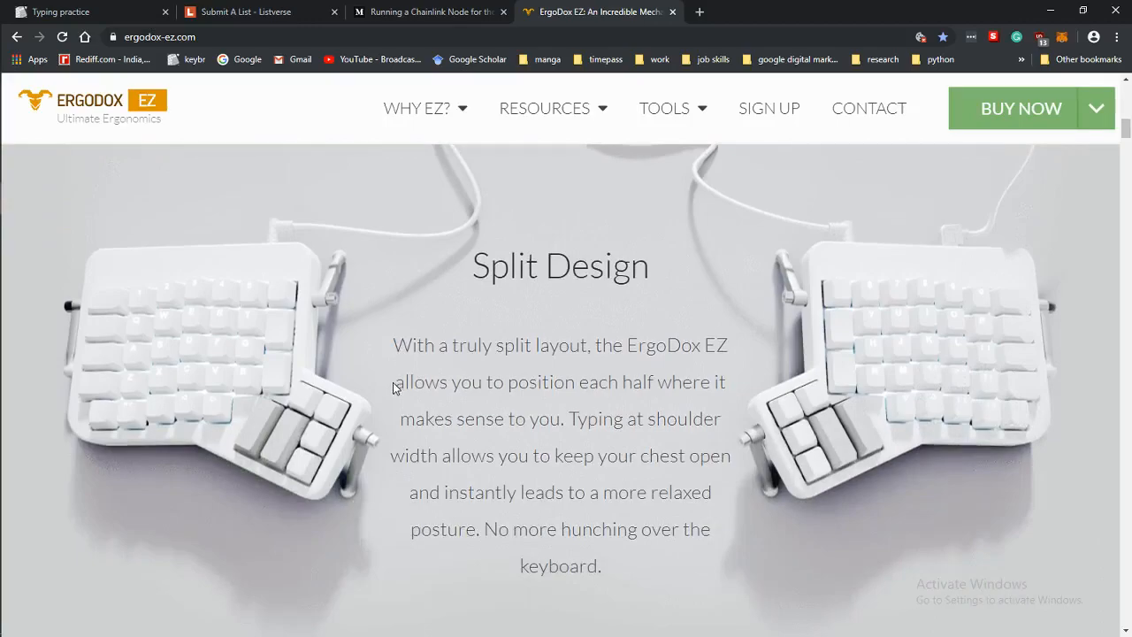
mouse_move(374, 381)
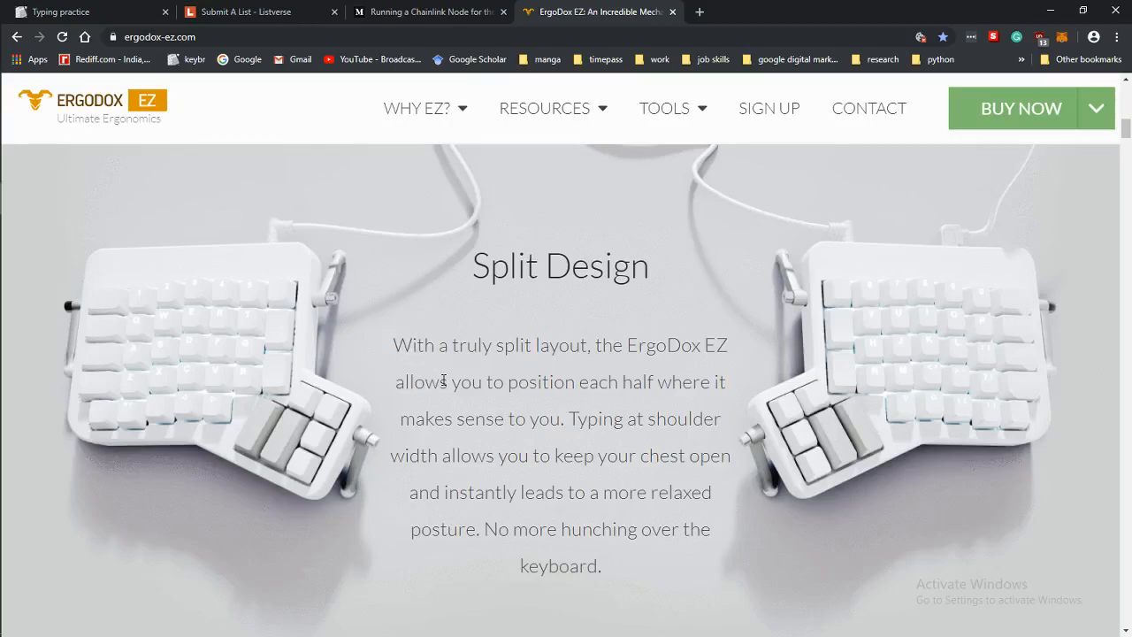
scroll("down", 3)
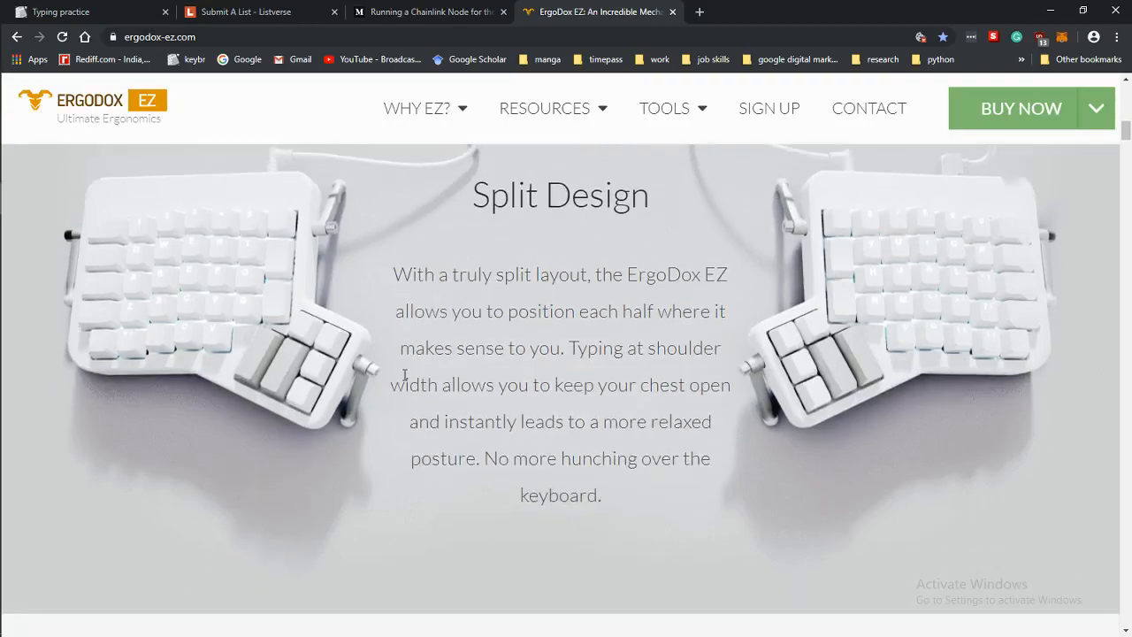
Step: Scroll down the homepage through the layers, Shine lighting and configurator sections
scroll("down", 3)
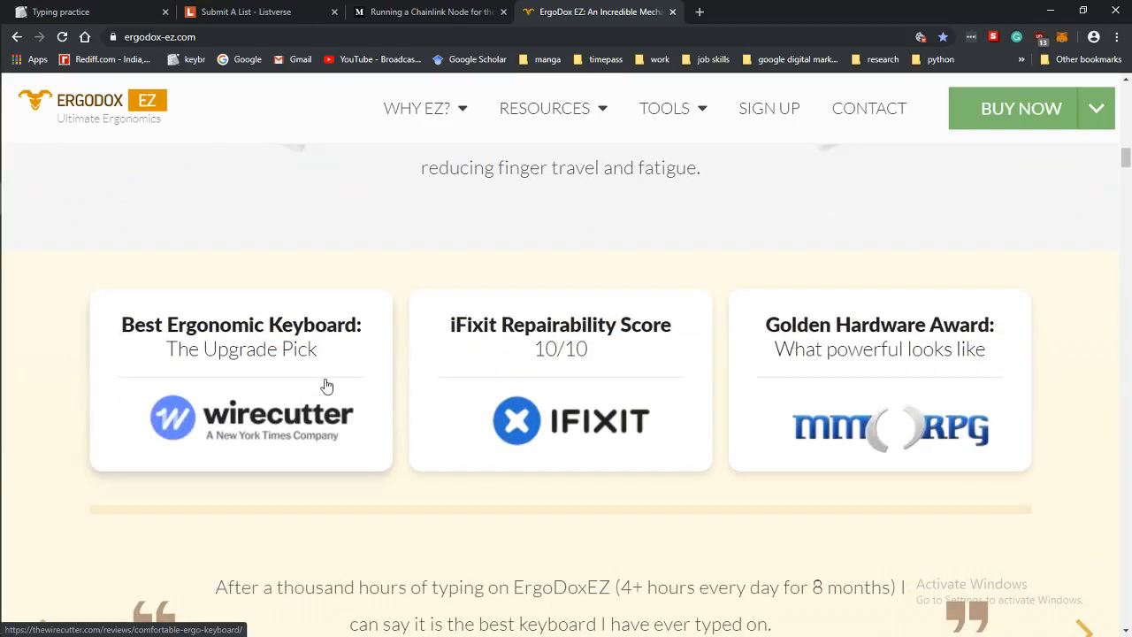
scroll("down", 3)
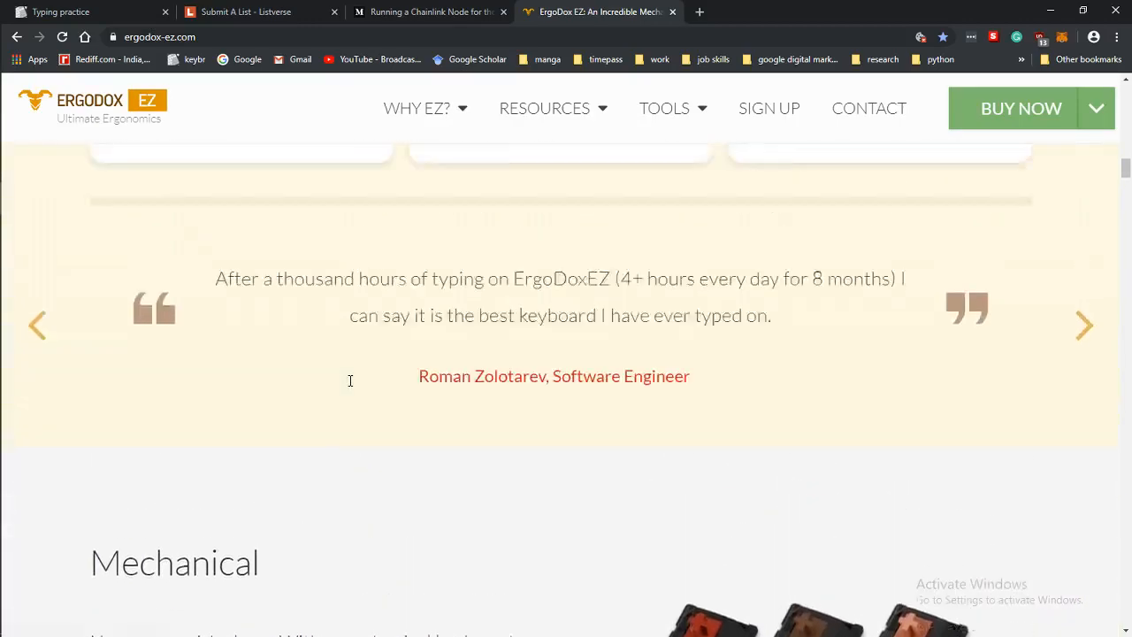
scroll("down", 3)
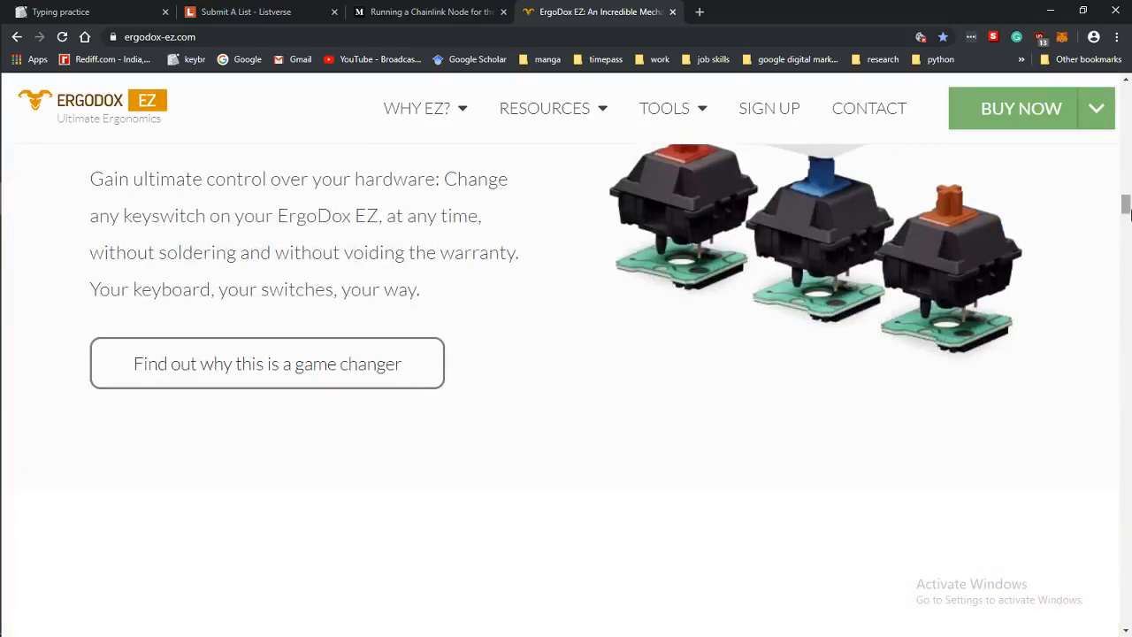
scroll("down", 3)
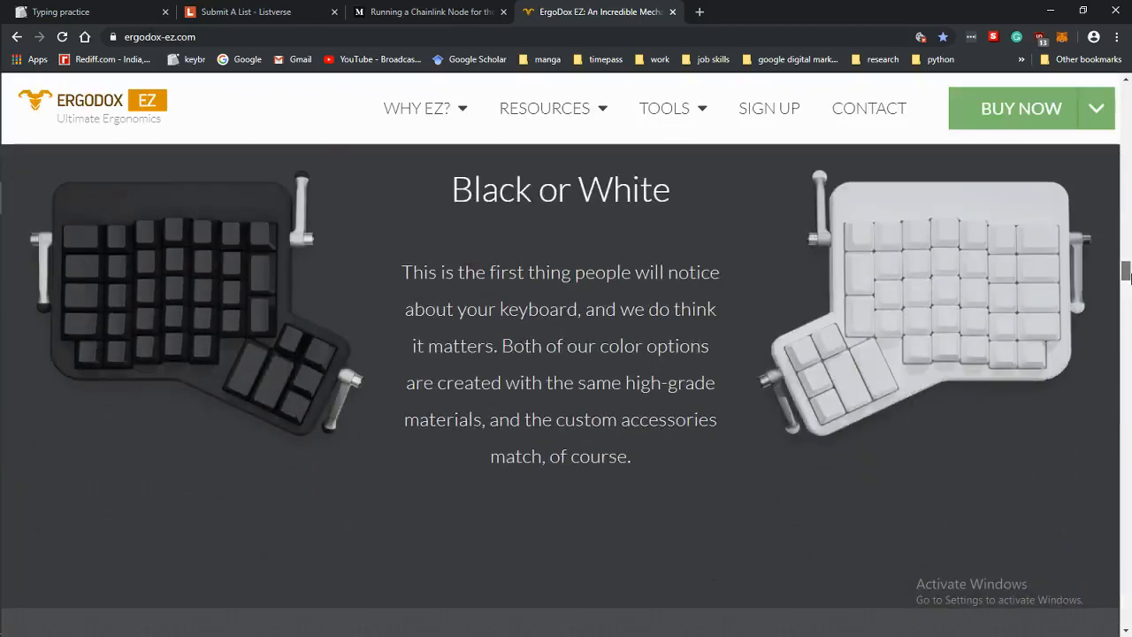
scroll("down", 3)
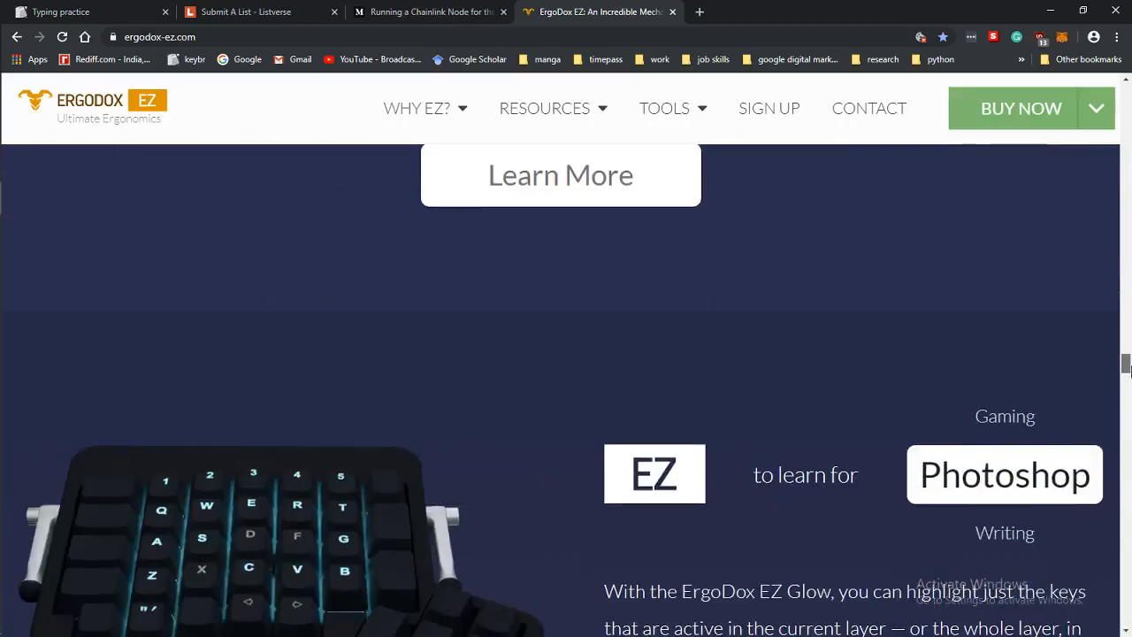
scroll("down", 3)
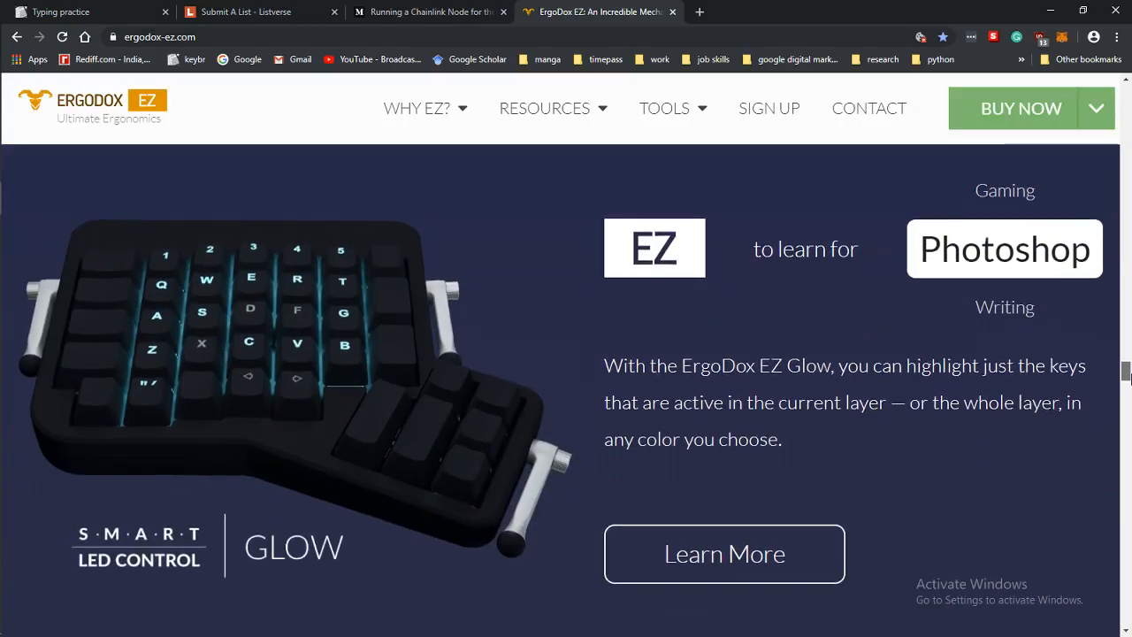
scroll("down", 3)
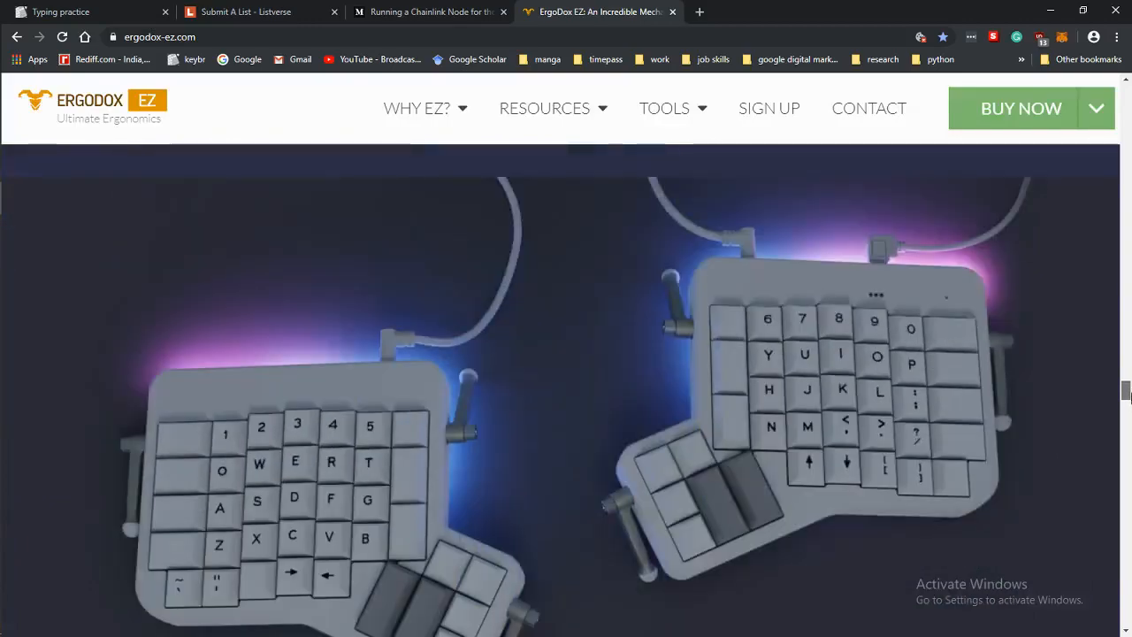
scroll("down", 3)
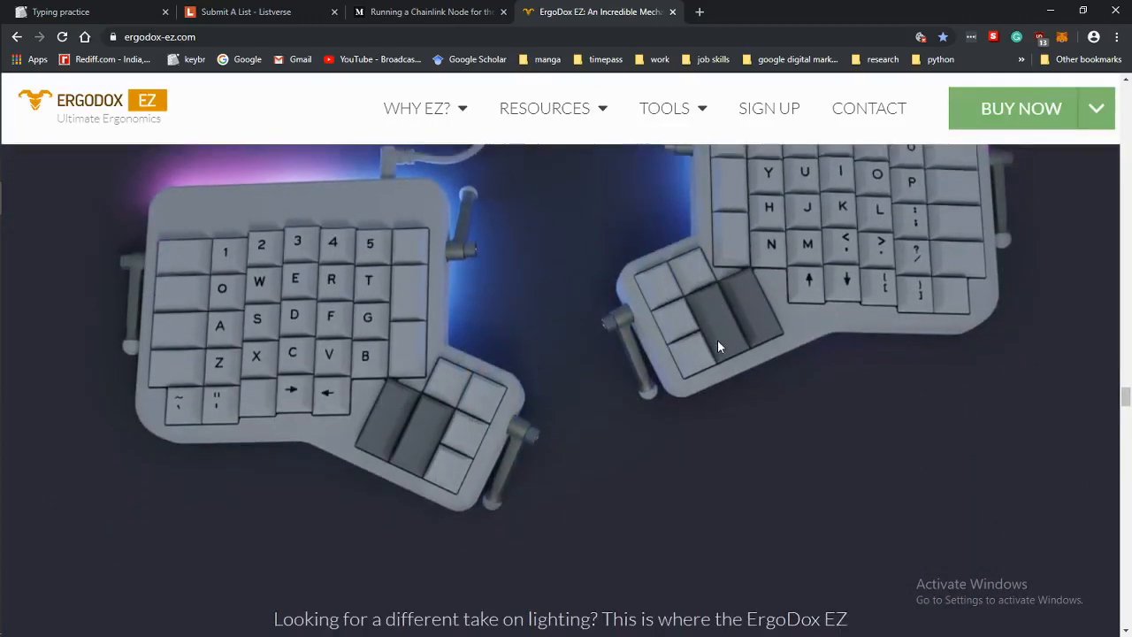
Step: Continue to the customer logos and awards, reaching the Black or White builder prompt
scroll("down", 3)
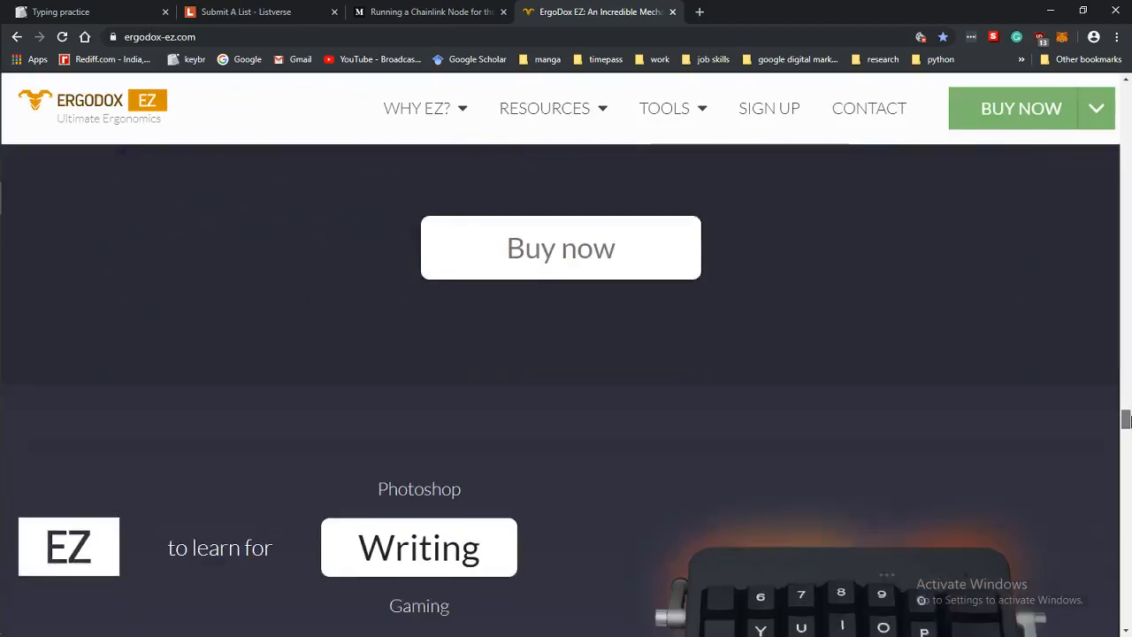
scroll("down", 3)
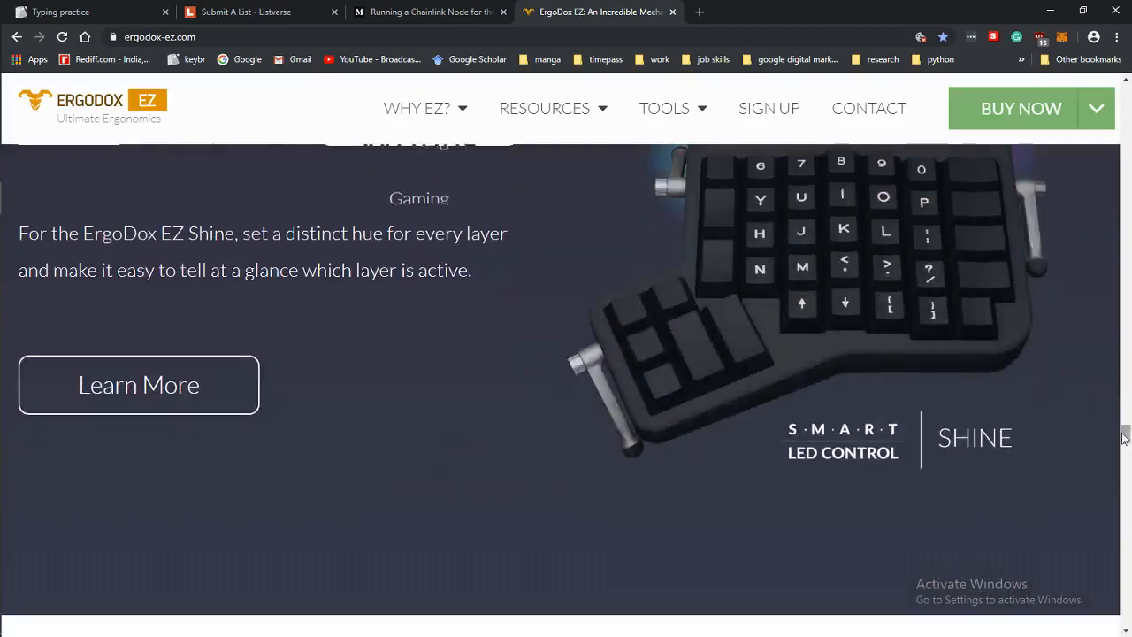
scroll("down", 3)
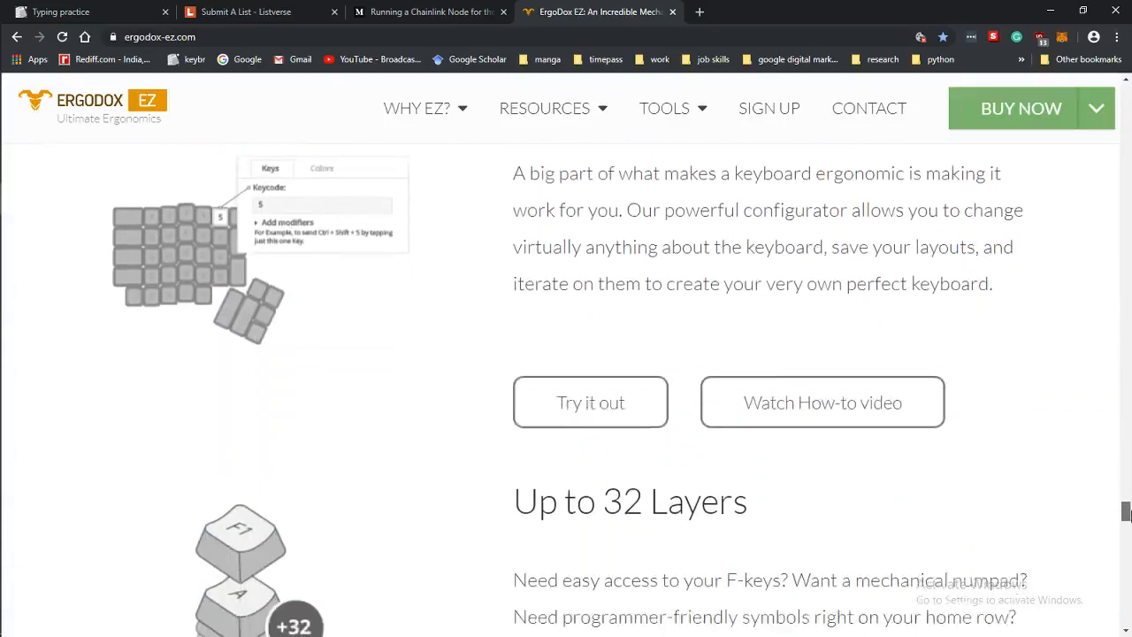
scroll("down", 3)
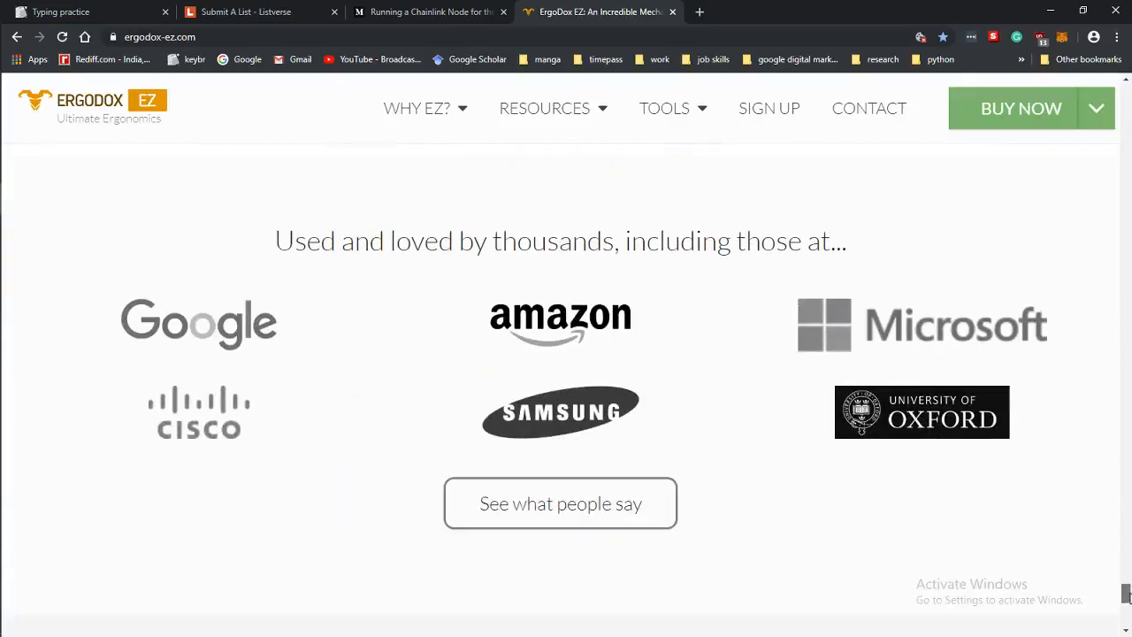
scroll("down", 3)
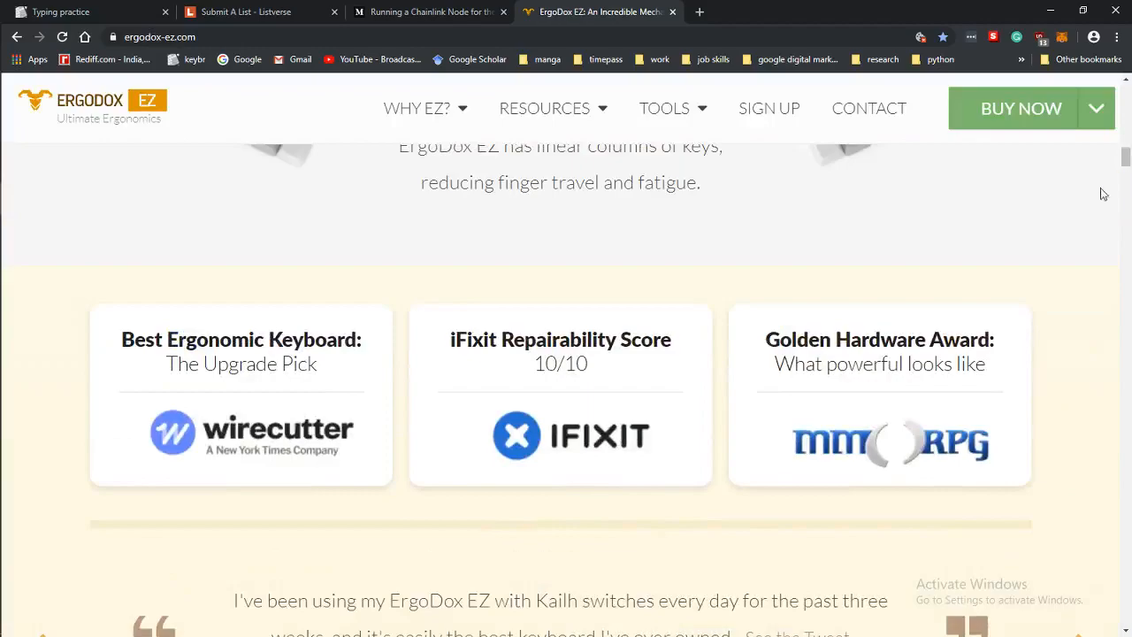
scroll("up", 3)
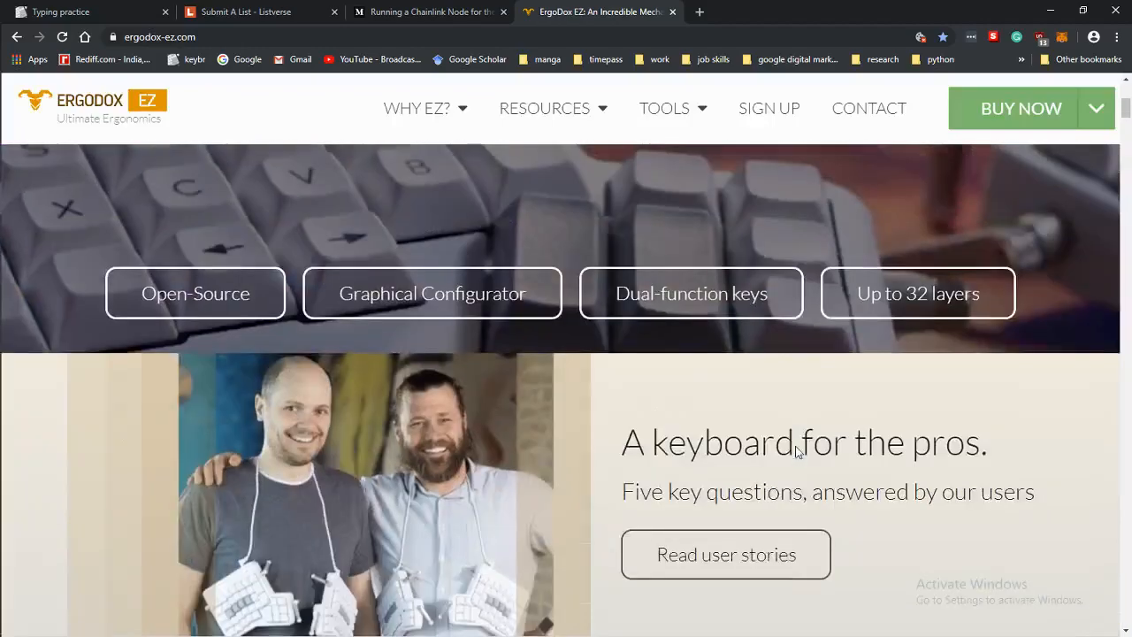
scroll("up", 3)
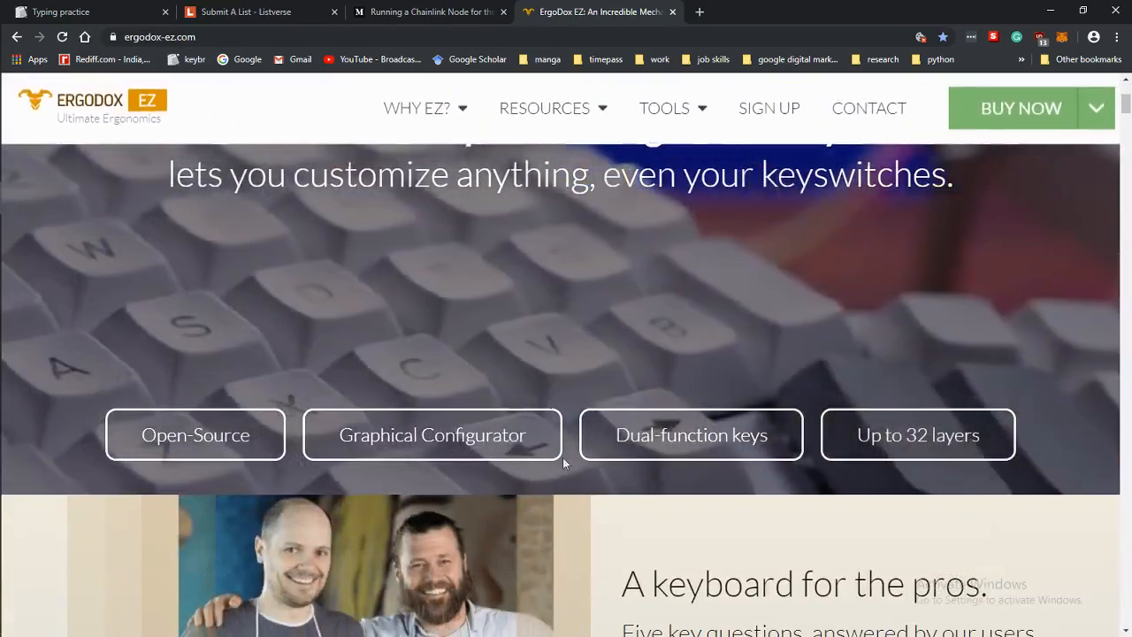
mouse_move(918, 434)
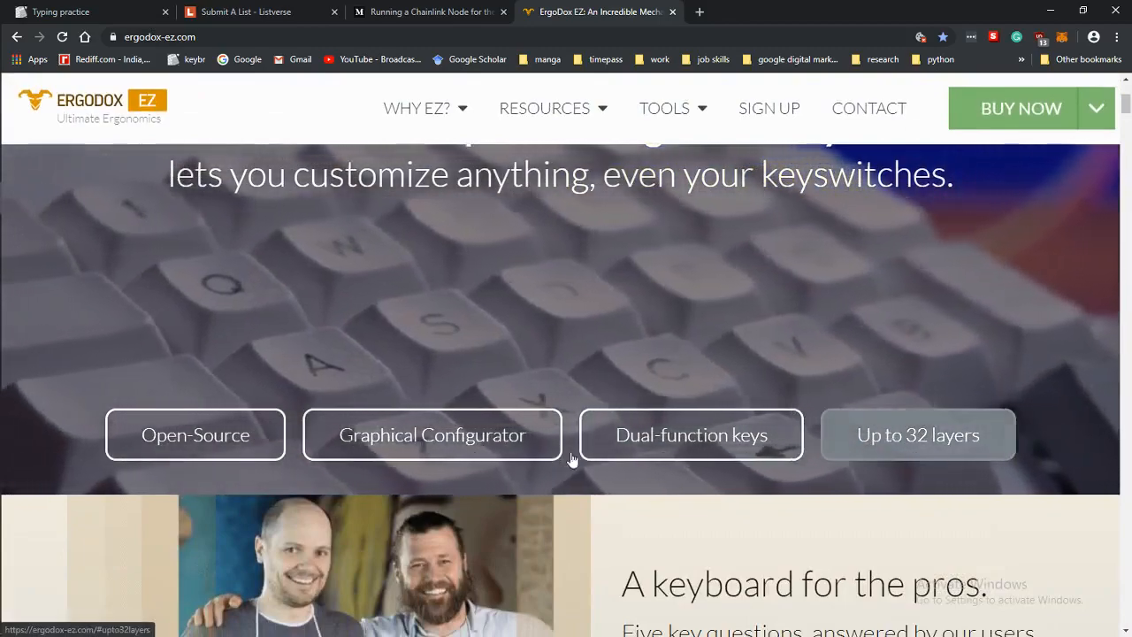
scroll("down", 3)
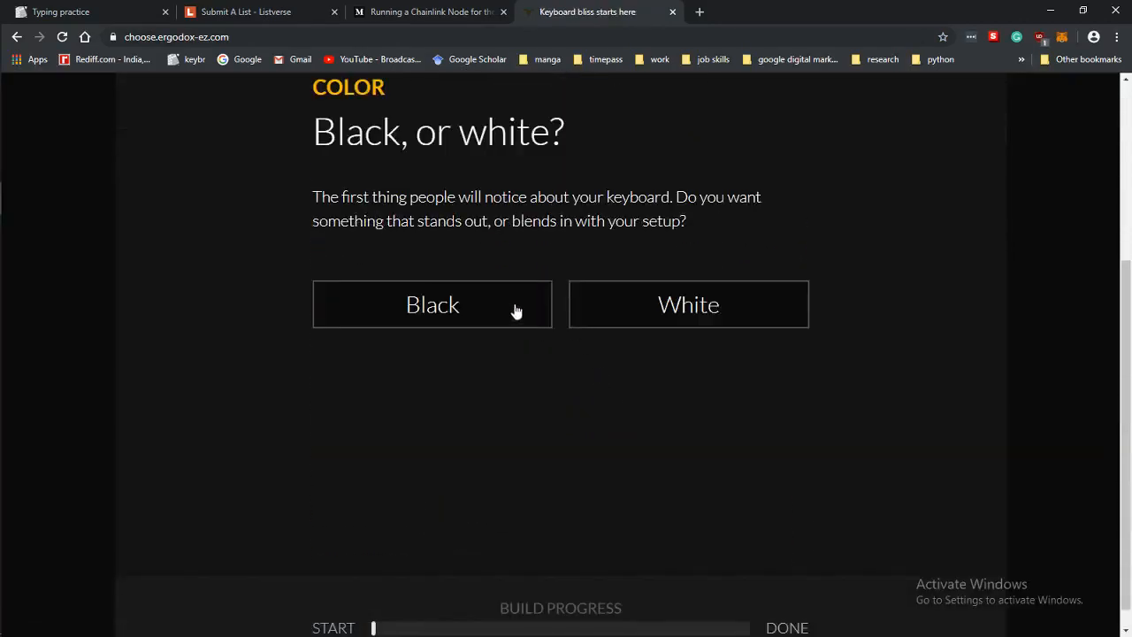
Step: Choose a White board with Mood lighting and Blank sculpted keycaps
left_click(431, 304)
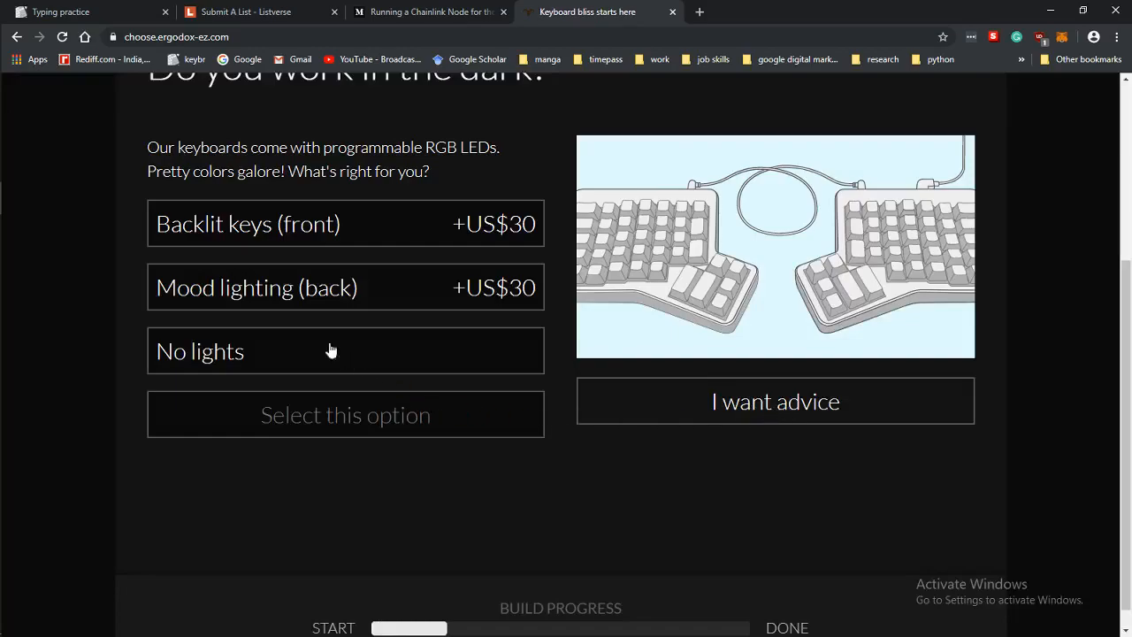
left_click(345, 286)
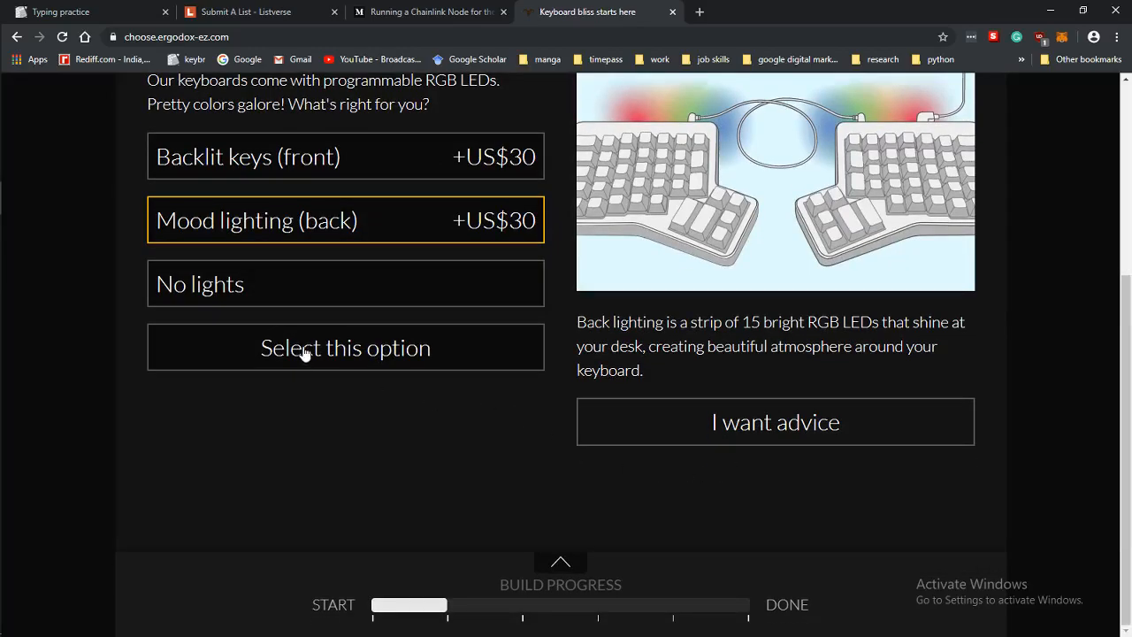
left_click(345, 347)
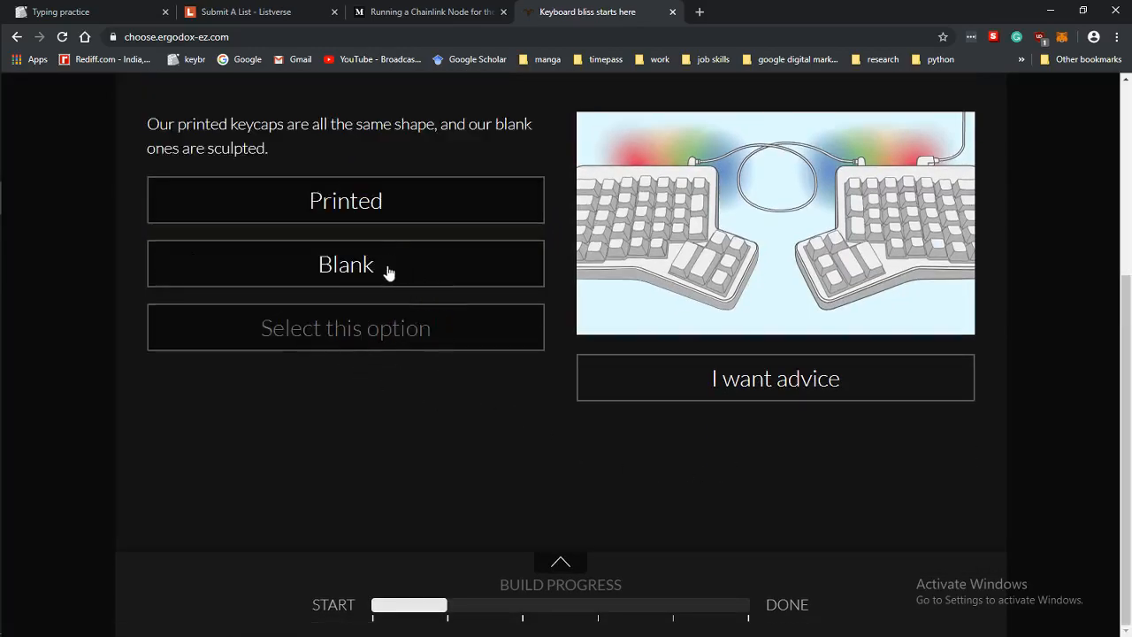
left_click(345, 264)
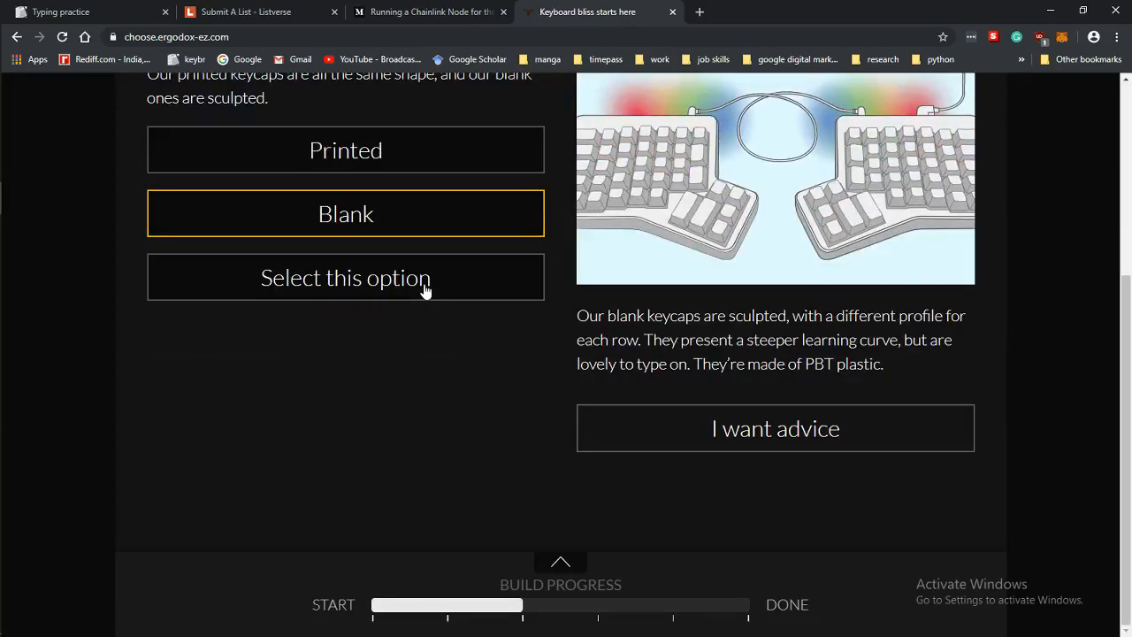
left_click(345, 276)
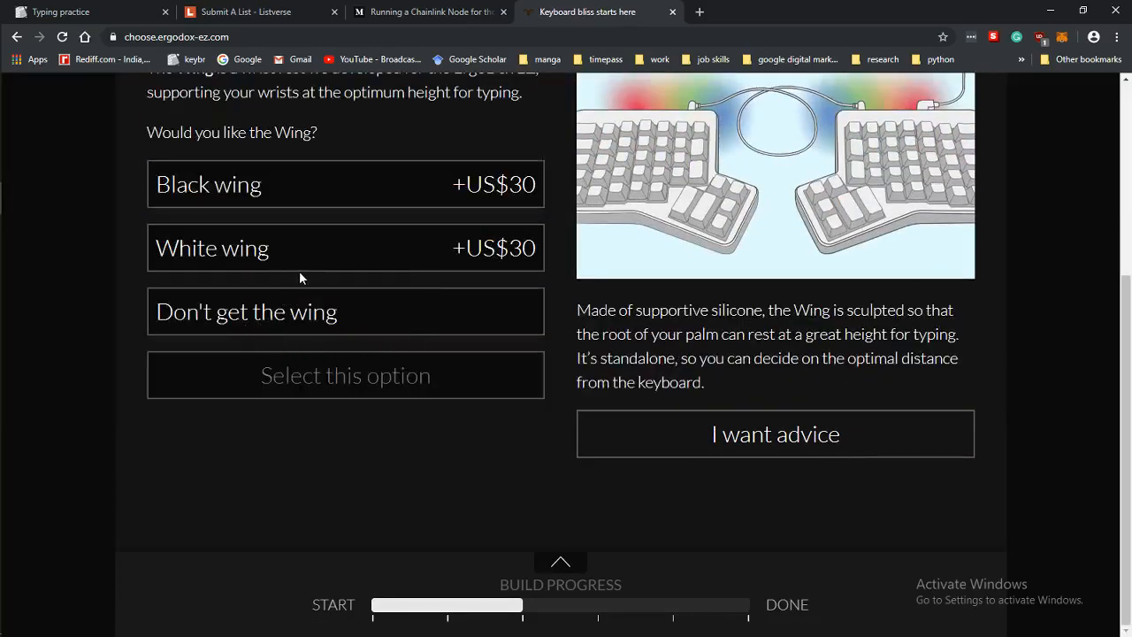
mouse_move(326, 261)
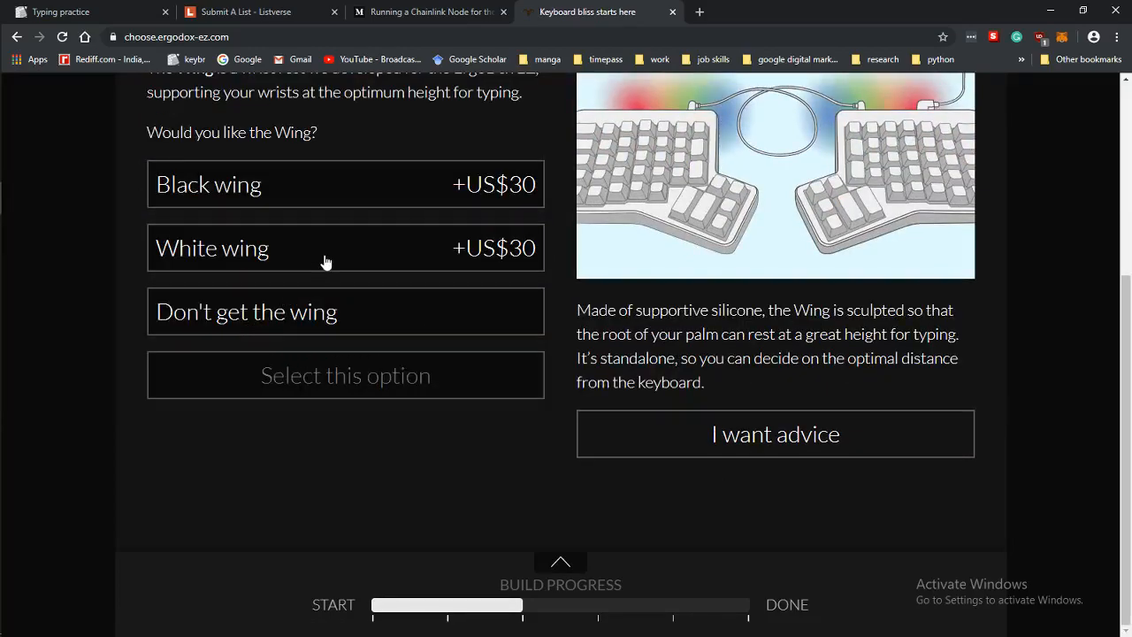
Step: Add the White wing wrist rest and the White Tilt/Tent Kit
left_click(345, 247)
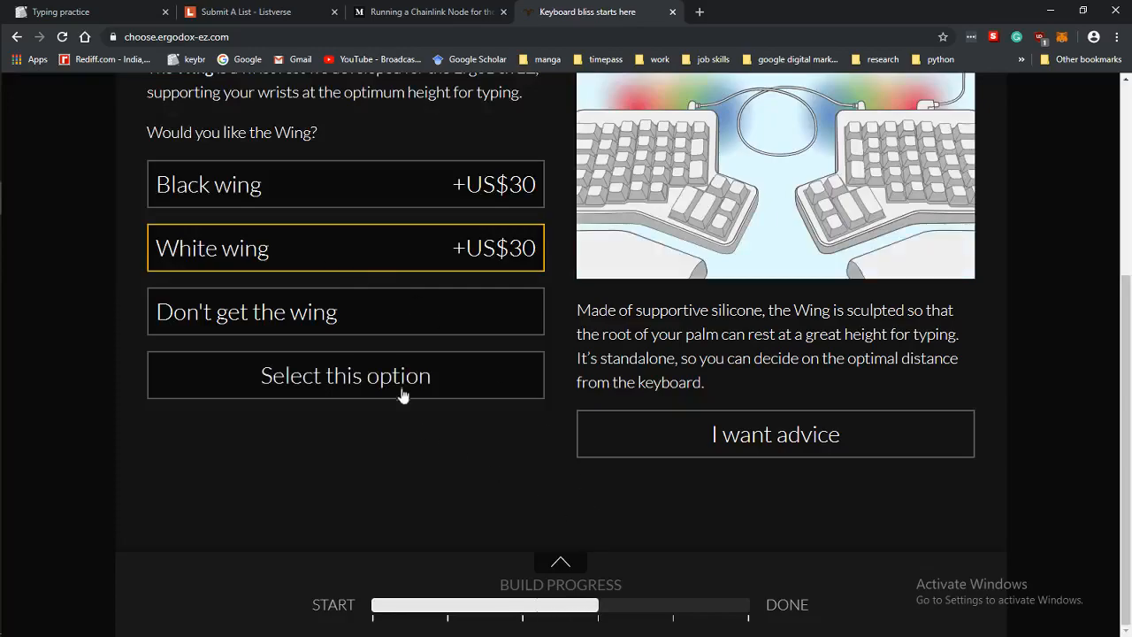
left_click(345, 374)
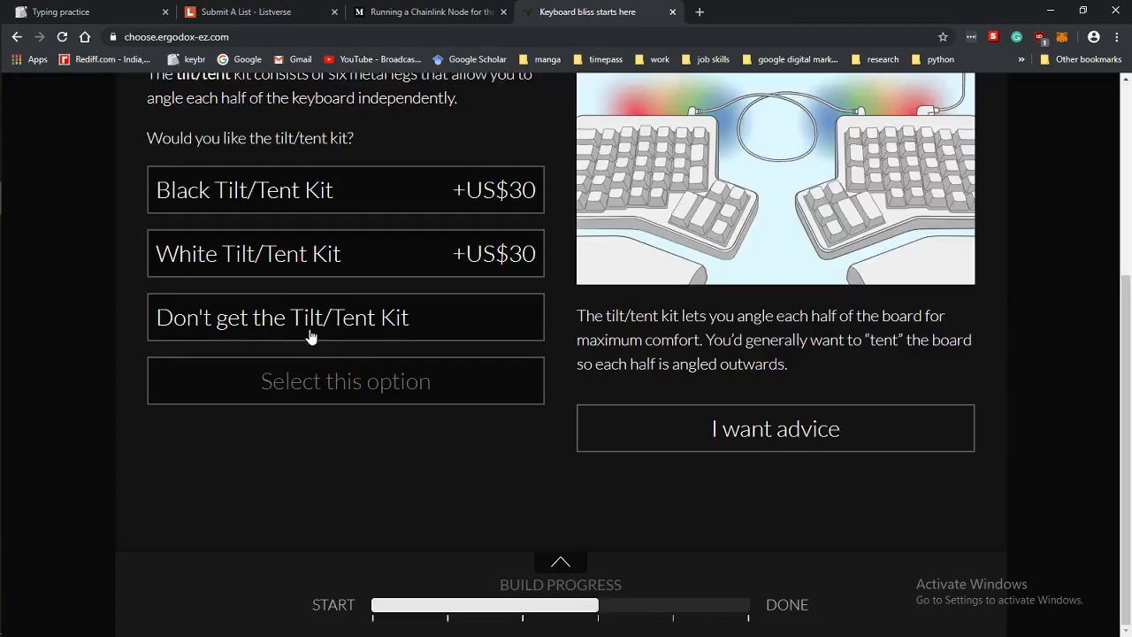
left_click(345, 253)
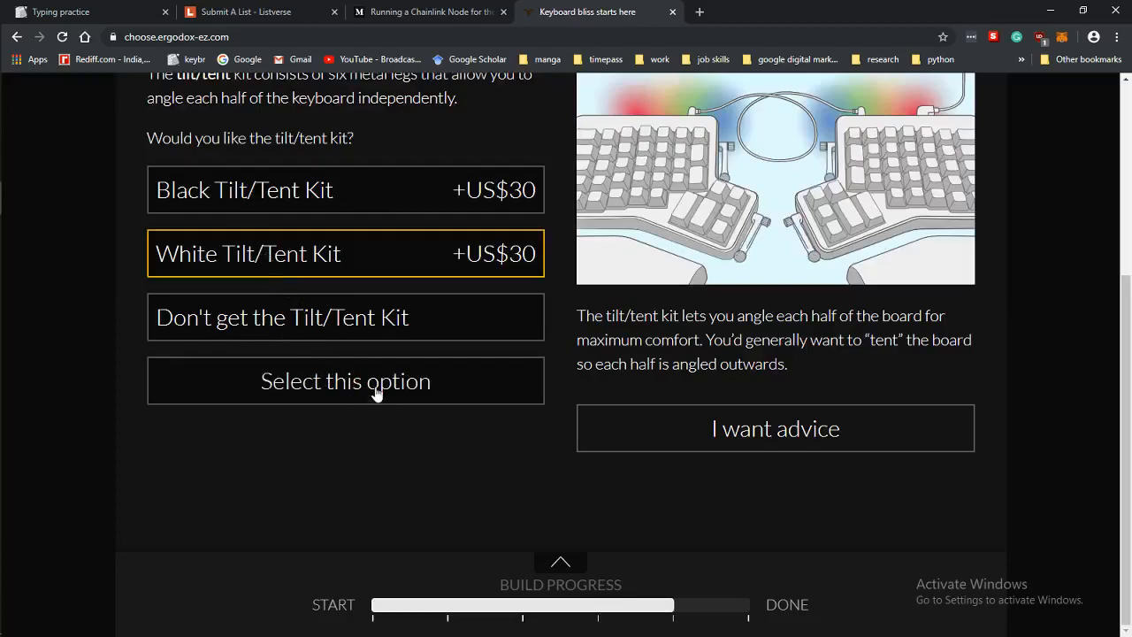
left_click(345, 381)
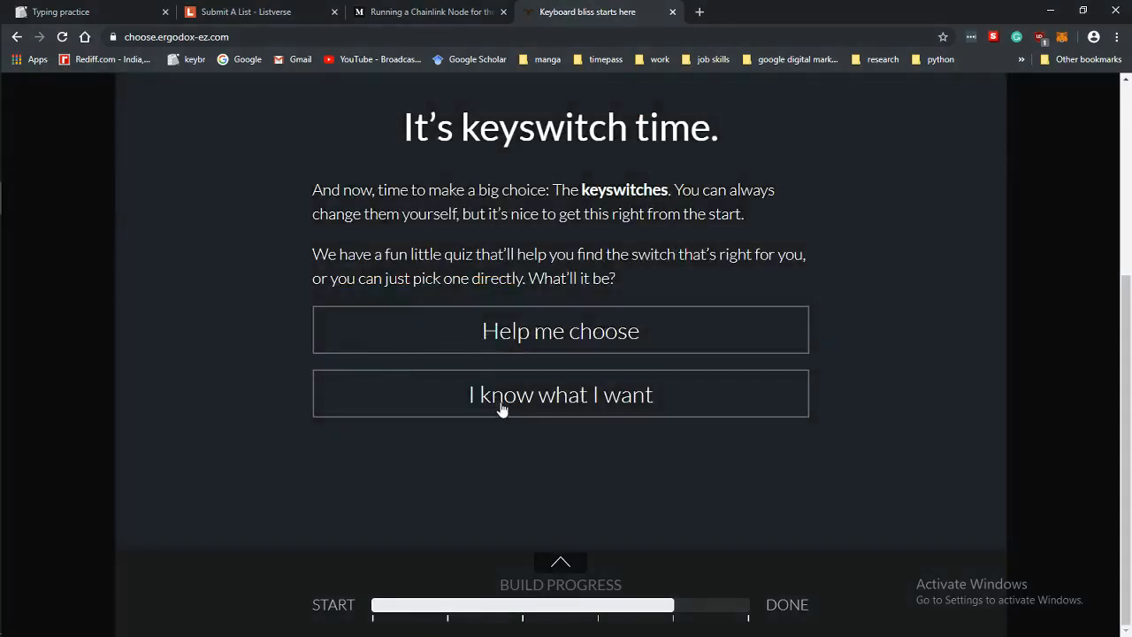
Step: Skip the switch quiz, pick Cherry MX Black and reach the $354 free-shipping summary
left_click(559, 394)
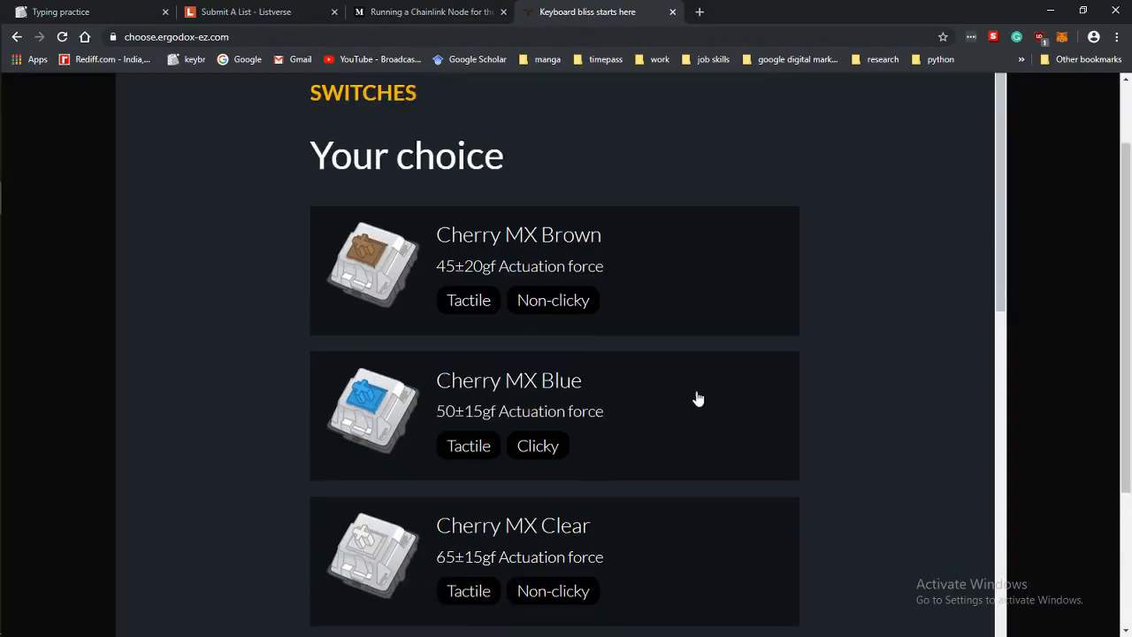
scroll("down", 3)
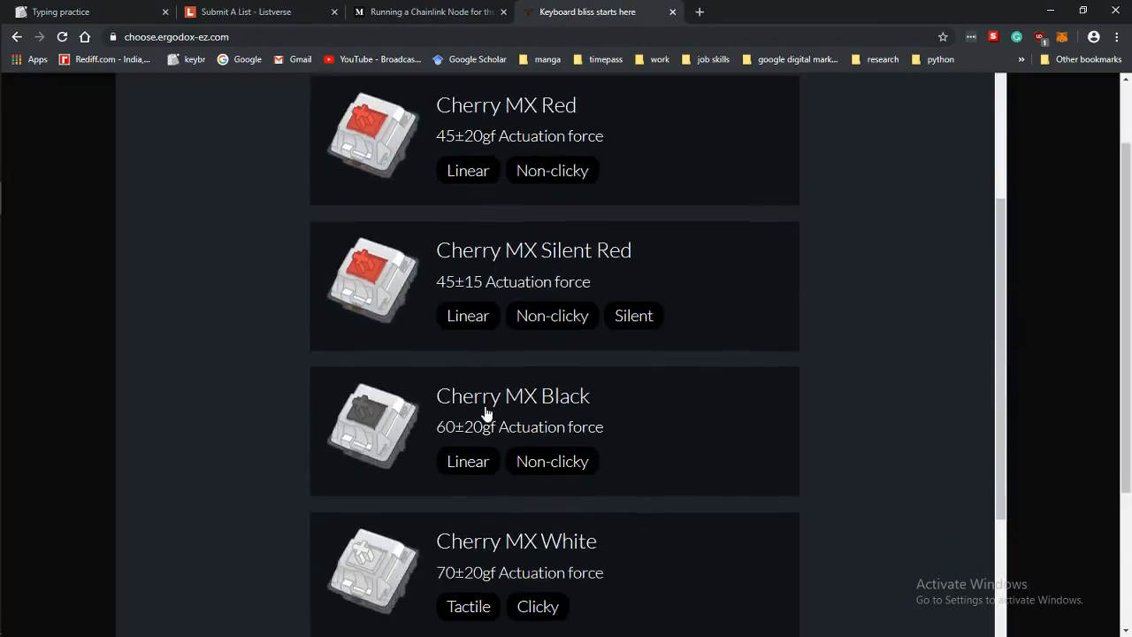
scroll("down", 3)
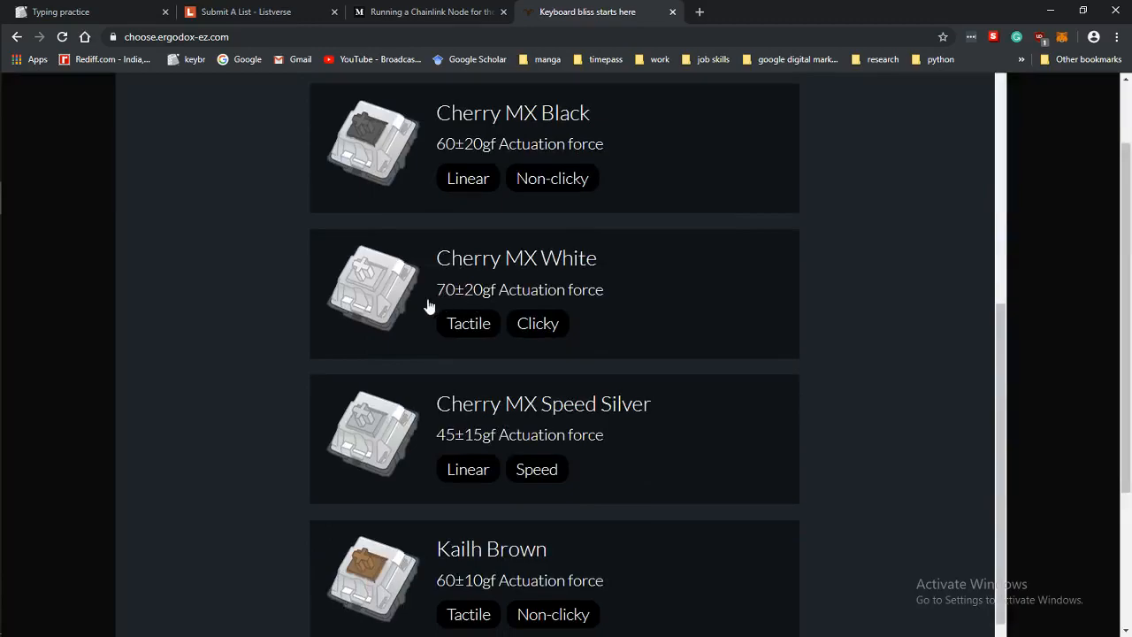
scroll("down", 3)
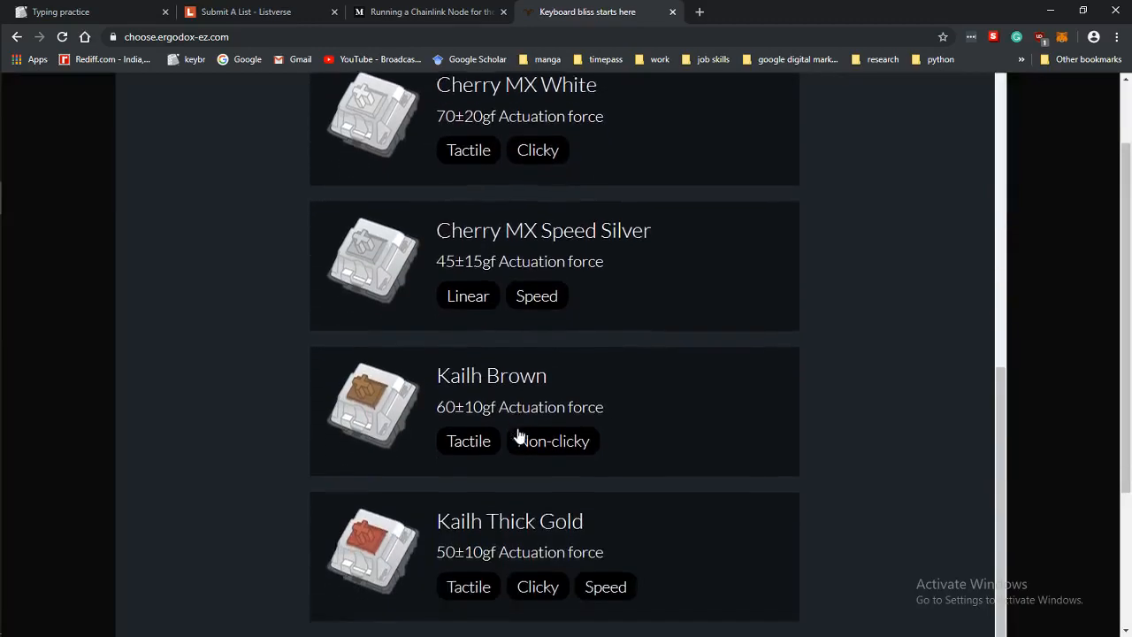
scroll("down", 3)
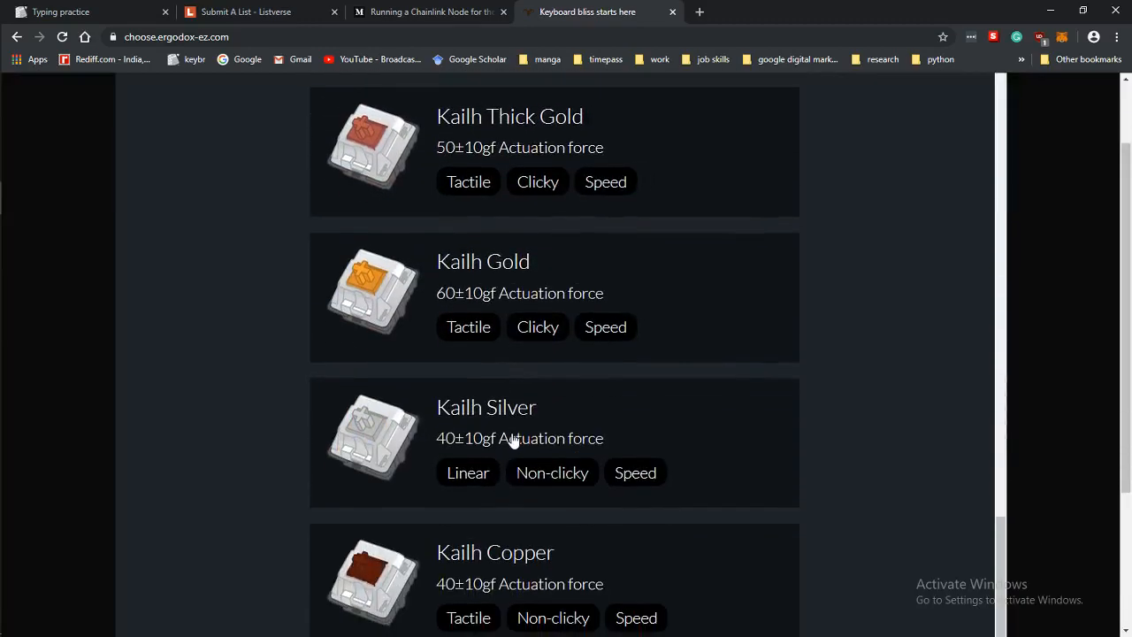
scroll("up", 3)
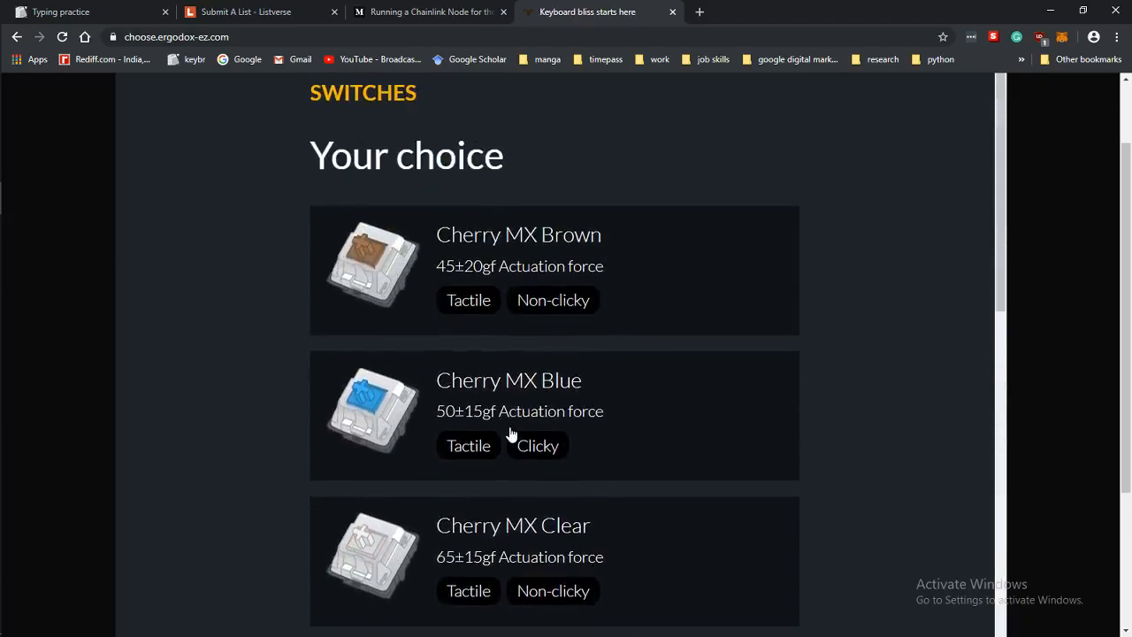
scroll("down", 3)
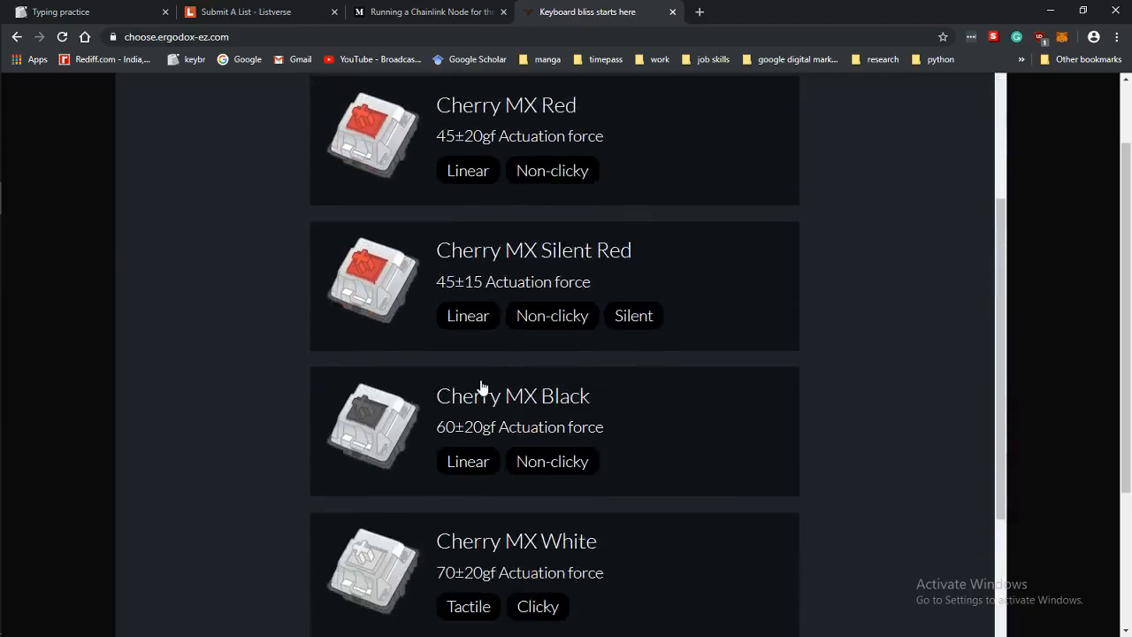
scroll("down", 3)
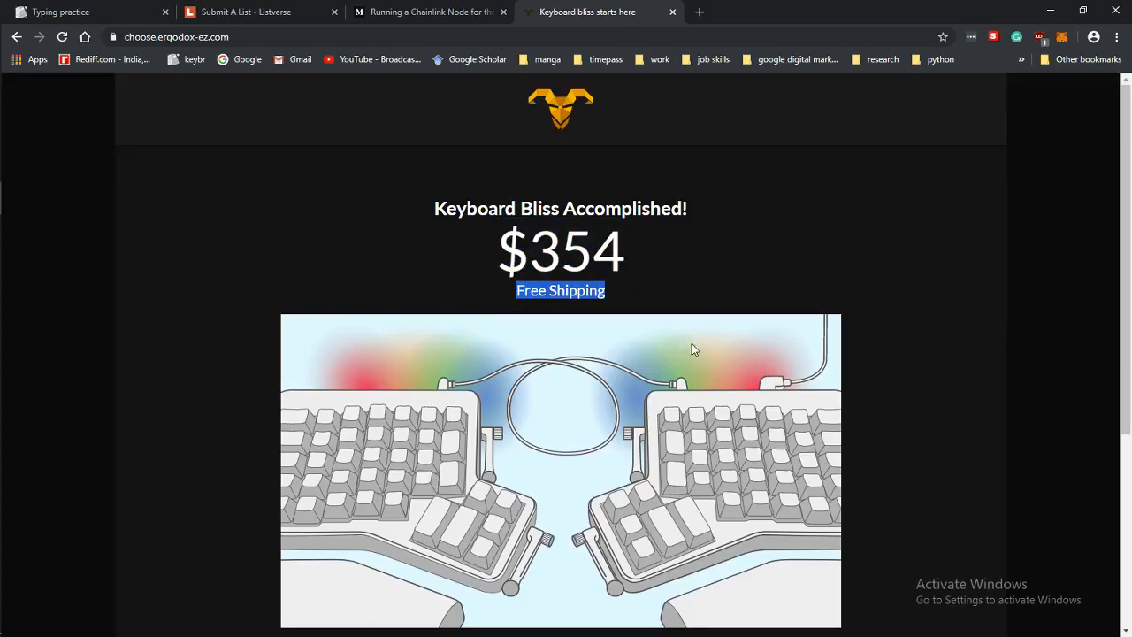
scroll("down", 3)
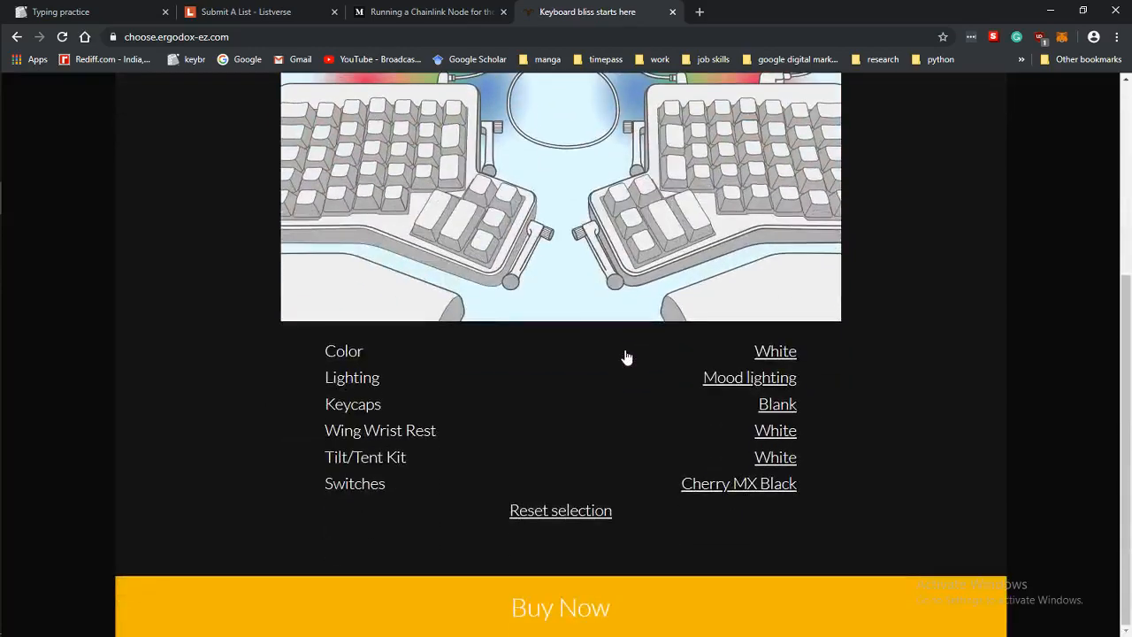
scroll("up", 3)
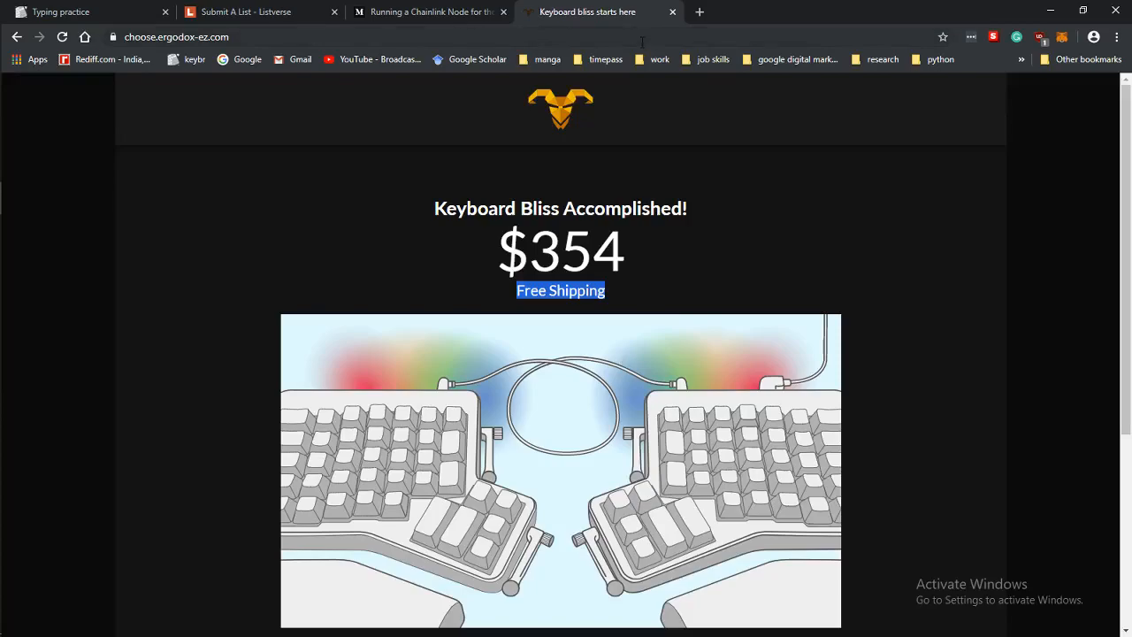
mouse_move(457, 118)
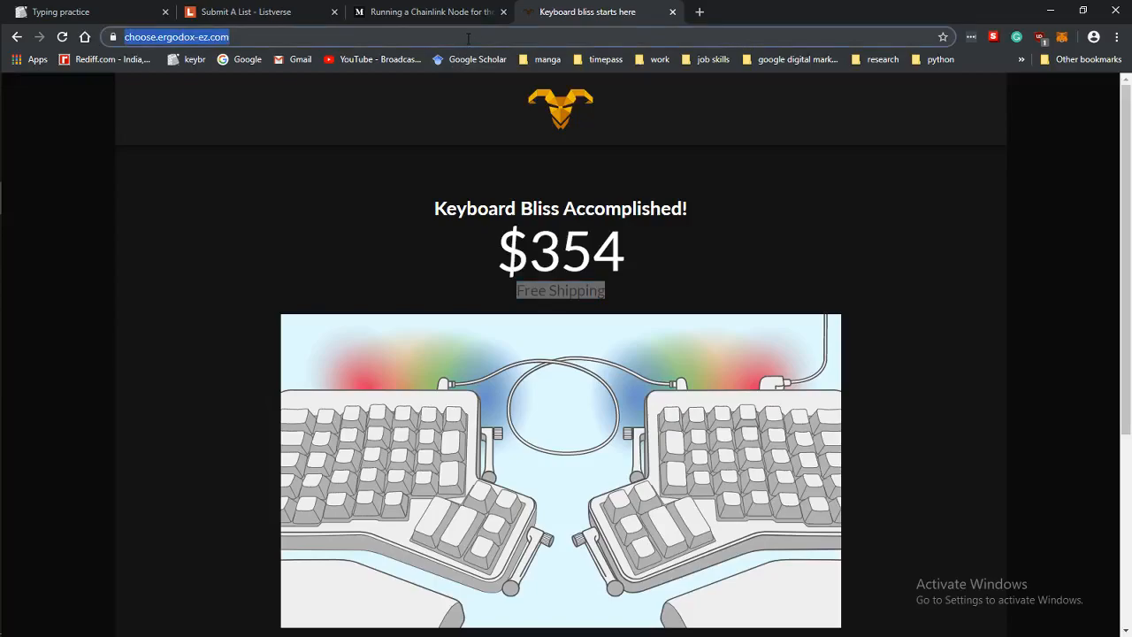
Step: Search Google for microsoft ergonomic keyboard and switch to the image results
type("imc")
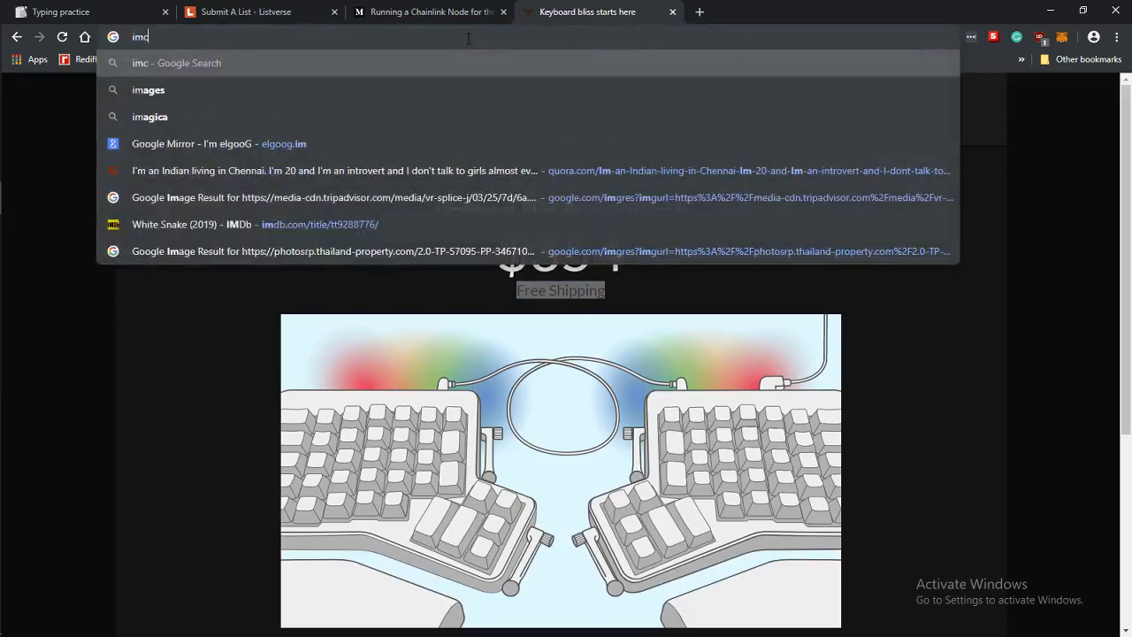
type("riosoft")
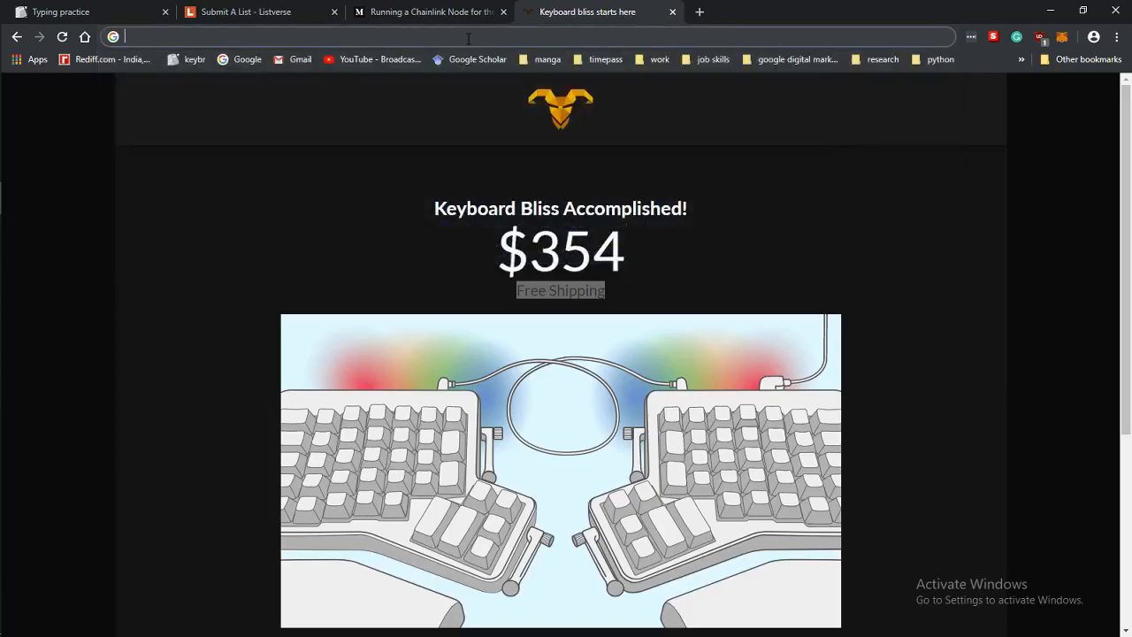
type("micorosoft")
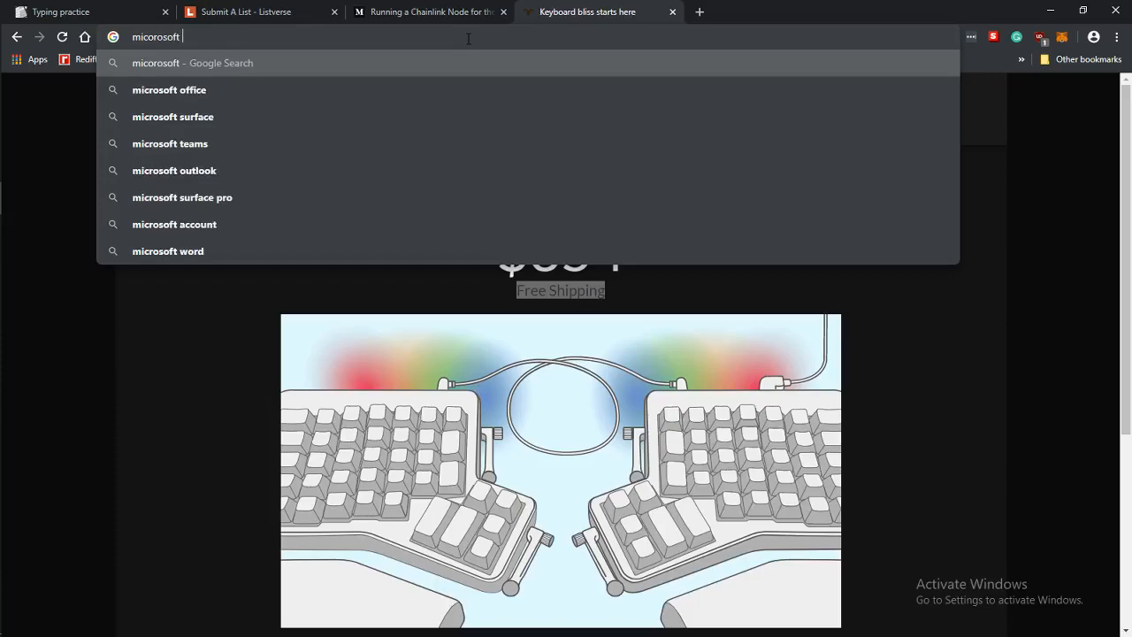
type("er")
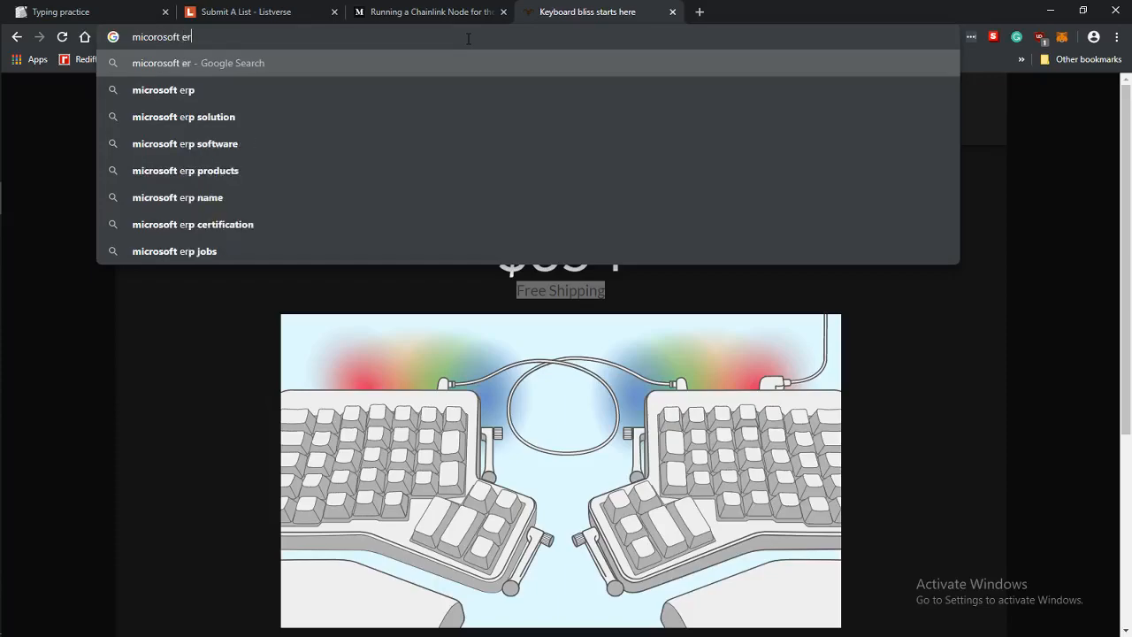
key("Return")
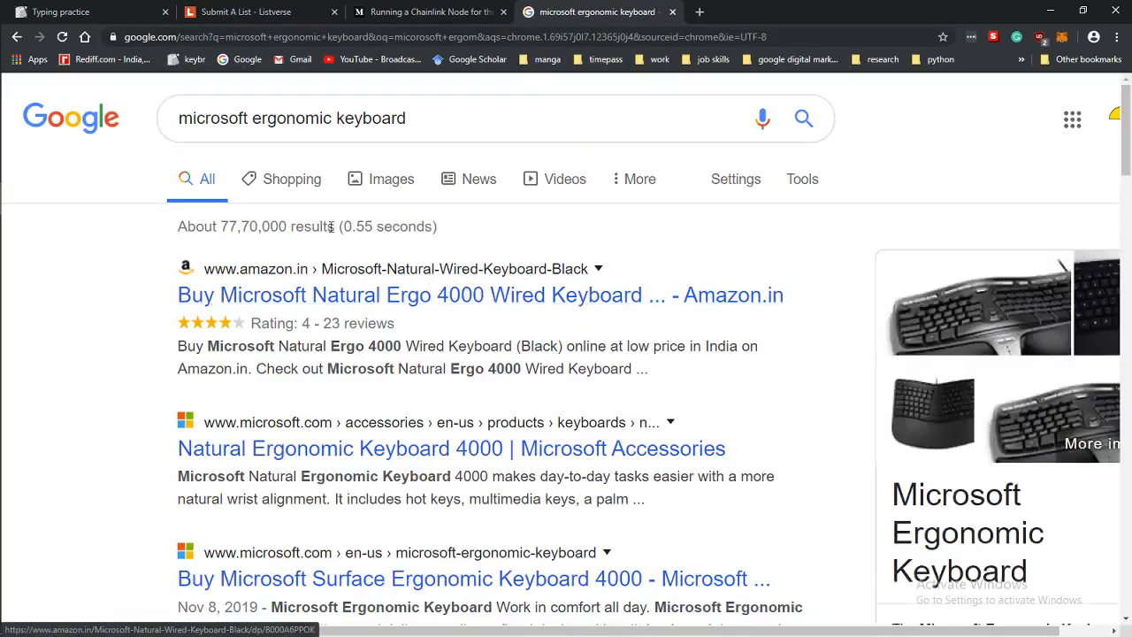
left_click(391, 178)
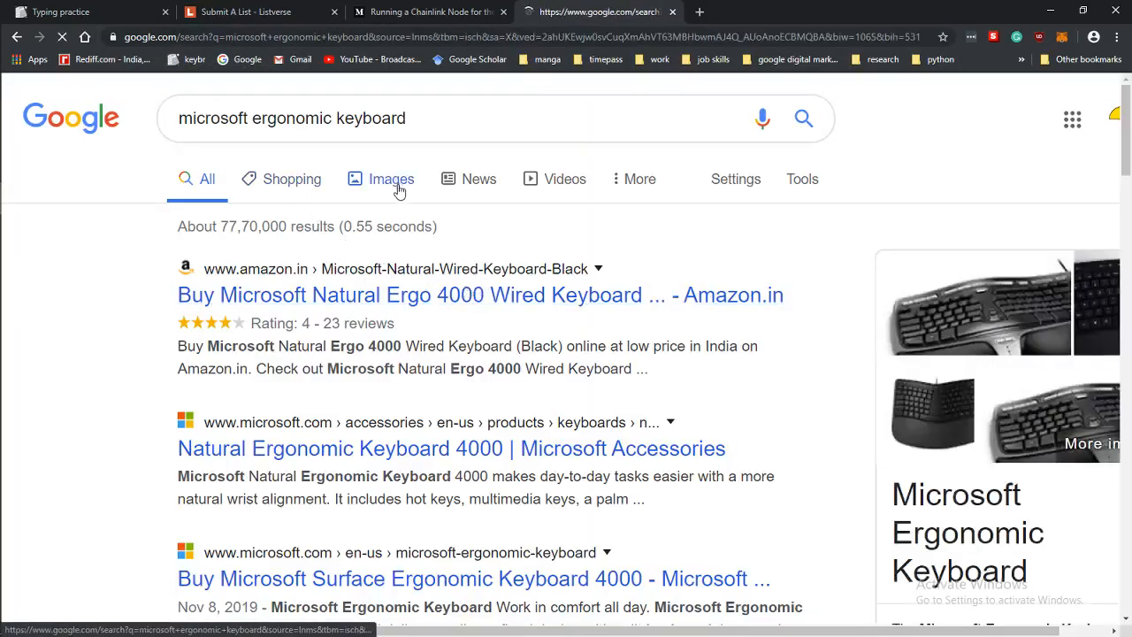
left_click(391, 179)
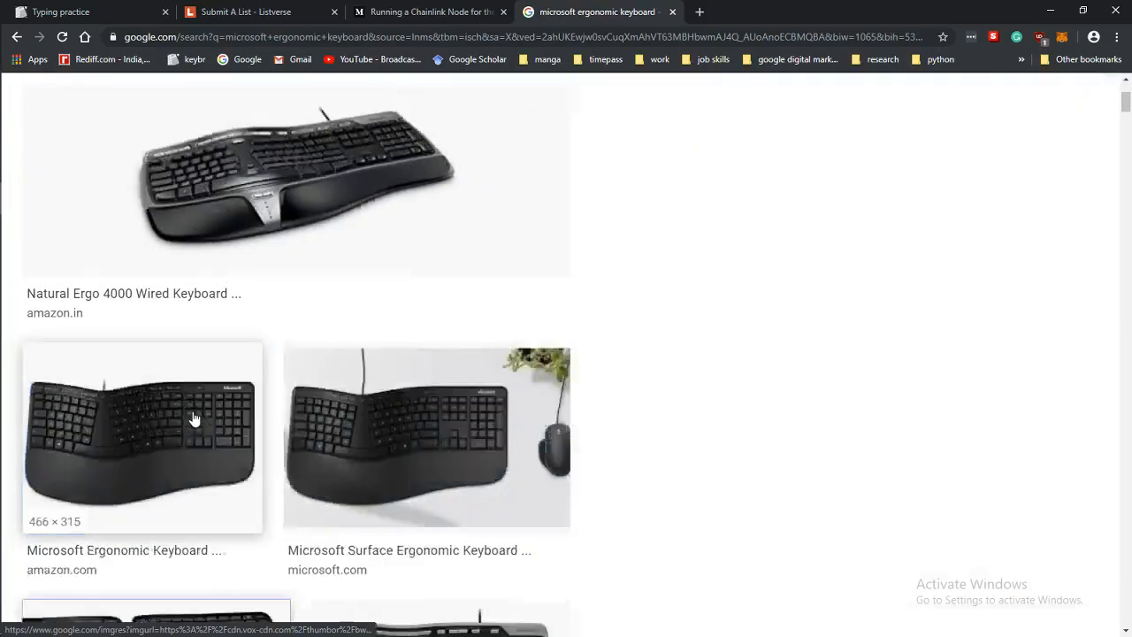
Step: Preview The Verge's Microsoft Sculpt keyboard image and scroll its related pictures
left_click(157, 449)
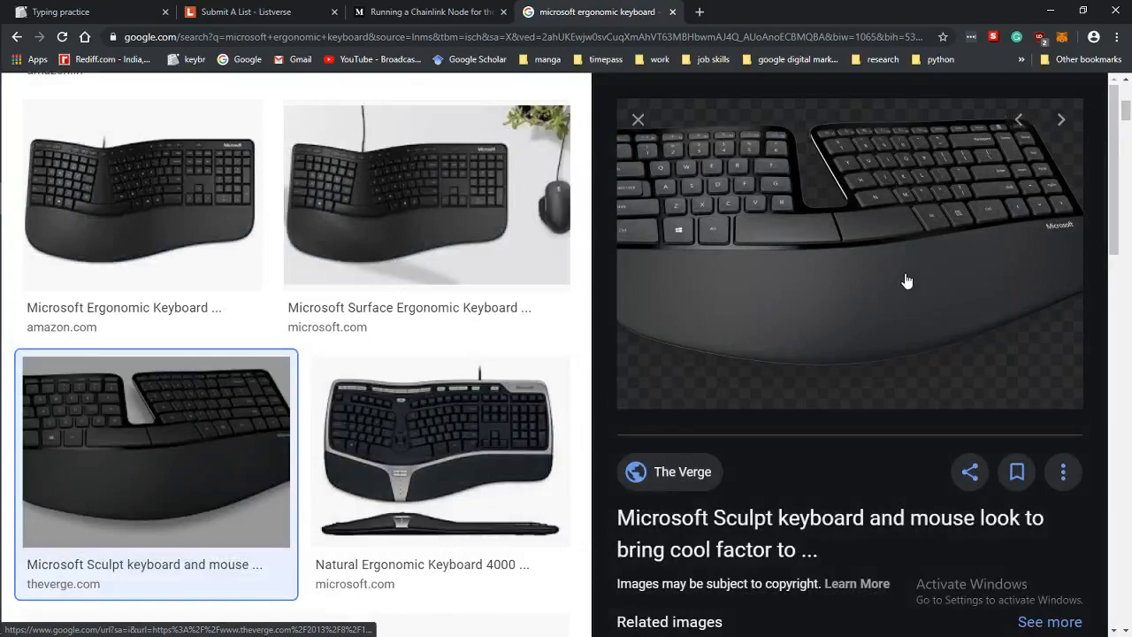
mouse_move(827, 361)
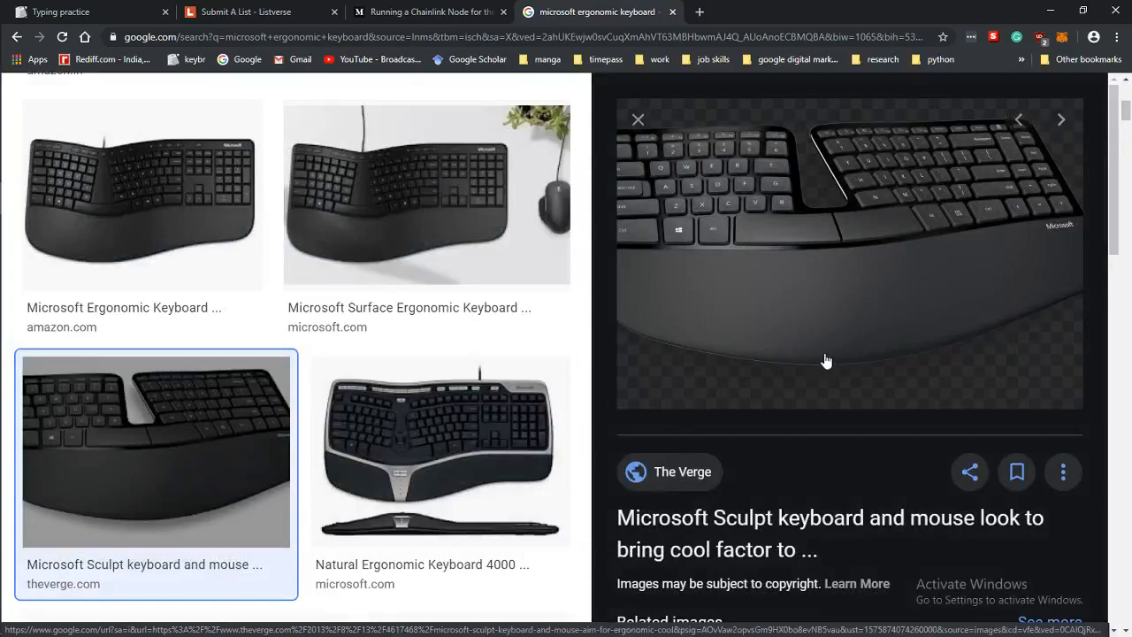
scroll("down", 3)
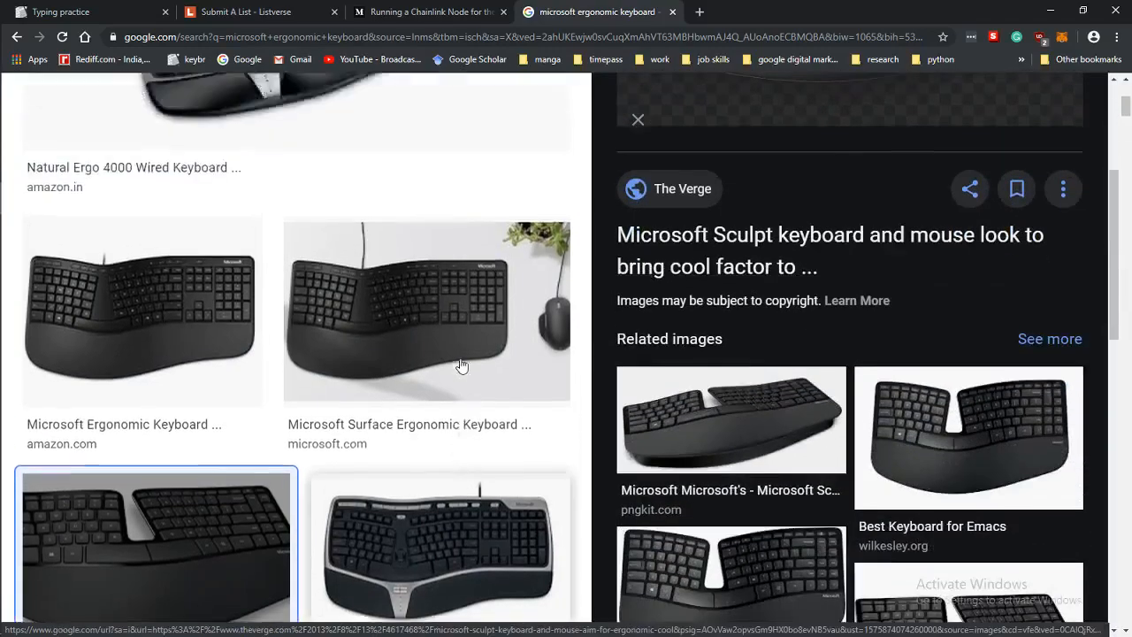
scroll("up", 3)
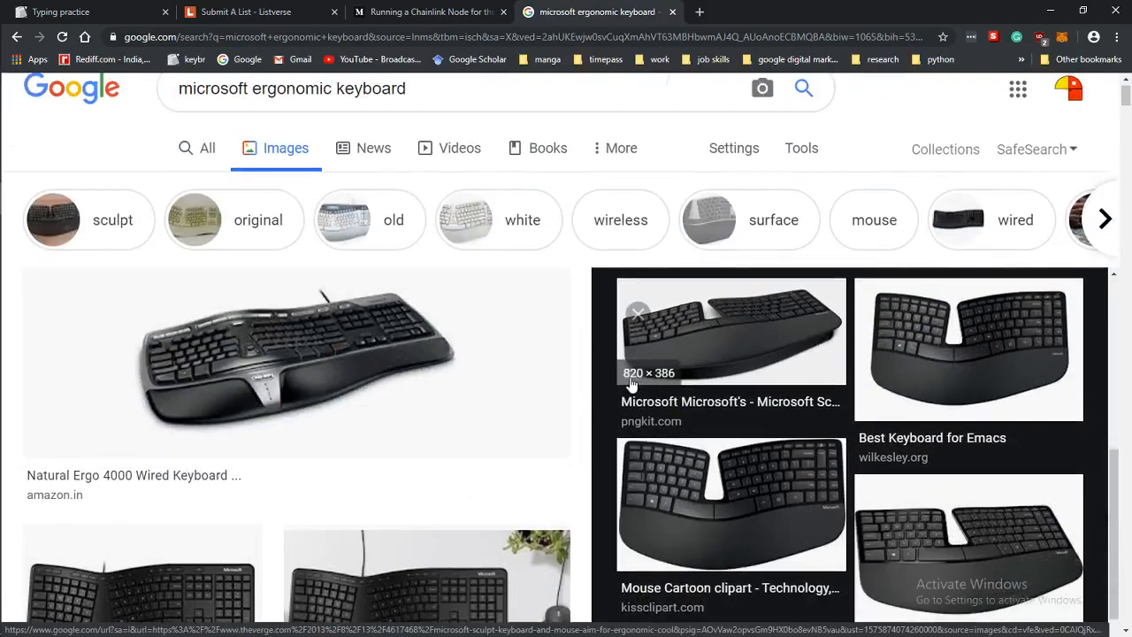
scroll("down", 3)
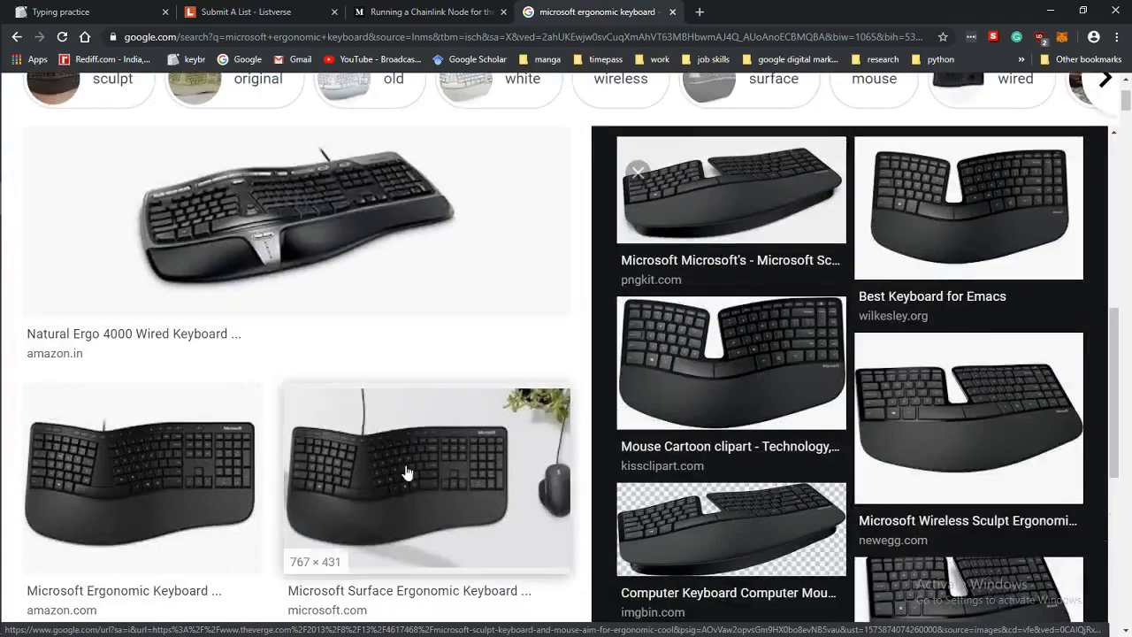
scroll("down", 3)
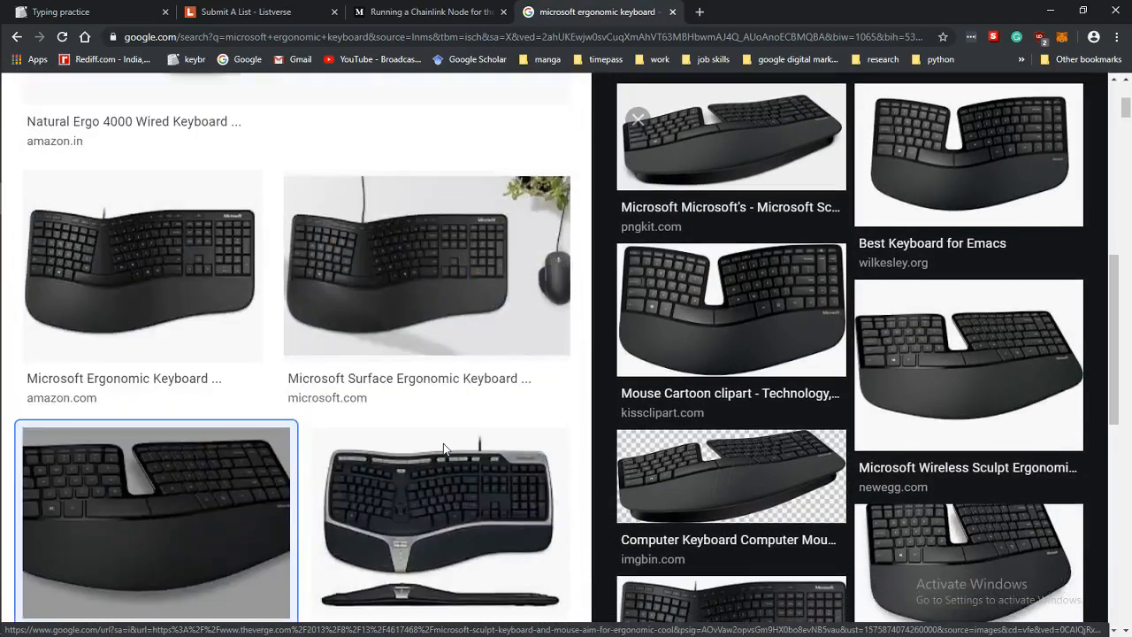
scroll("up", 3)
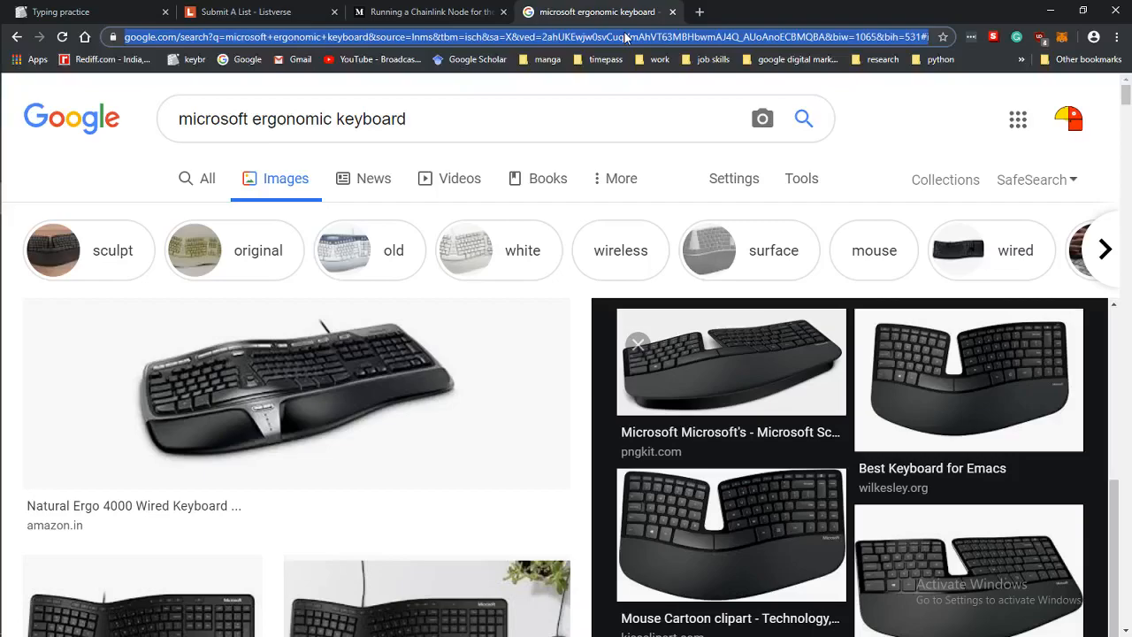
mouse_move(703, 329)
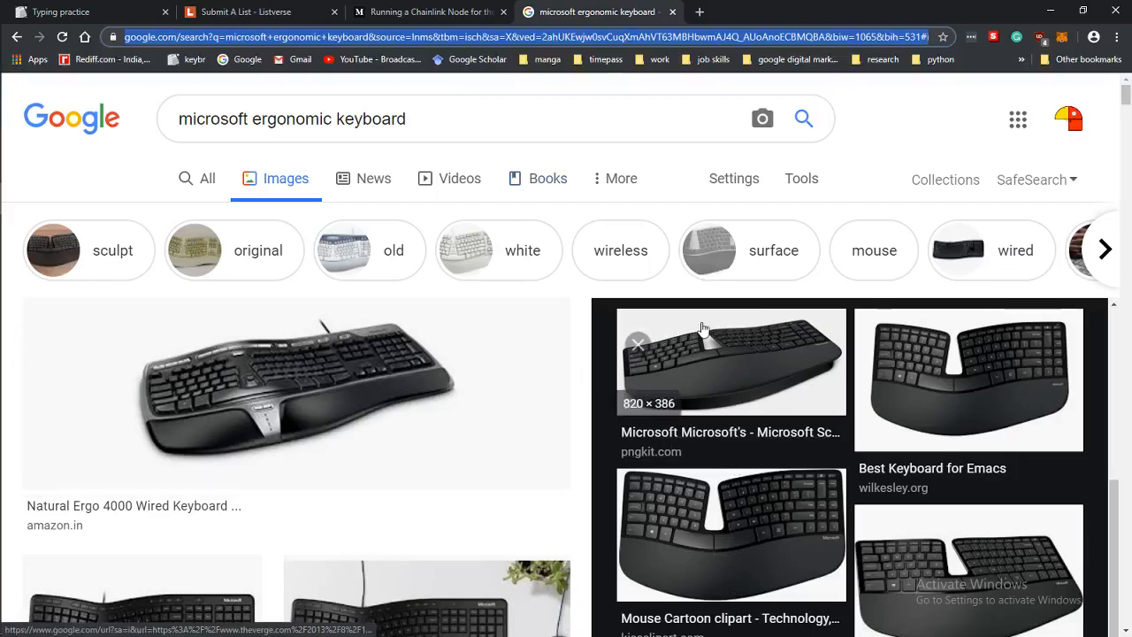
mouse_move(296, 360)
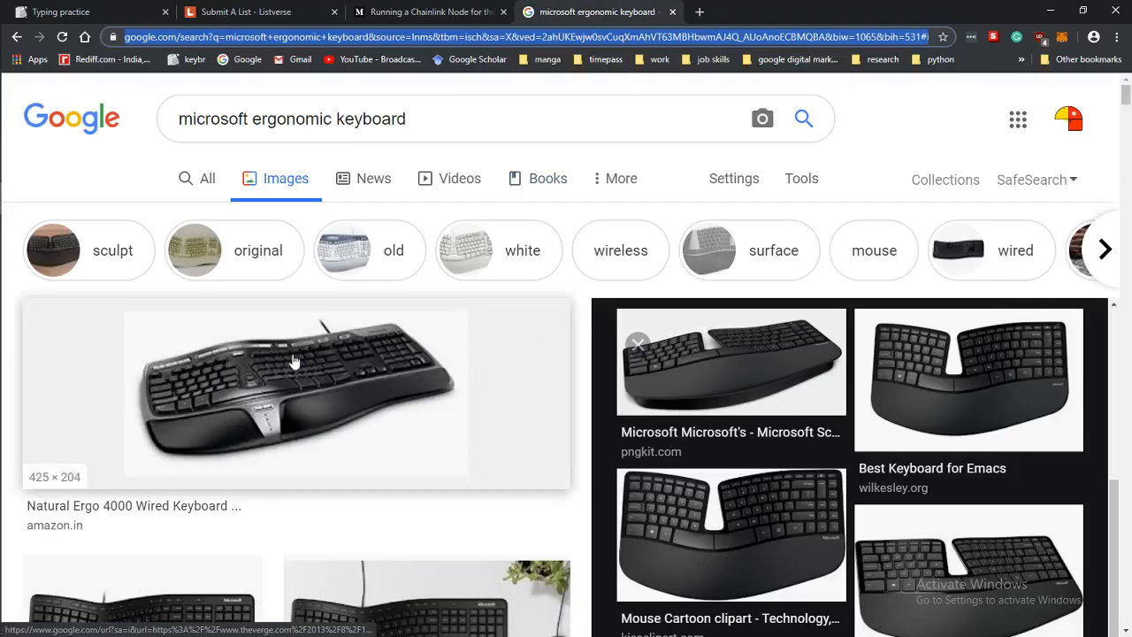
mouse_move(466, 394)
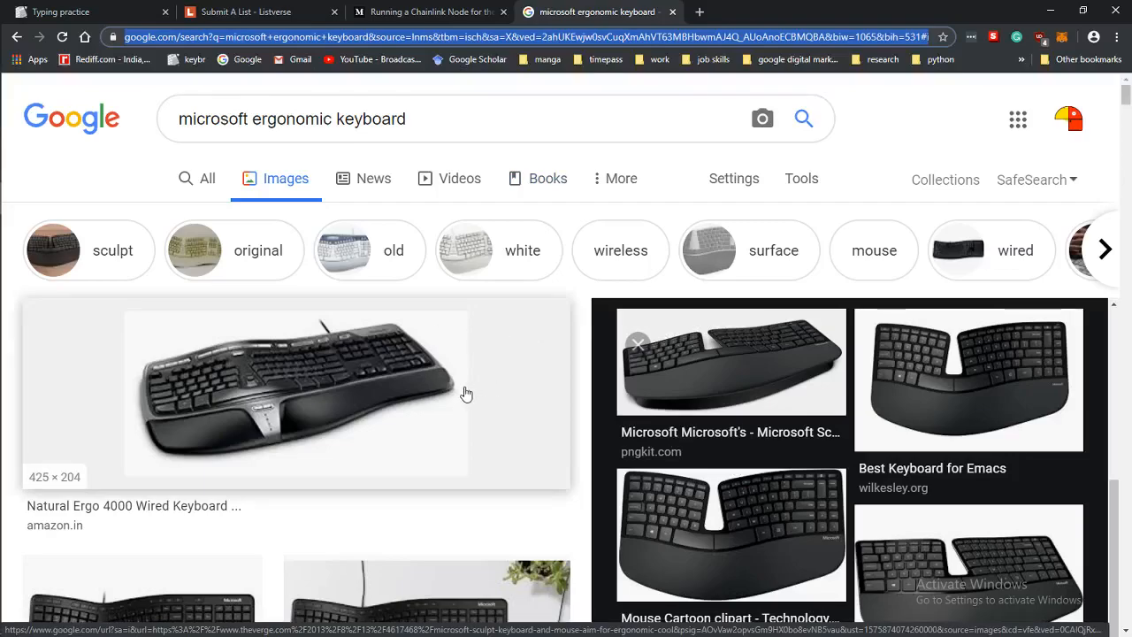
mouse_move(466, 442)
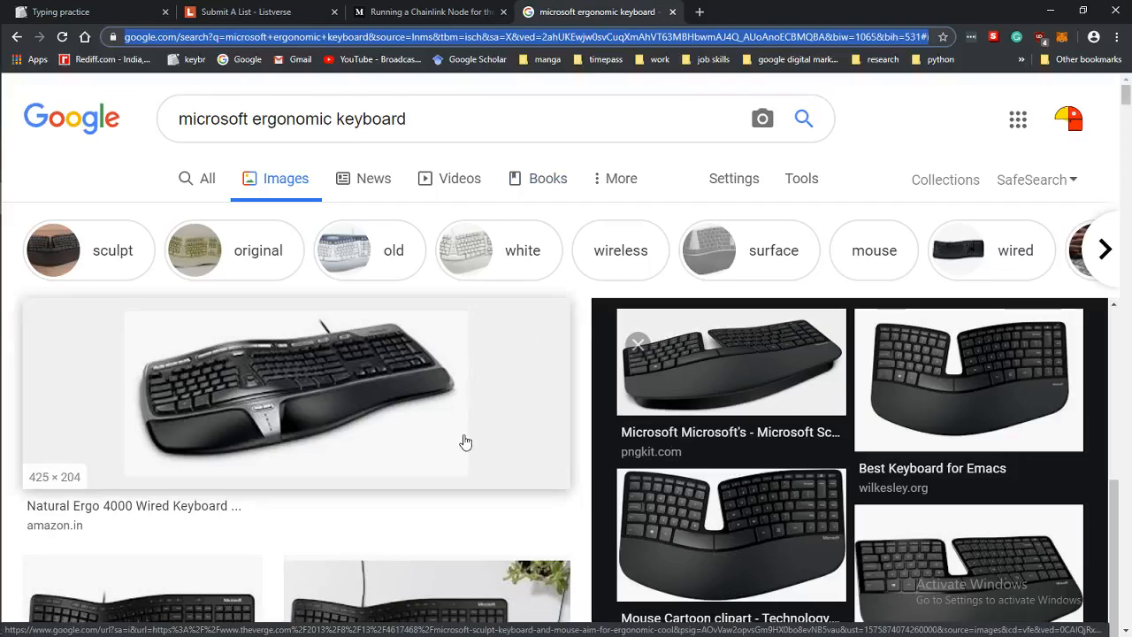
mouse_move(473, 463)
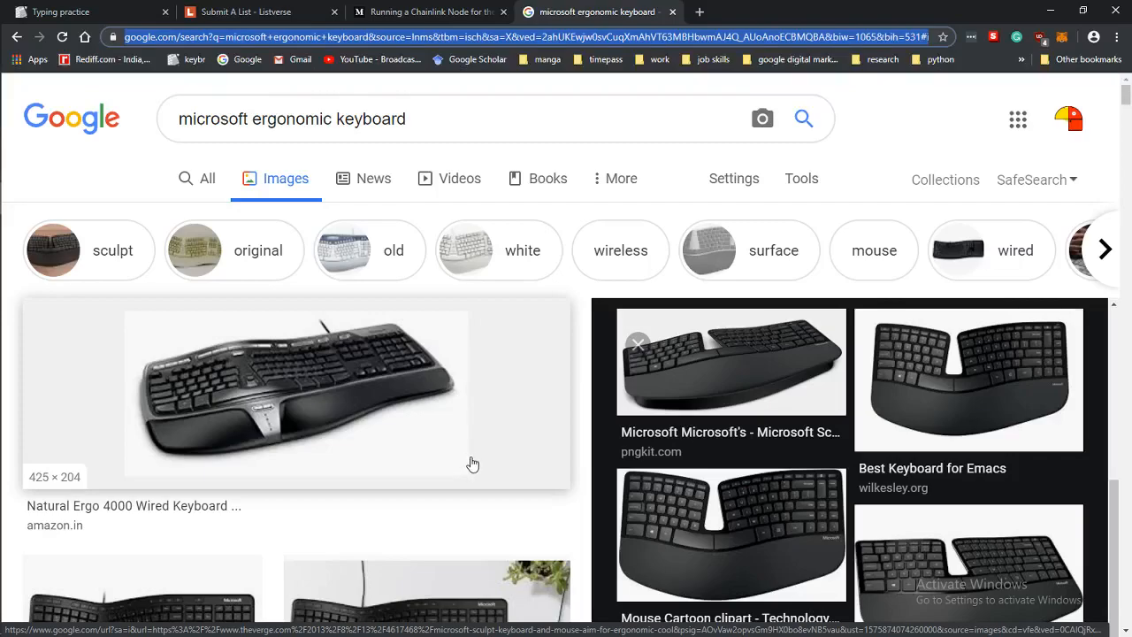
mouse_move(483, 467)
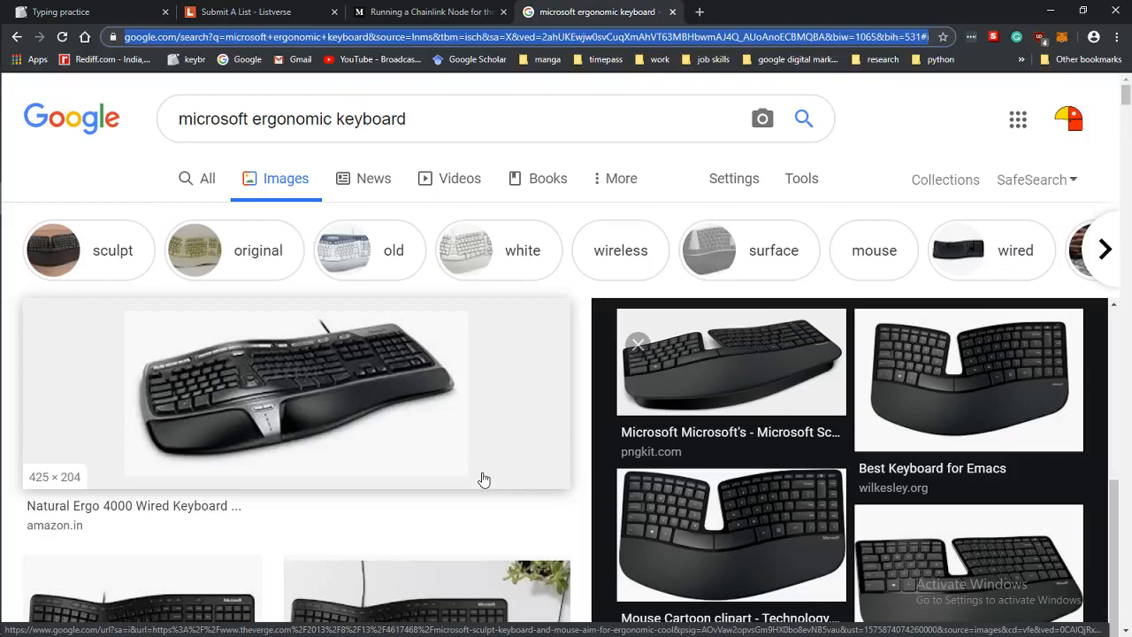
mouse_move(471, 474)
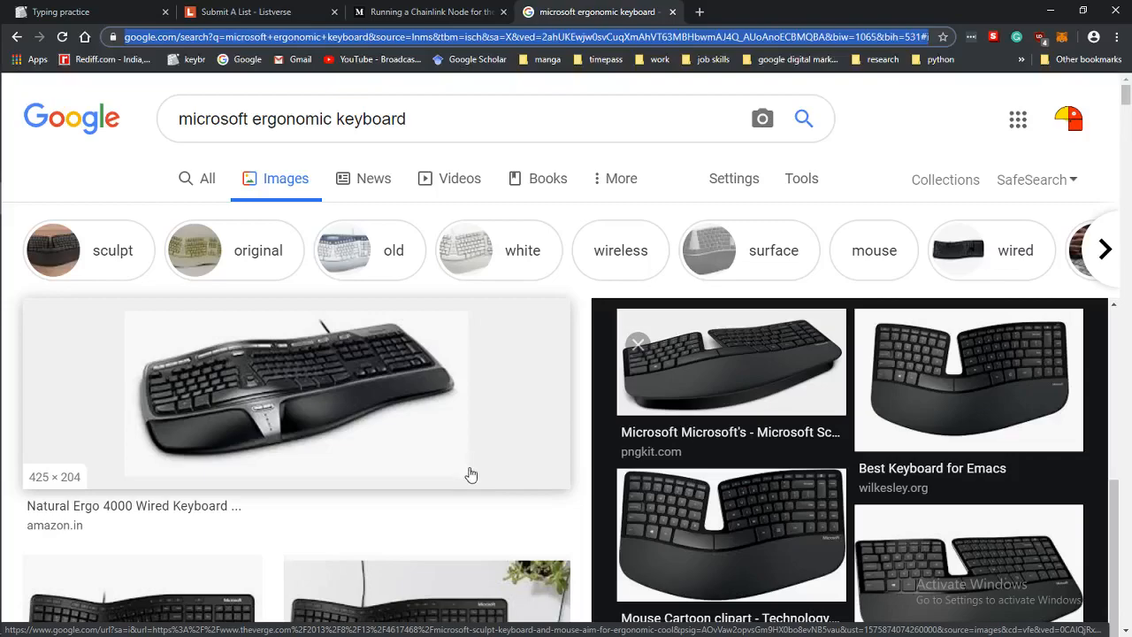
mouse_move(465, 465)
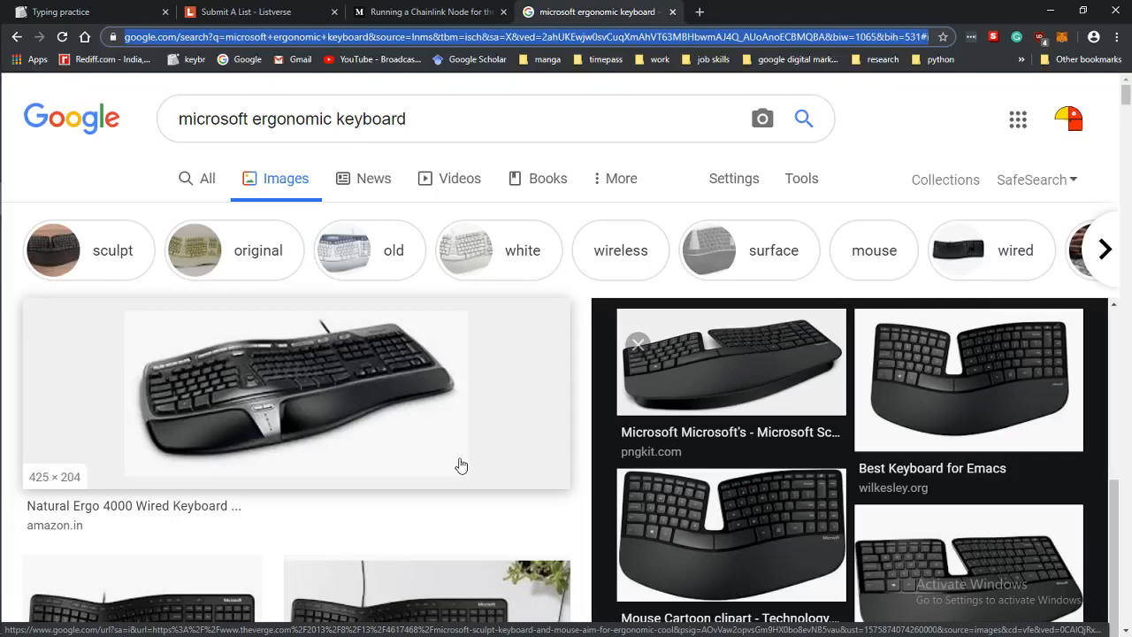
mouse_move(397, 432)
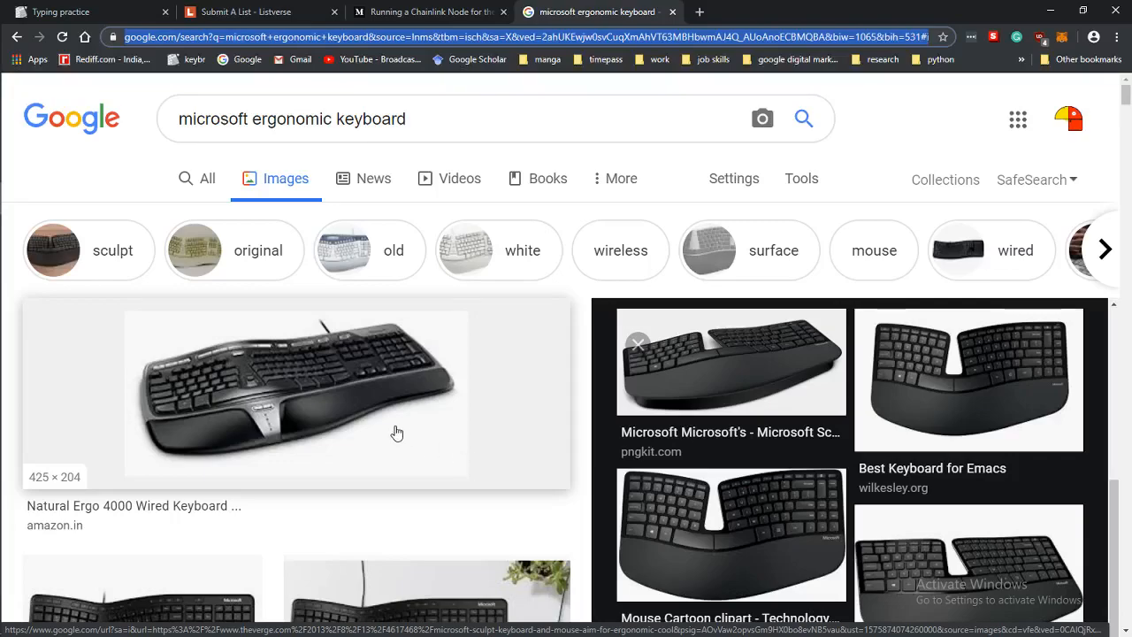
mouse_move(322, 443)
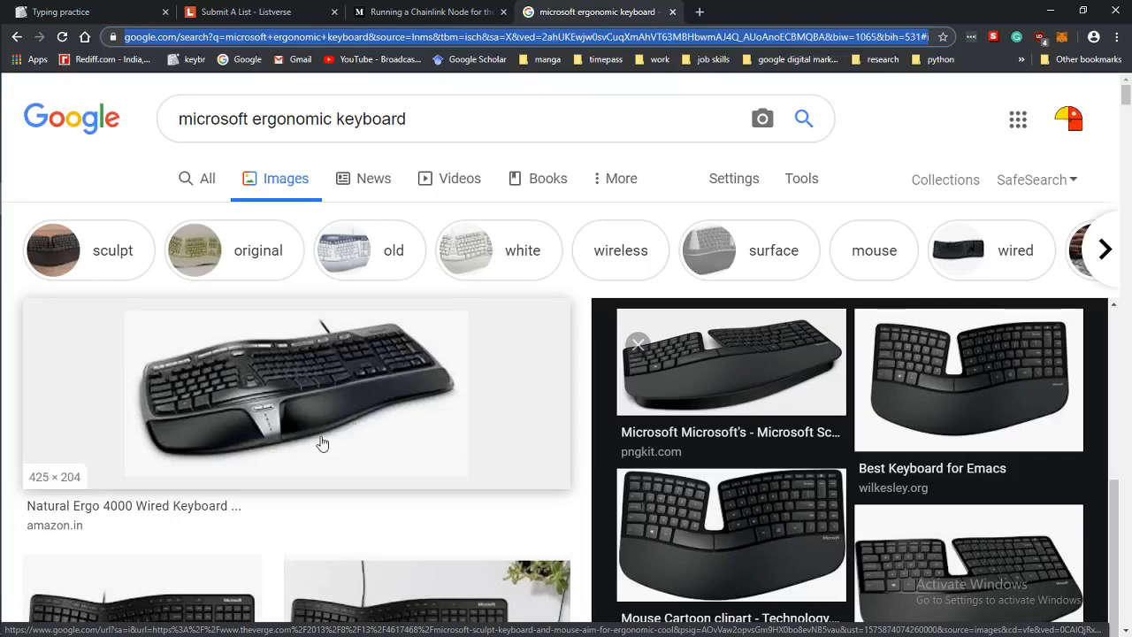
scroll("down", 3)
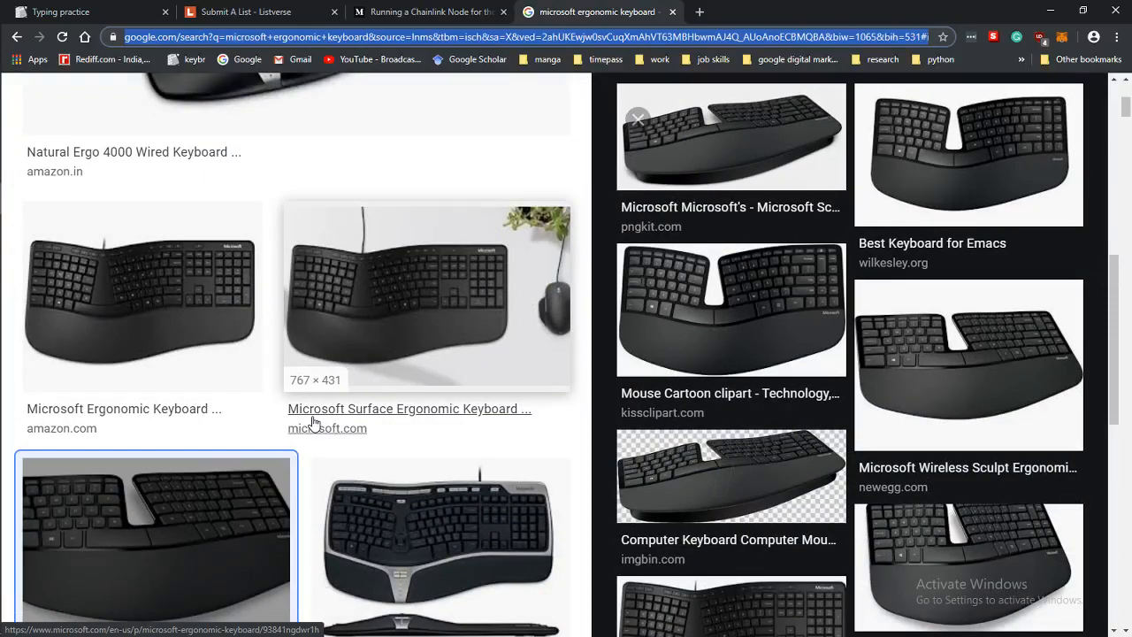
scroll("down", 3)
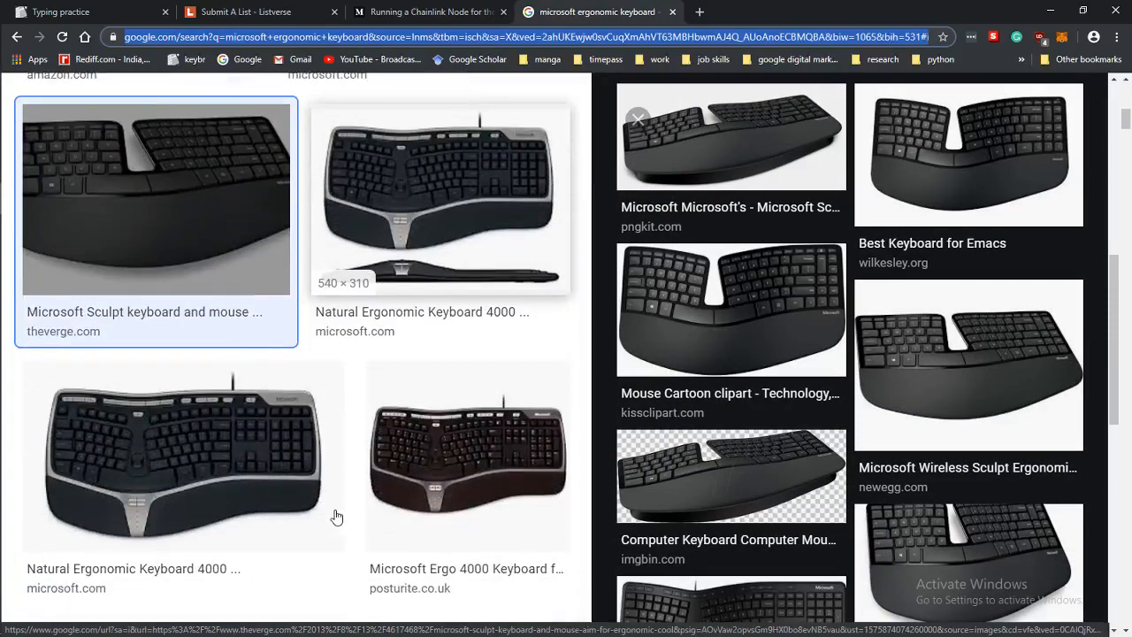
scroll("up", 3)
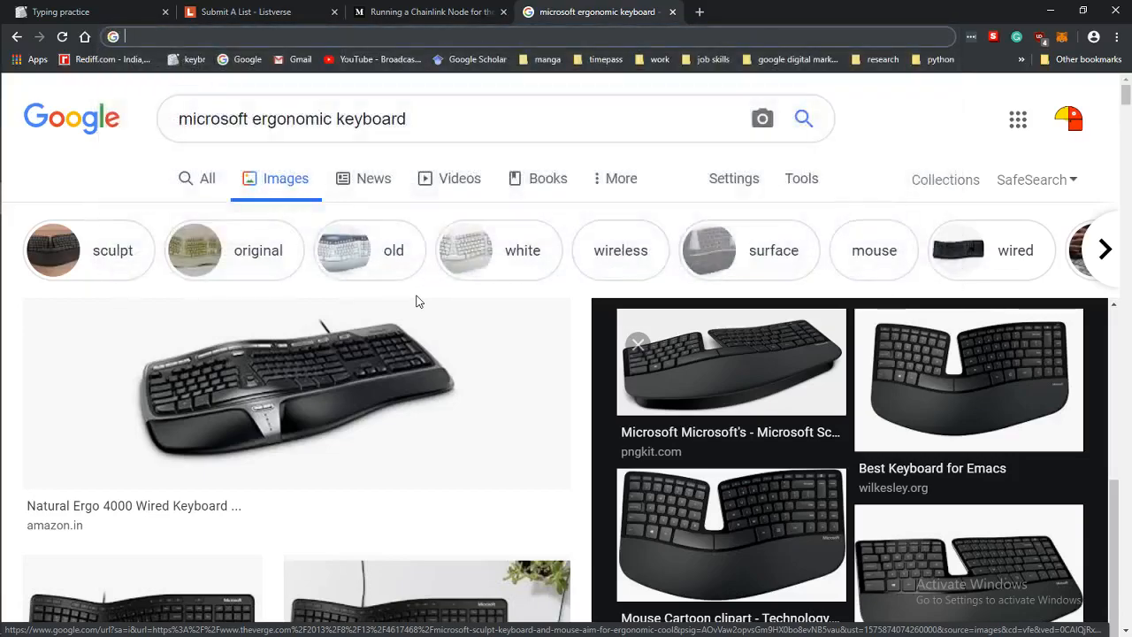
Step: Try loading the mistyped gbaords.ca address, then bring OBS Studio to the front
type("gbaord")
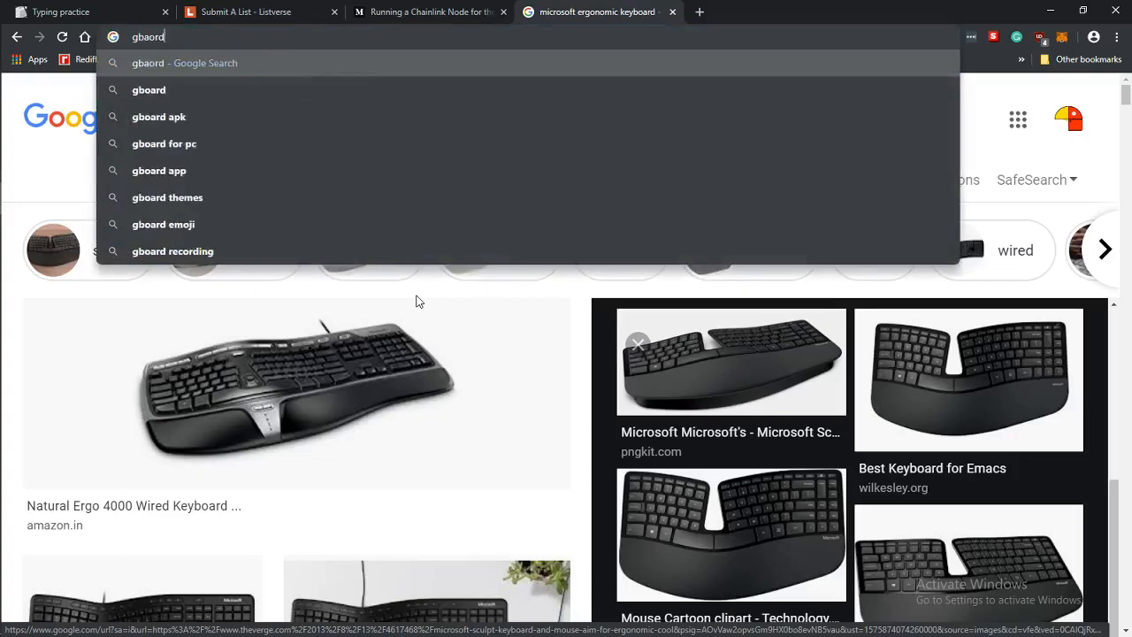
type("s.ca")
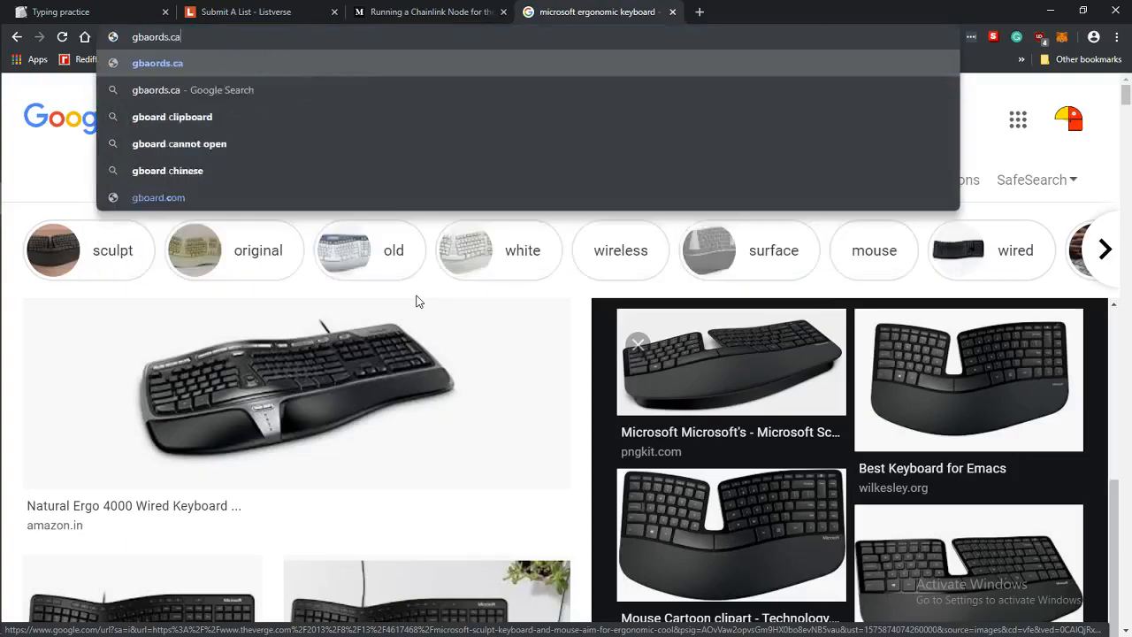
key("Return")
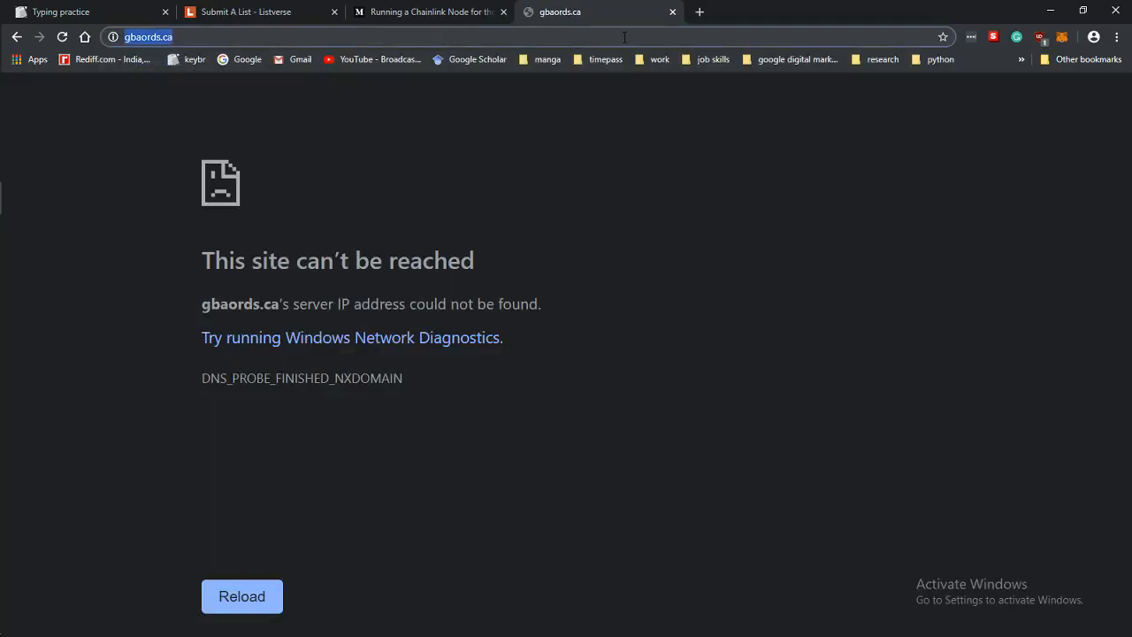
mouse_move(703, 55)
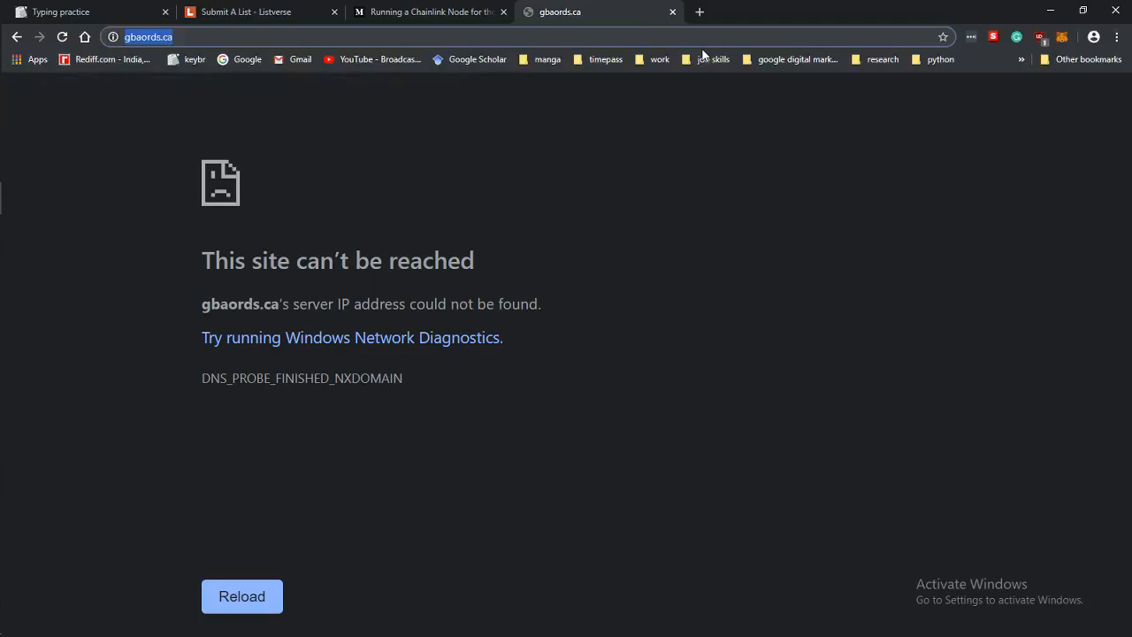
mouse_move(740, 54)
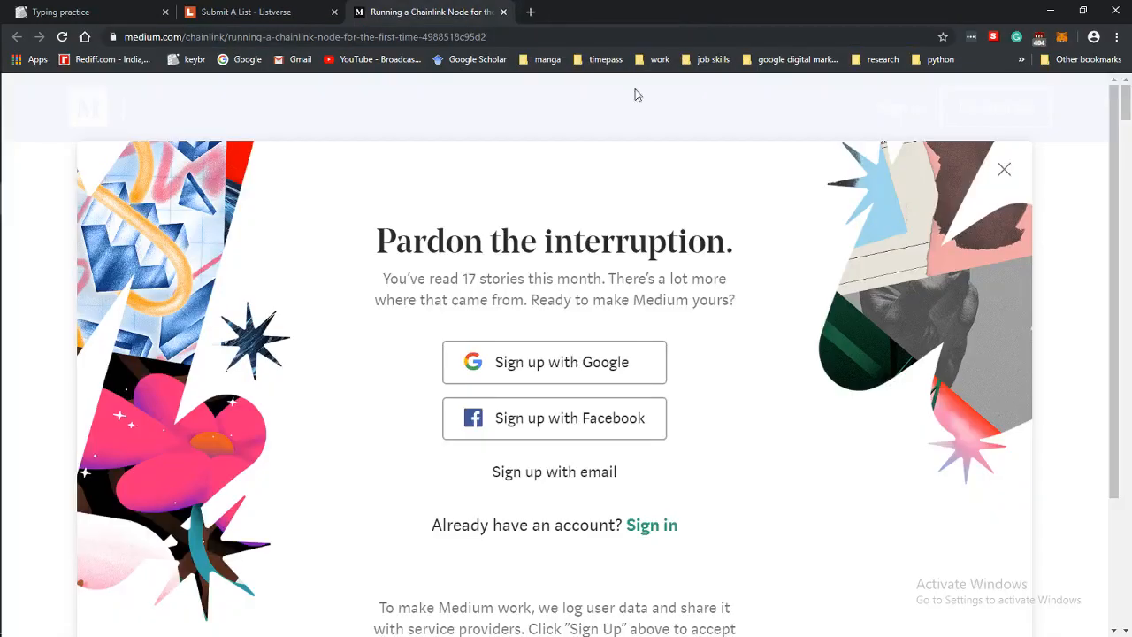
left_click(1004, 169)
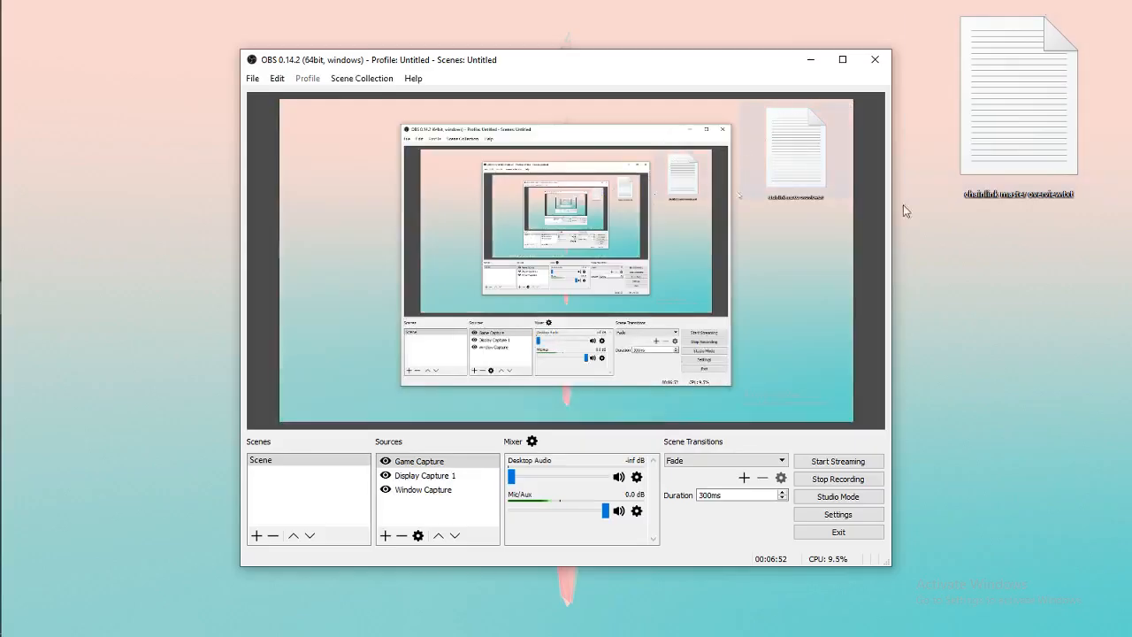
mouse_move(959, 342)
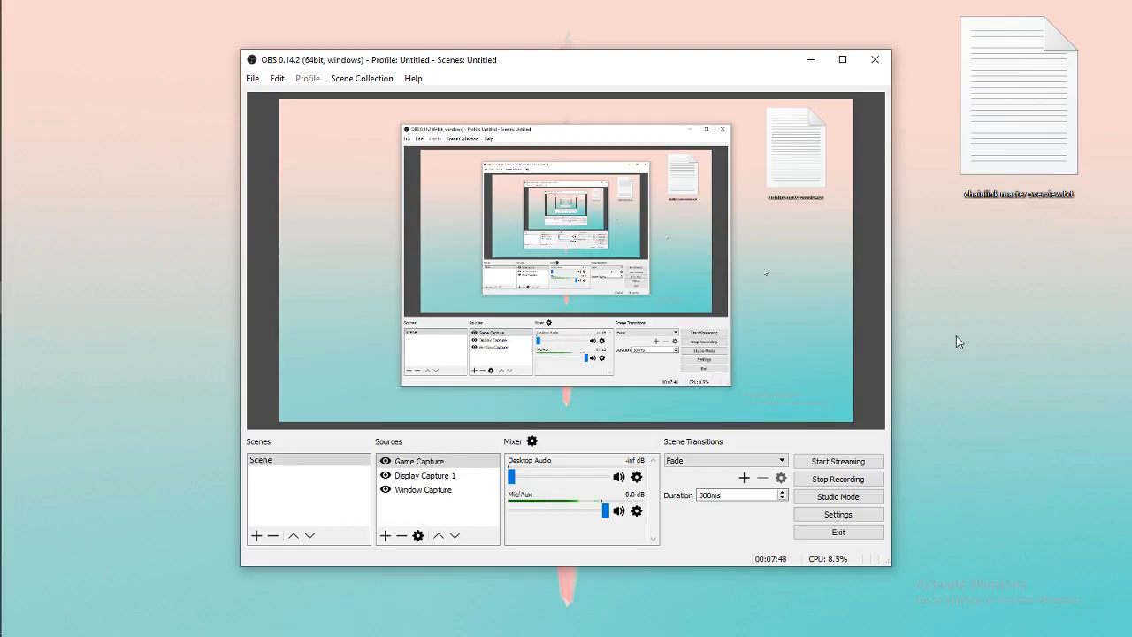
mouse_move(922, 504)
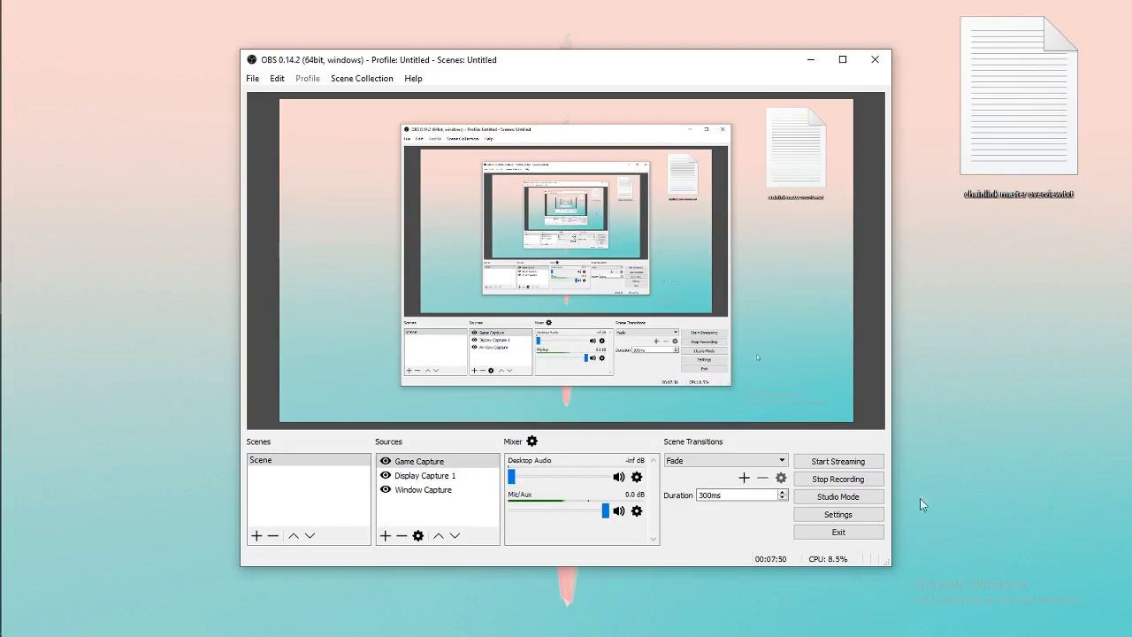